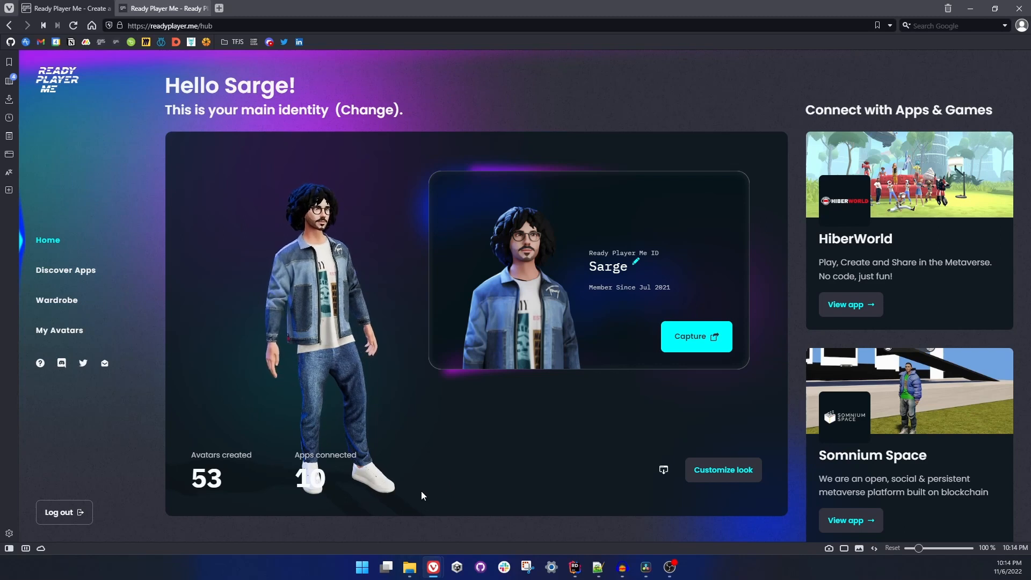
pyautogui.moveTo(452, 503)
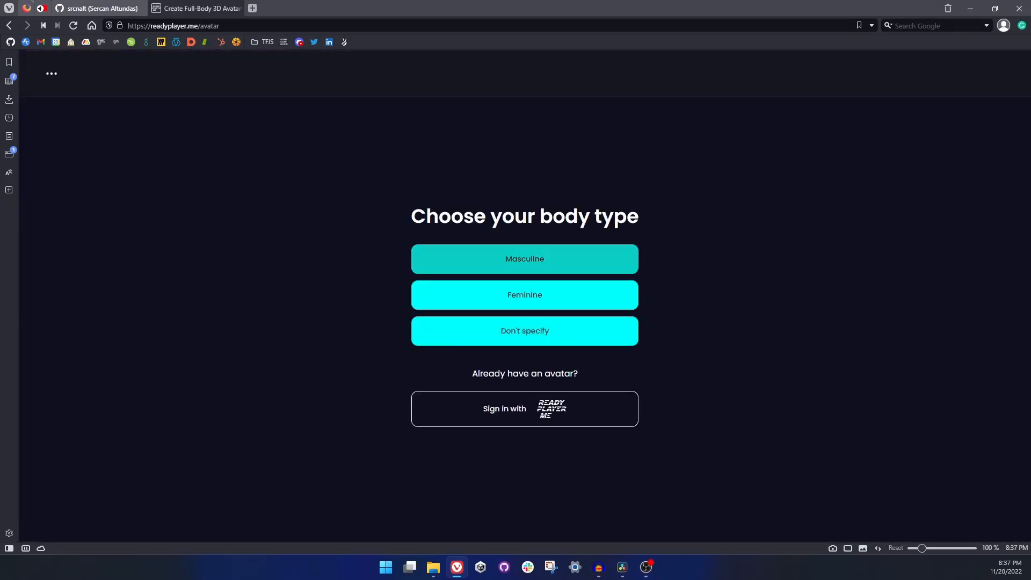
# - Choose the masculine body type and browse the hair options
pyautogui.click(524, 258)
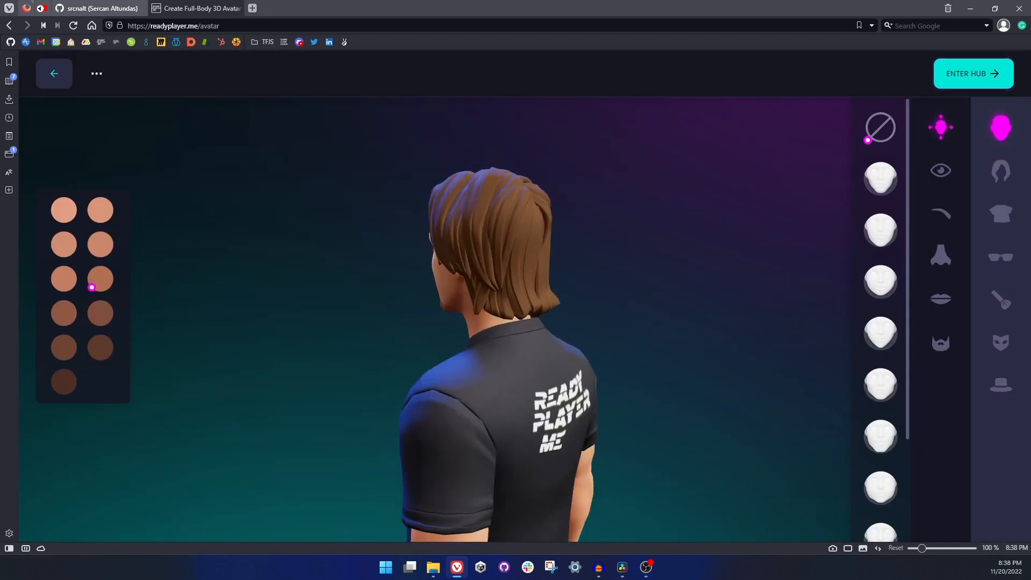
pyautogui.click(999, 170)
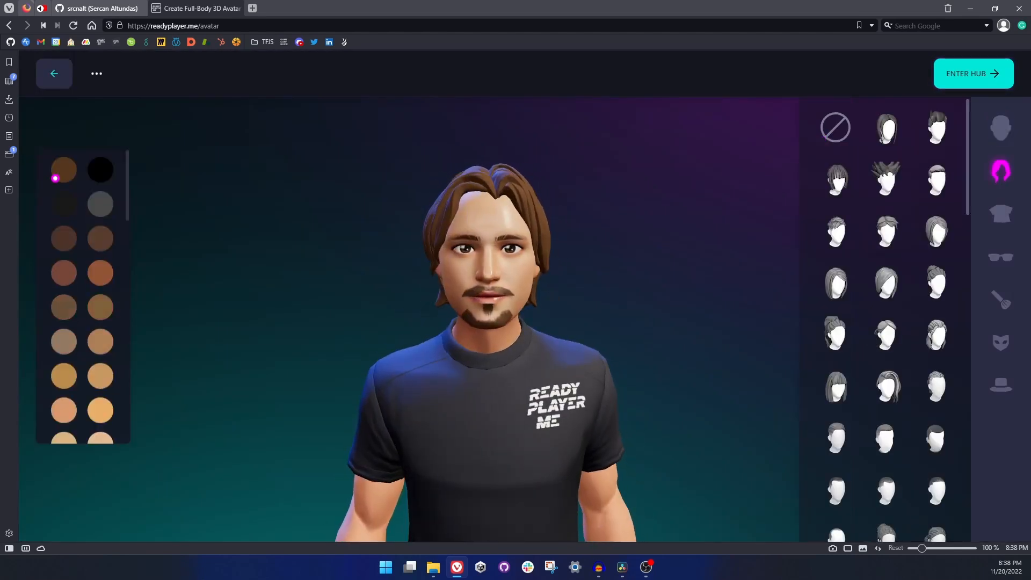
pyautogui.scroll(-3)
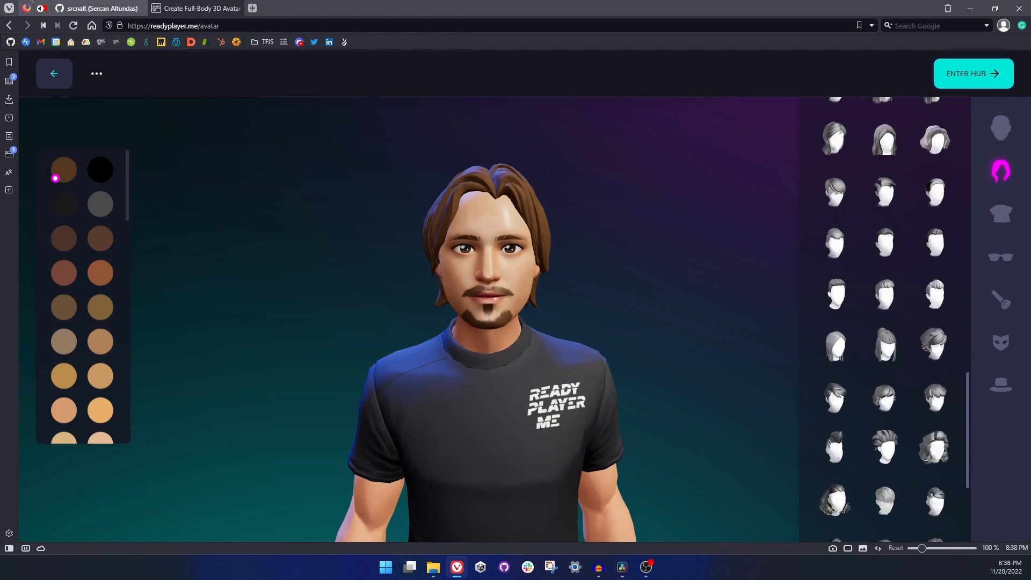
# - Dress the avatar in the black puffer jacket with red stripes
pyautogui.click(999, 214)
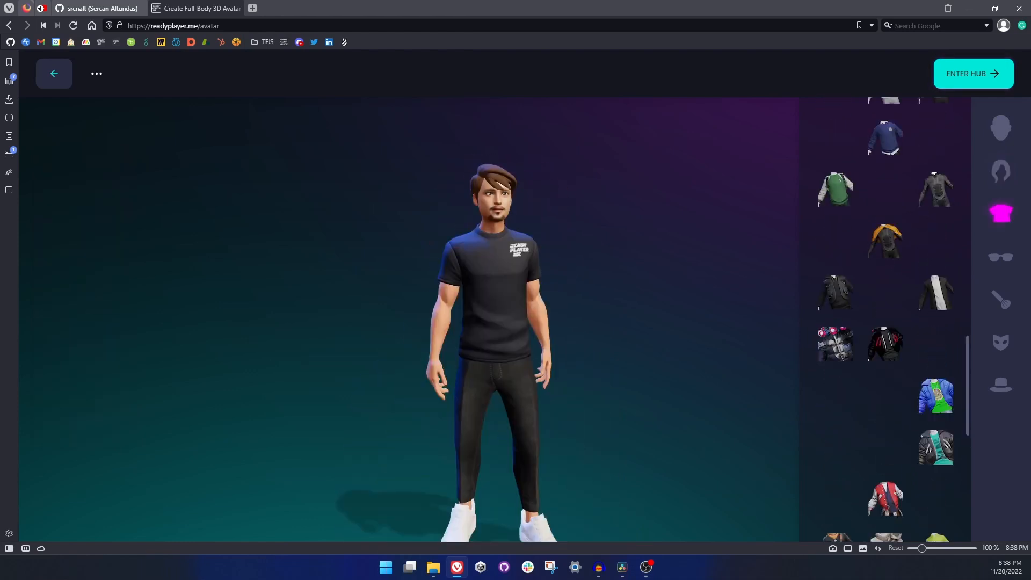
pyautogui.click(885, 343)
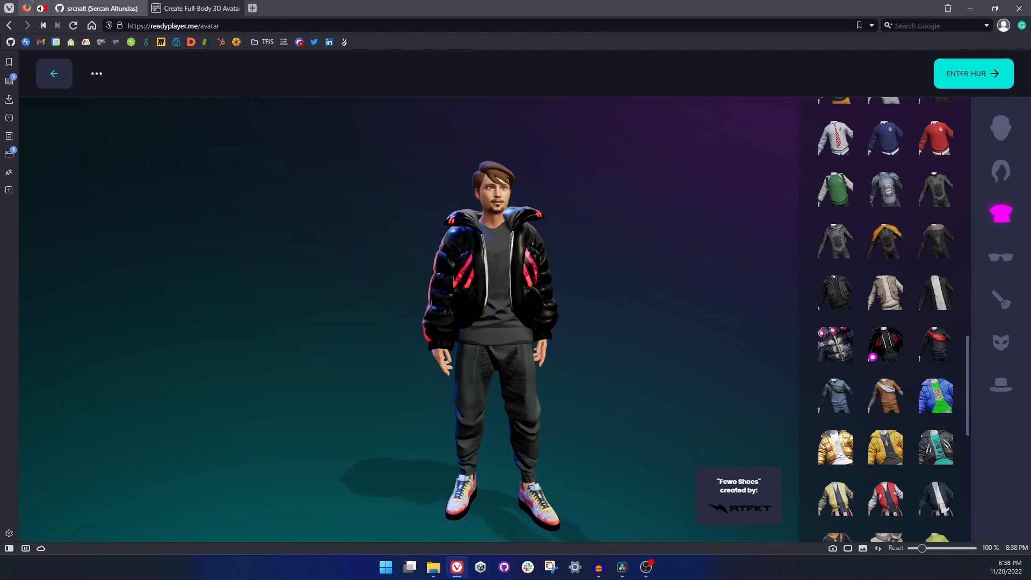
pyautogui.click(161, 8)
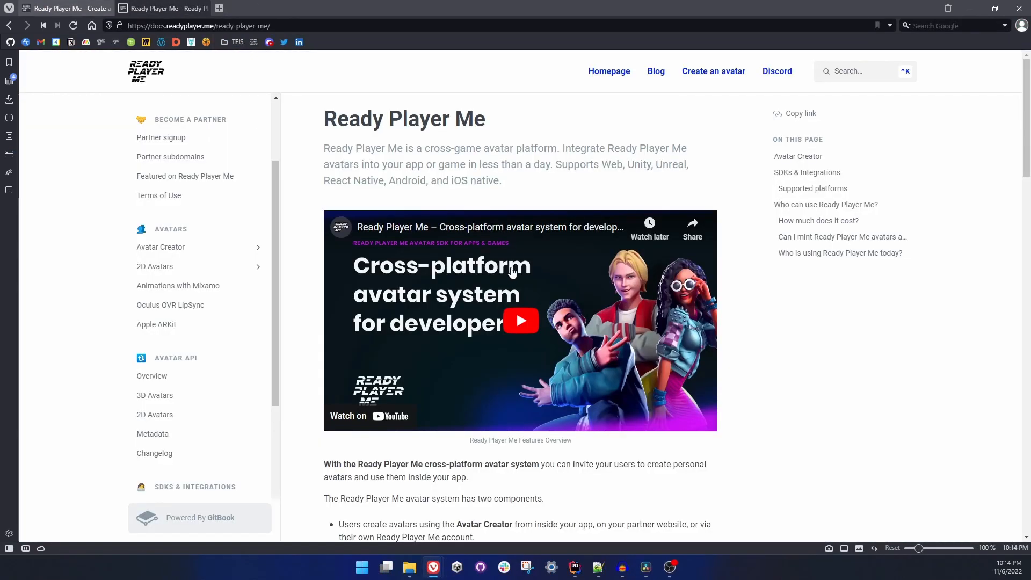
pyautogui.moveTo(314, 313)
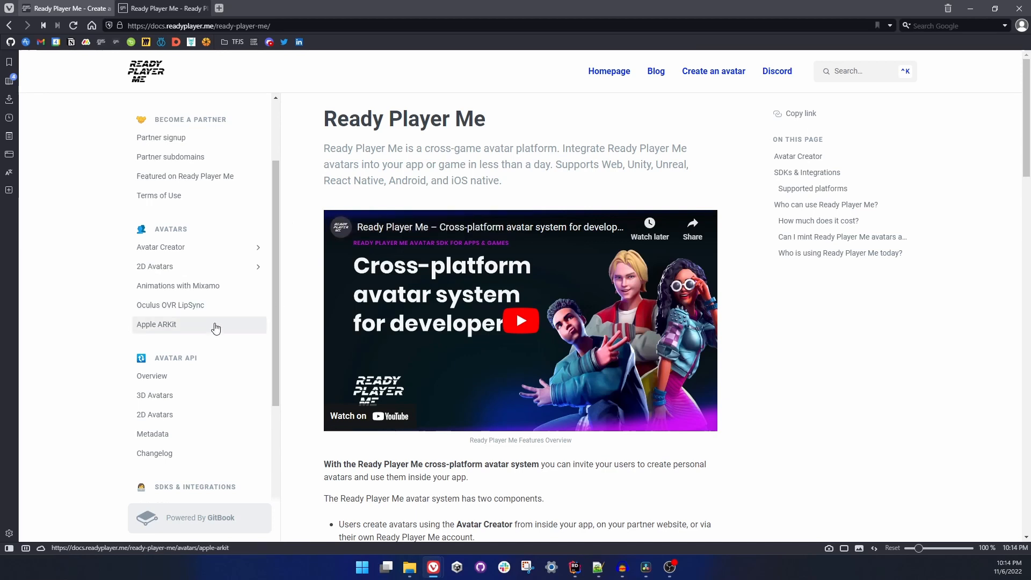
pyautogui.moveTo(134, 447)
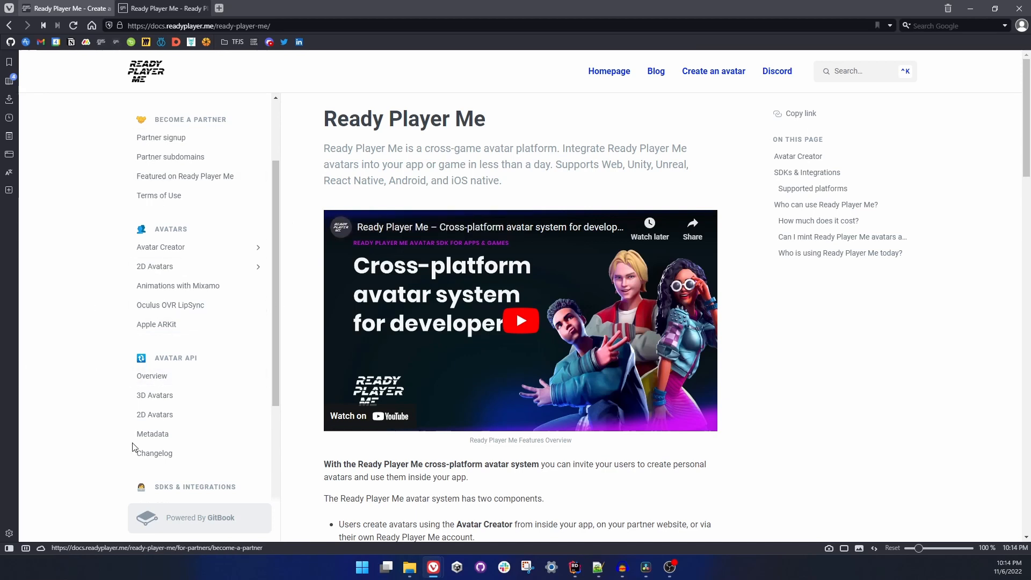
pyautogui.moveTo(204, 359)
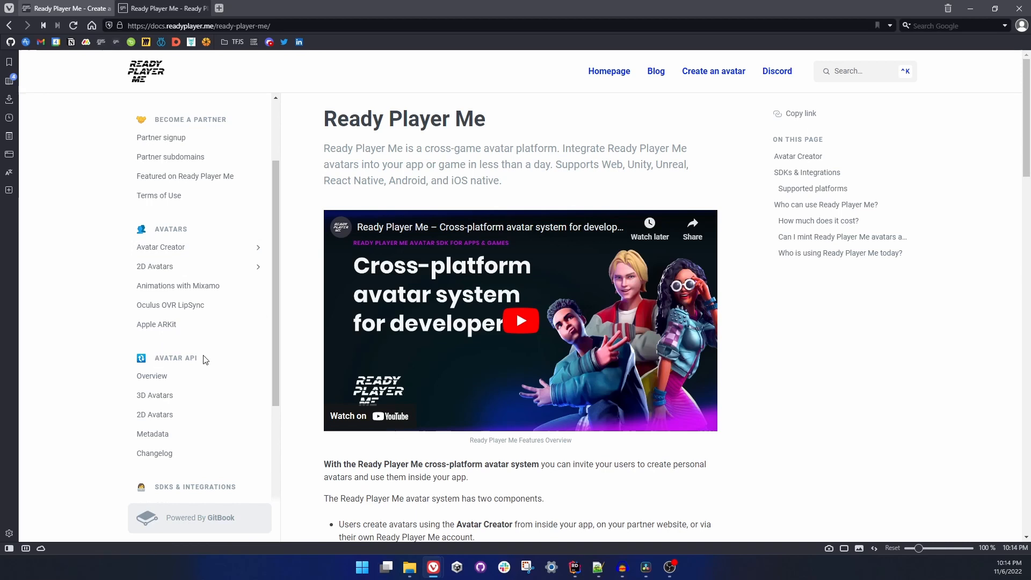
# - Open the Avatar API Overview and scroll to the Authentication and Errors sections
pyautogui.click(152, 376)
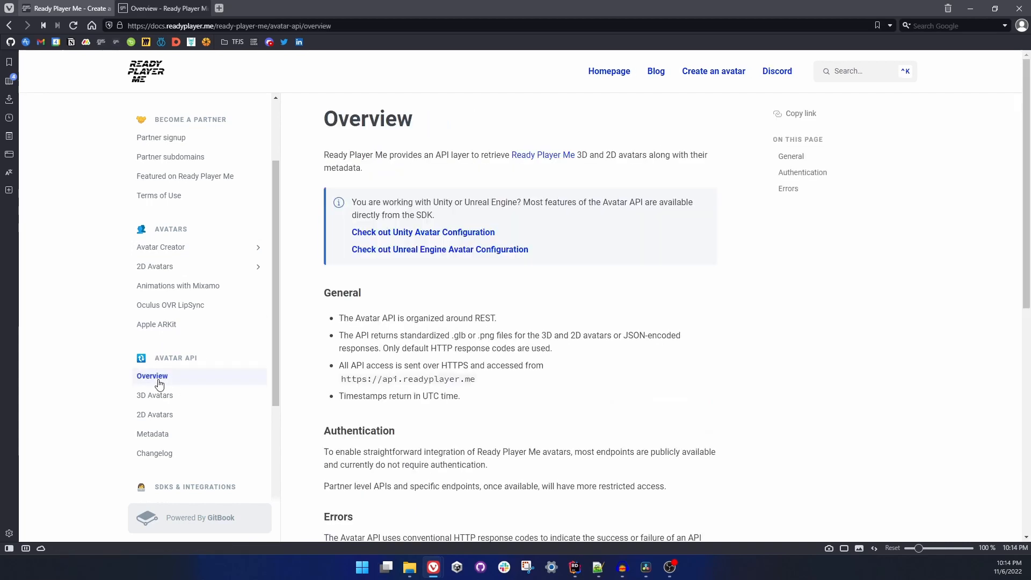
pyautogui.moveTo(493, 135)
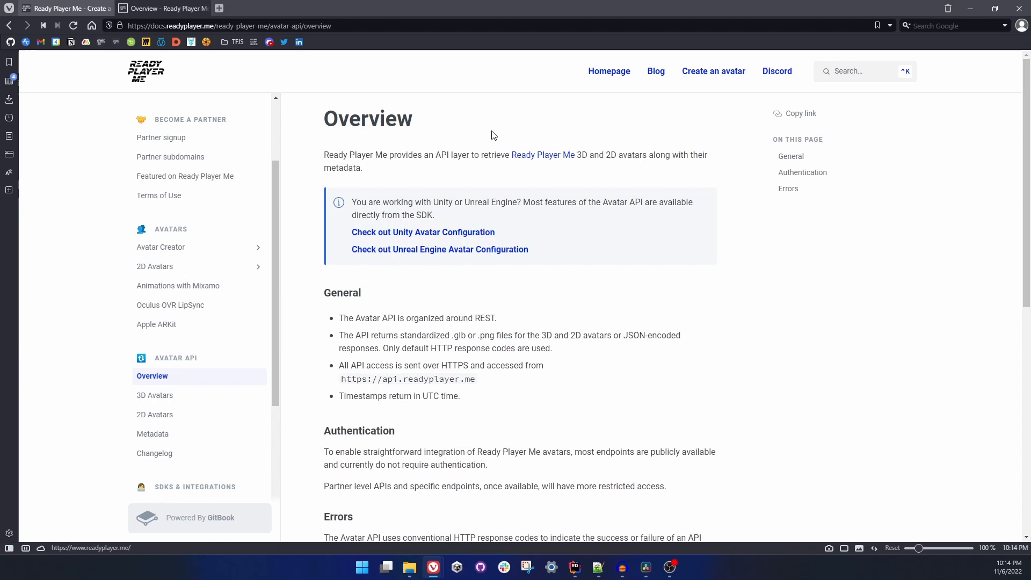
pyautogui.moveTo(422, 232)
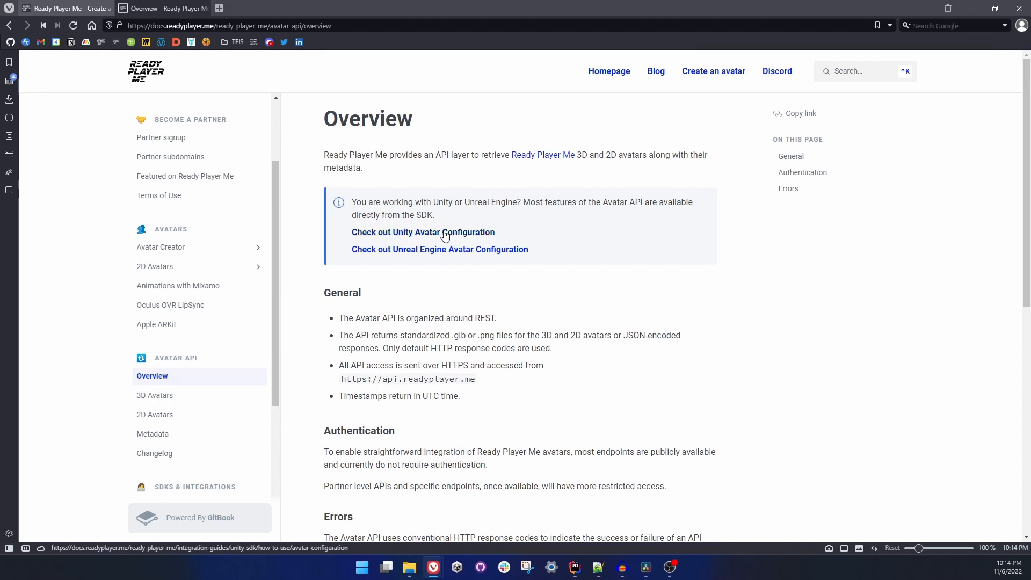
pyautogui.moveTo(488, 230)
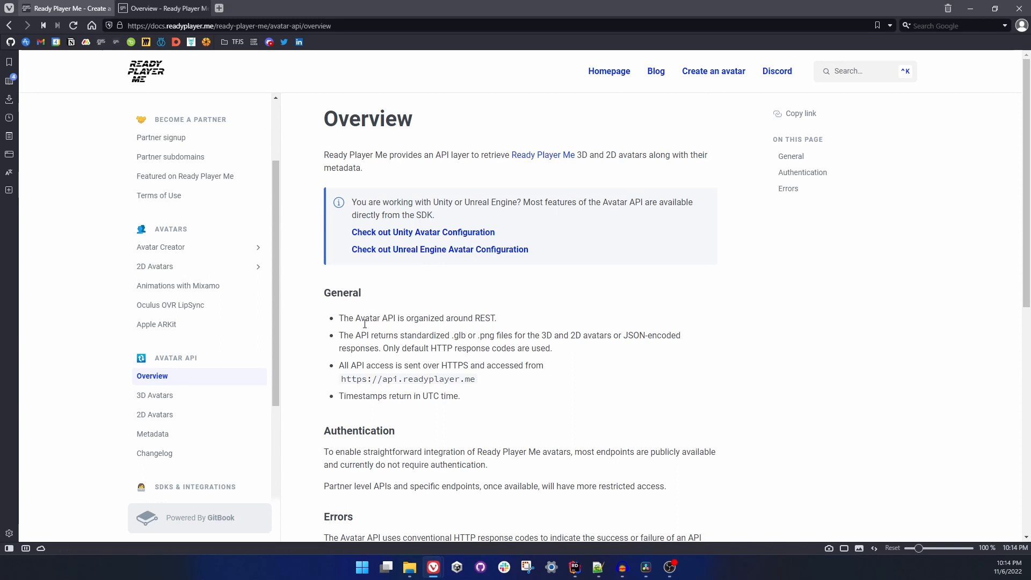
pyautogui.scroll(-3)
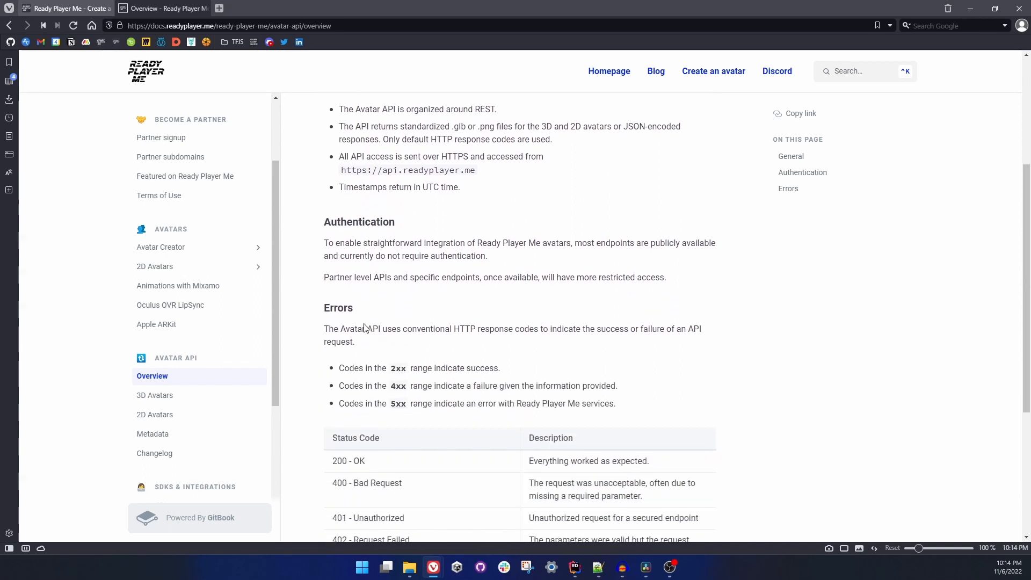
pyautogui.scroll(-3)
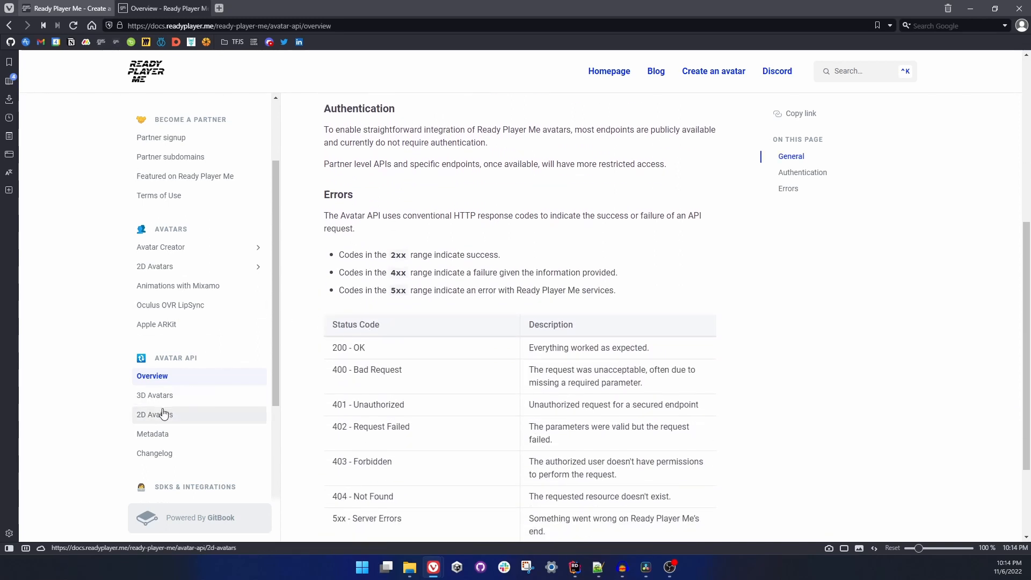
# - Expand GET /v1/avatars and highlight meshLod, useDracoMeshCompression and pose parameters
pyautogui.click(155, 395)
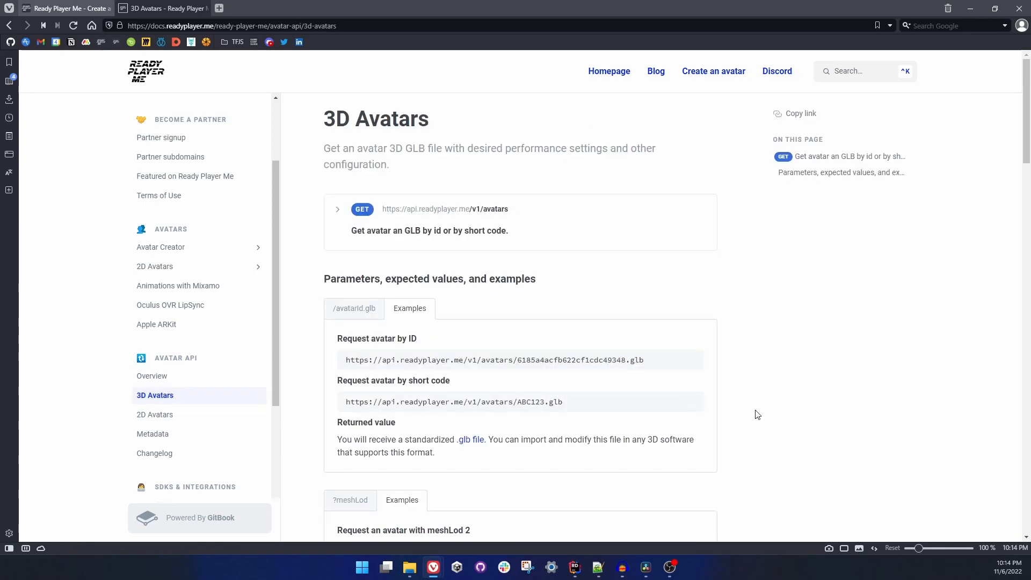
pyautogui.moveTo(337, 212)
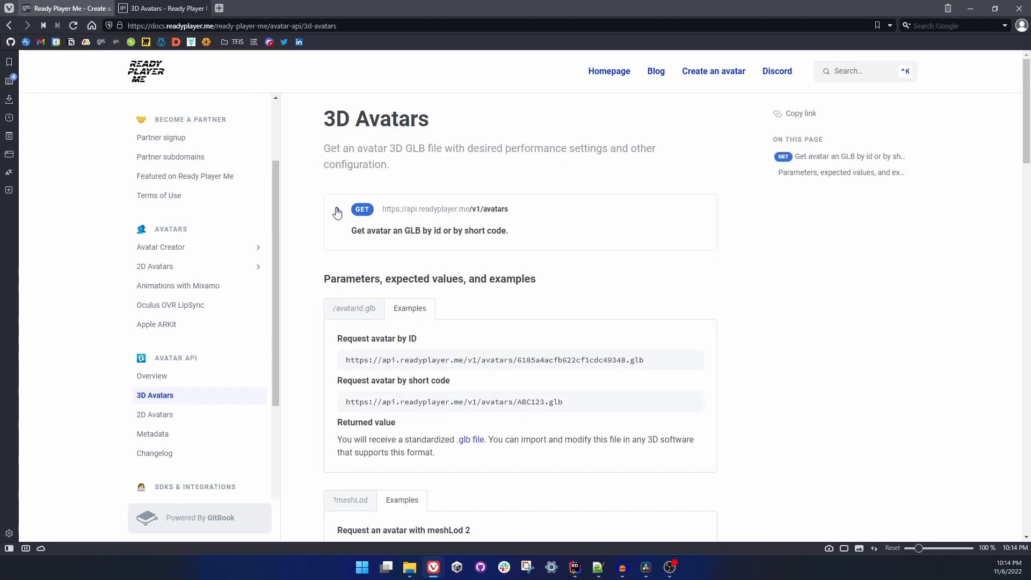
pyautogui.click(337, 212)
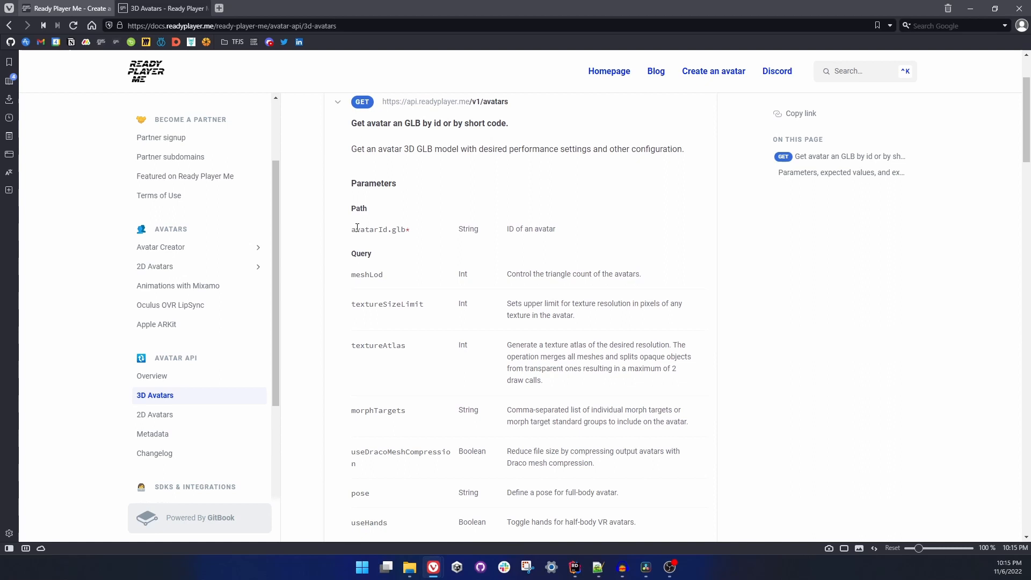
pyautogui.moveTo(373, 278)
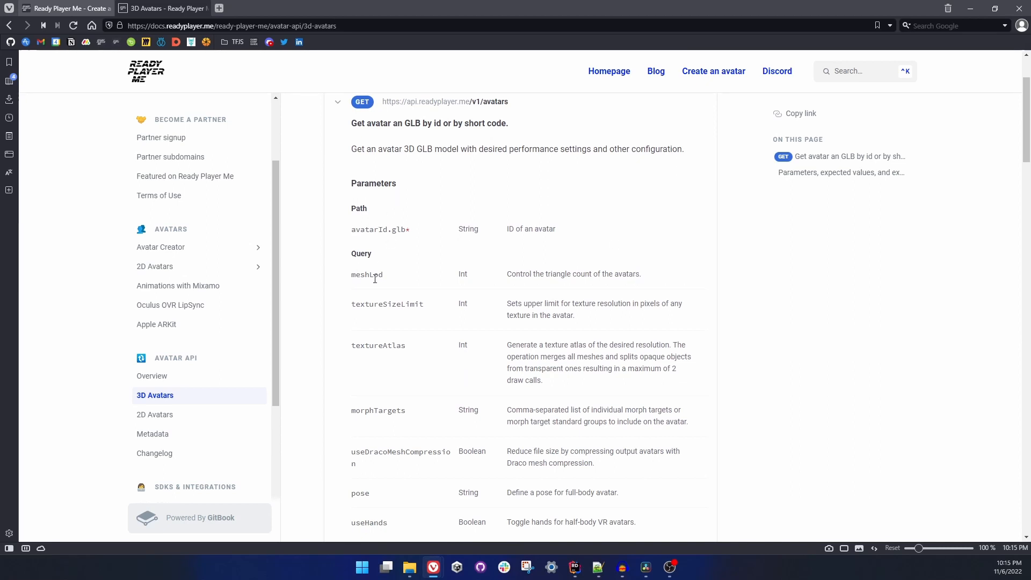
pyautogui.doubleClick(386, 302)
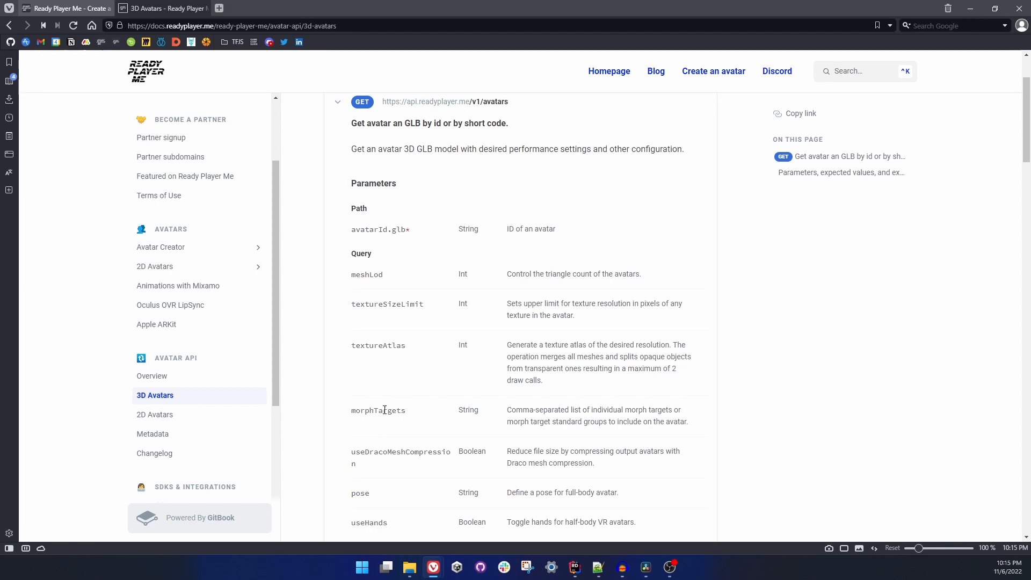
pyautogui.doubleClick(381, 343)
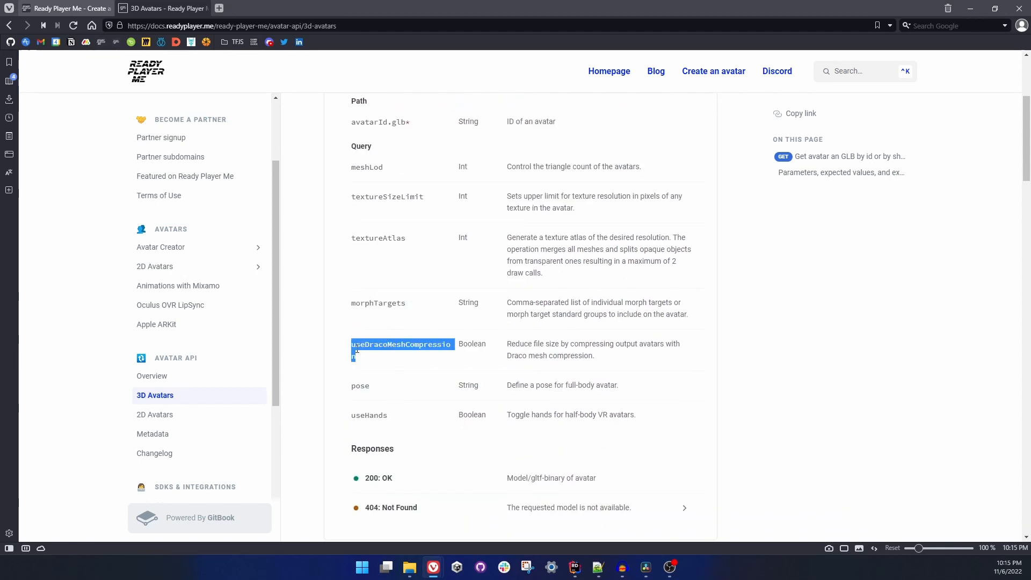
pyautogui.doubleClick(360, 384)
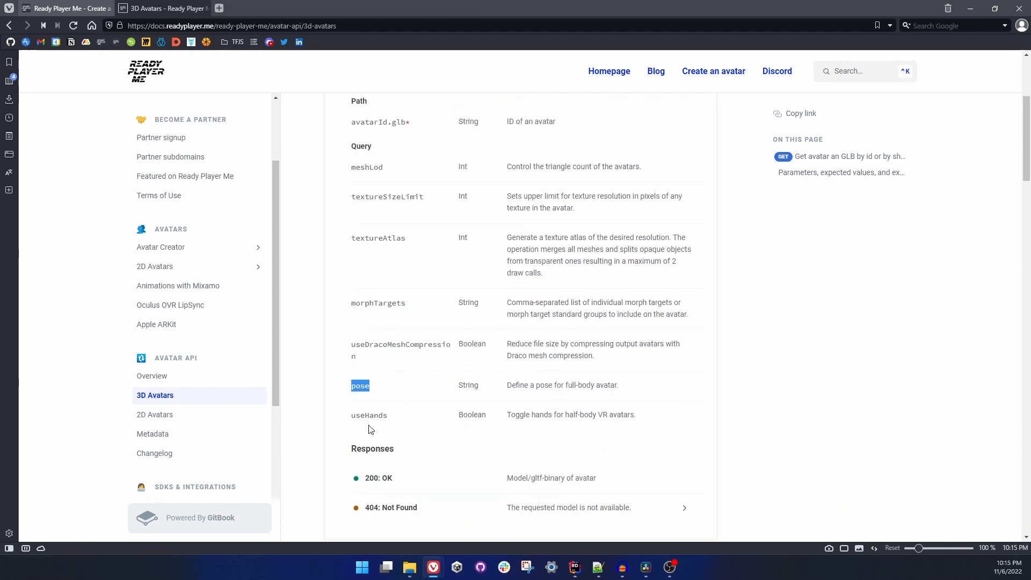
pyautogui.doubleClick(369, 415)
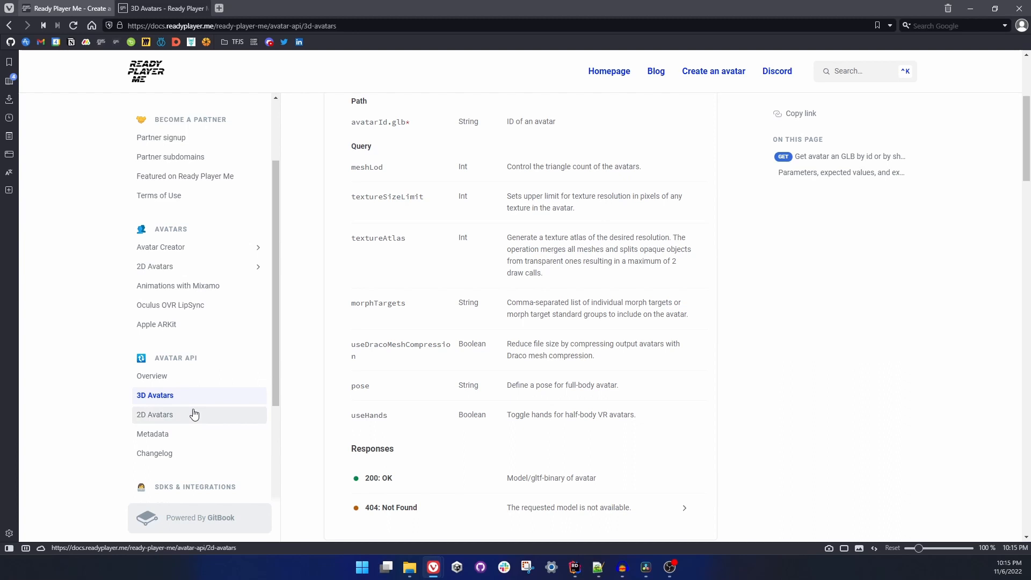
# - Expand the Metadata GET endpoint and scroll to its example JSON response
pyautogui.click(152, 433)
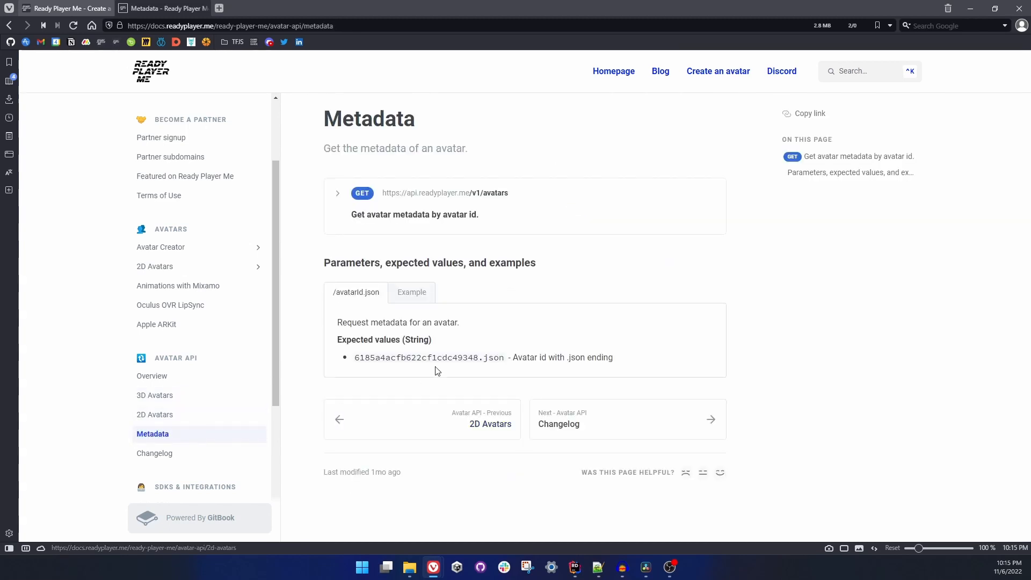
pyautogui.moveTo(387, 288)
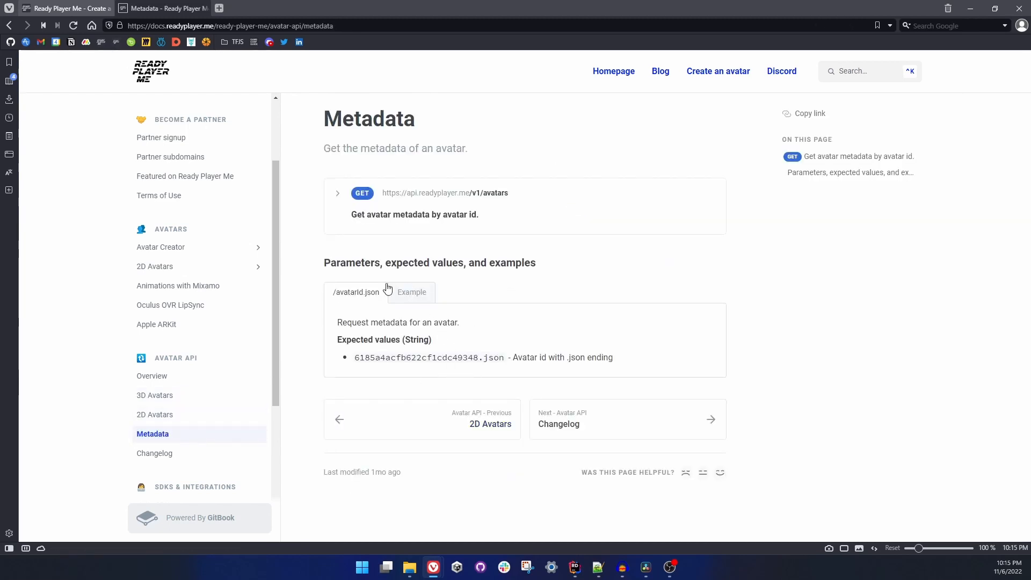
pyautogui.click(337, 193)
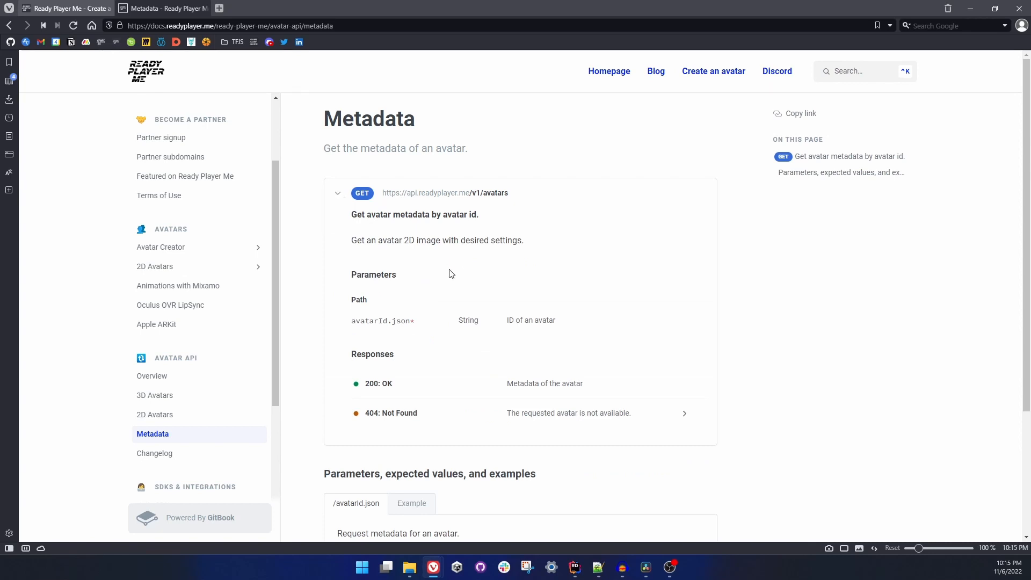
pyautogui.scroll(-3)
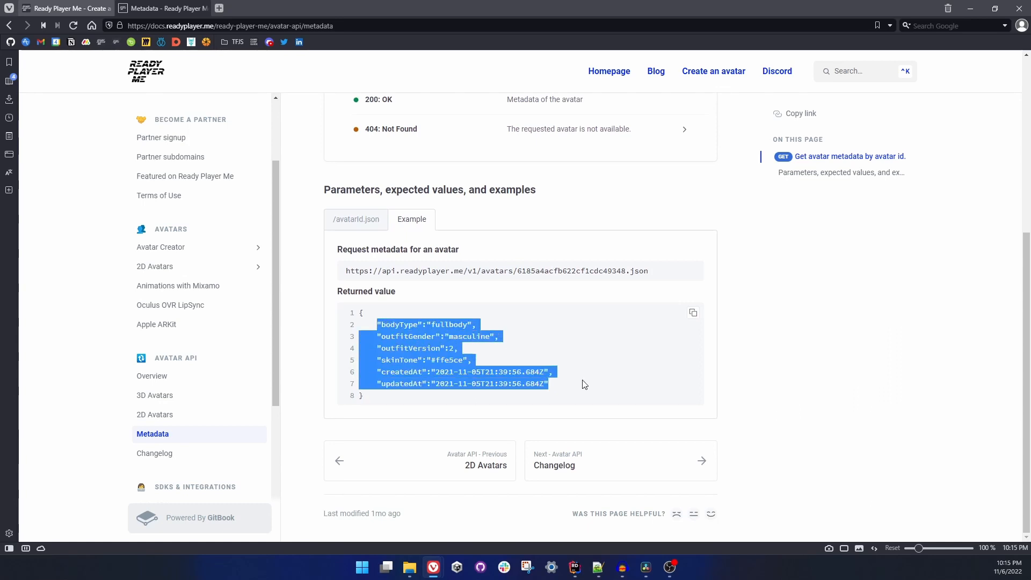
pyautogui.click(496, 399)
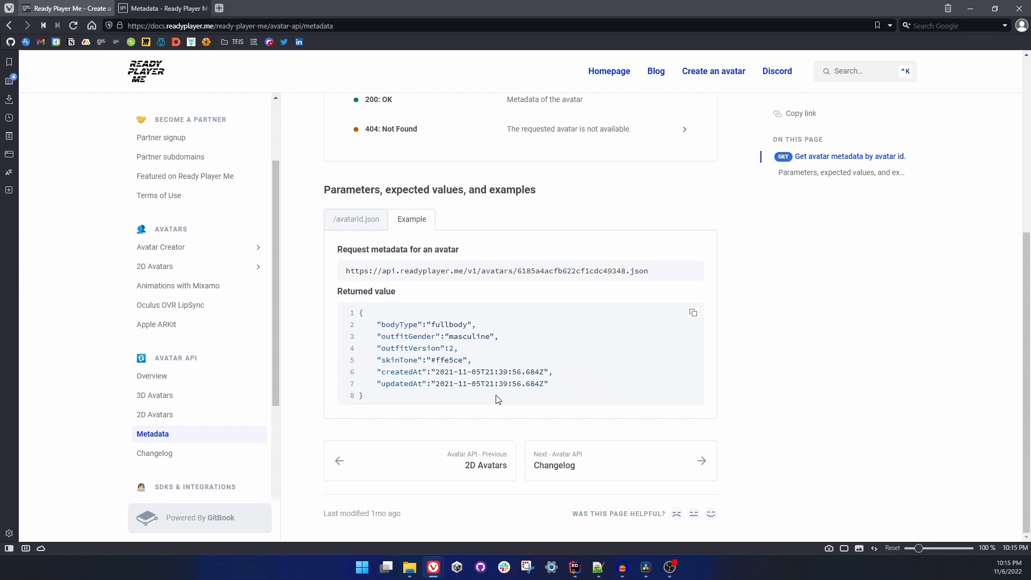
pyautogui.moveTo(151, 375)
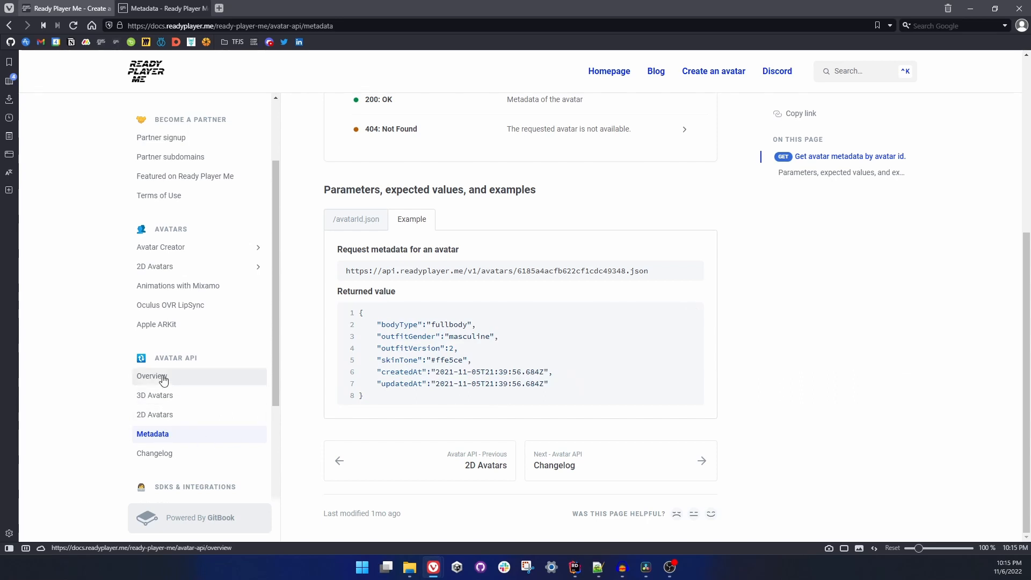
# - Open Unity Avatar Configuration and scroll down to the Runtime Avatar Loader section
pyautogui.click(152, 375)
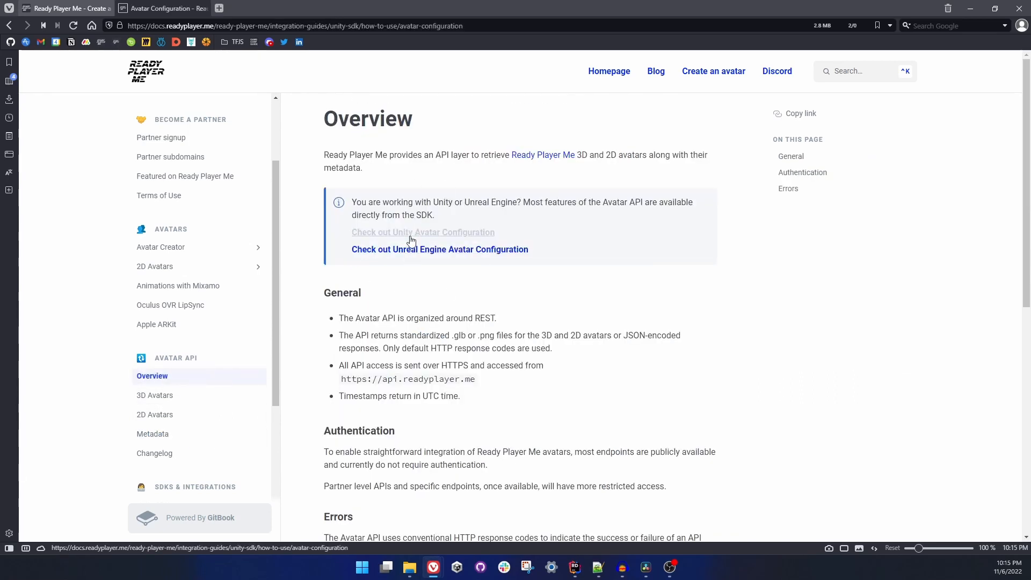
pyautogui.click(423, 231)
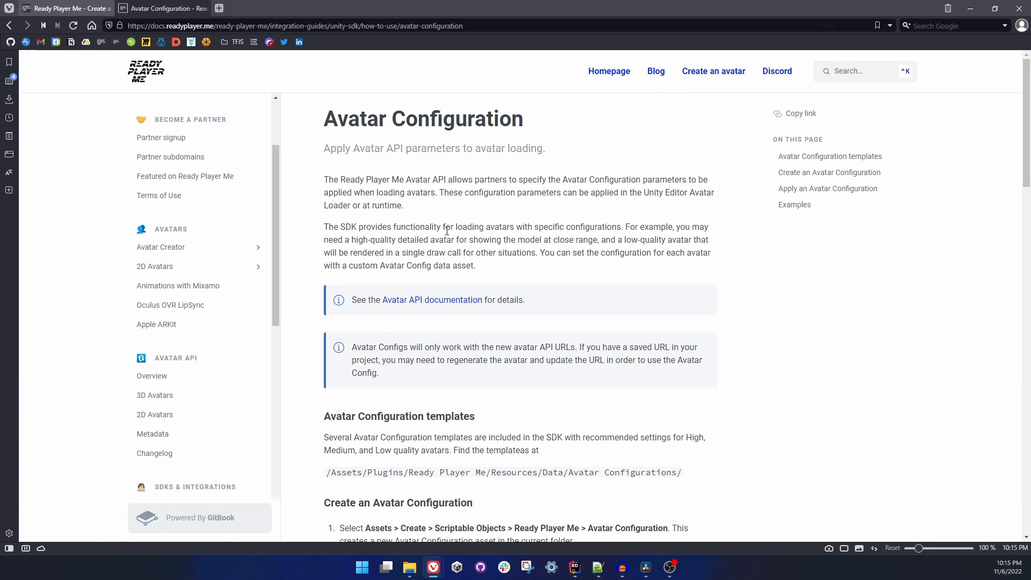
pyautogui.scroll(-3)
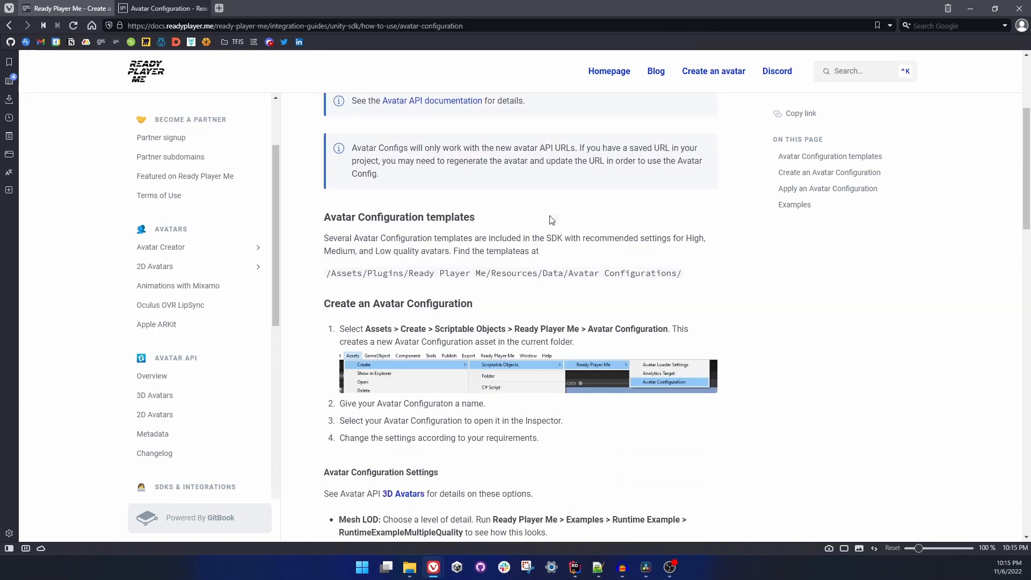
pyautogui.scroll(-3)
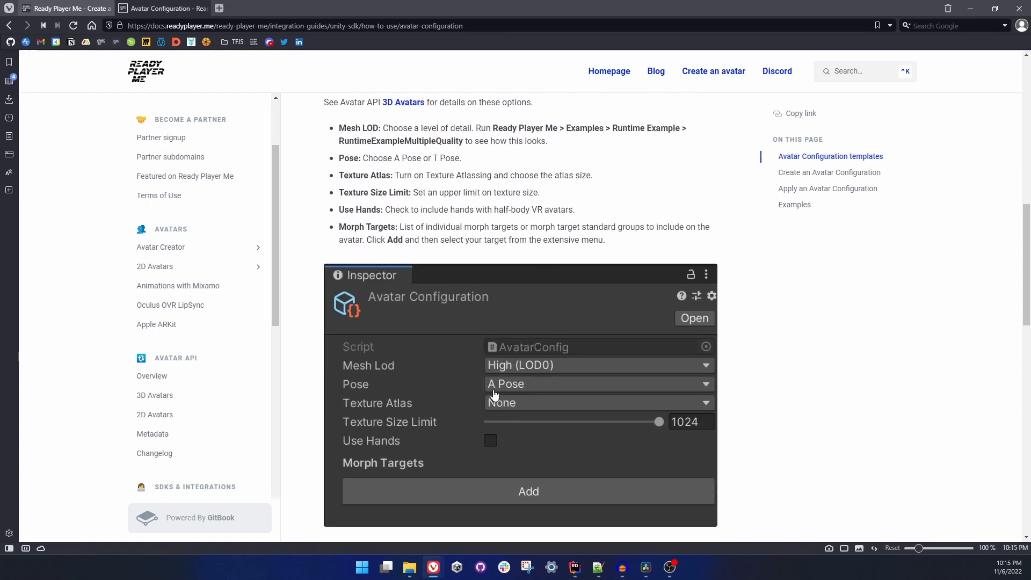
pyautogui.scroll(-3)
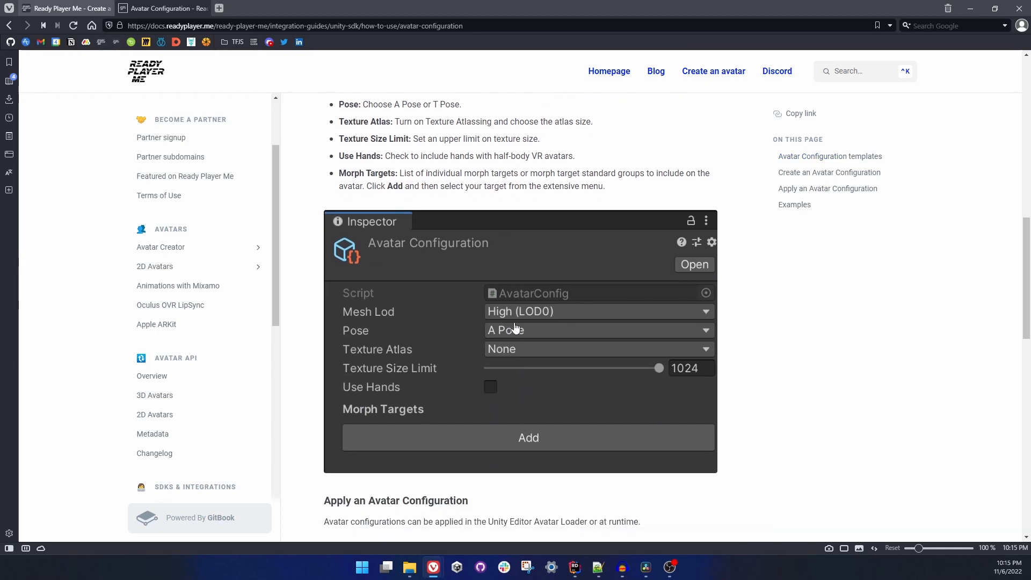
pyautogui.scroll(-3)
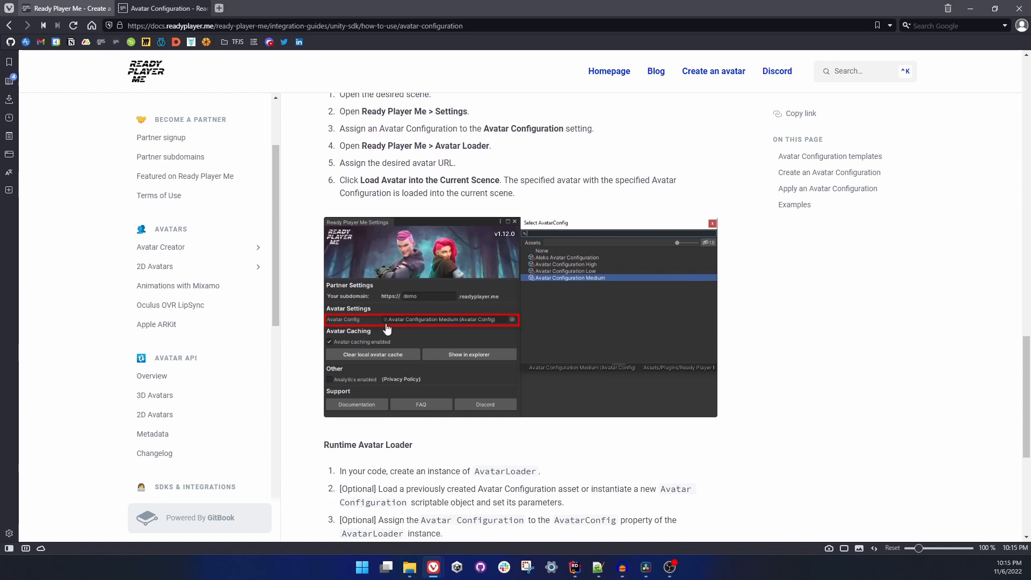
pyautogui.moveTo(481, 317)
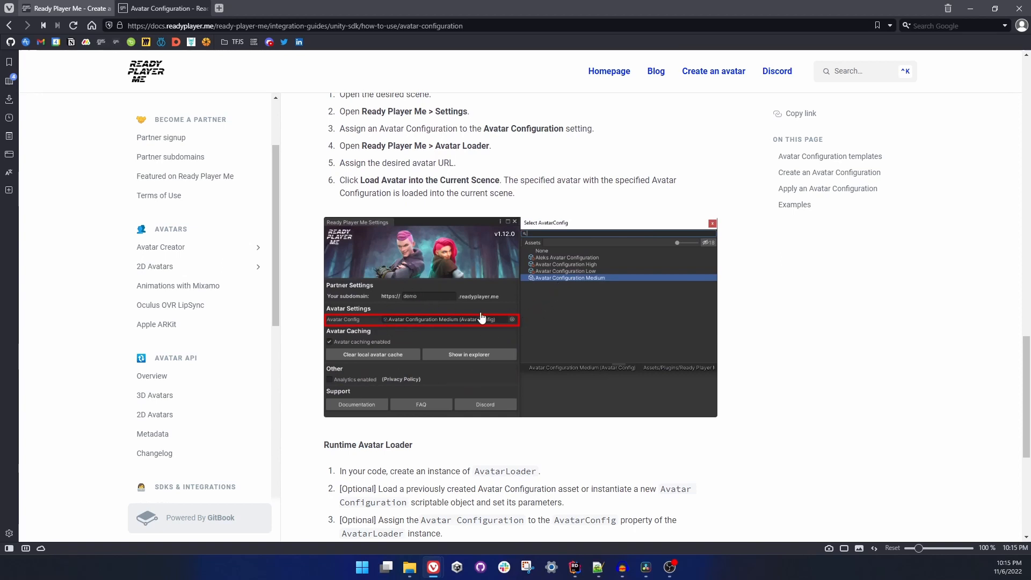
pyautogui.scroll(-3)
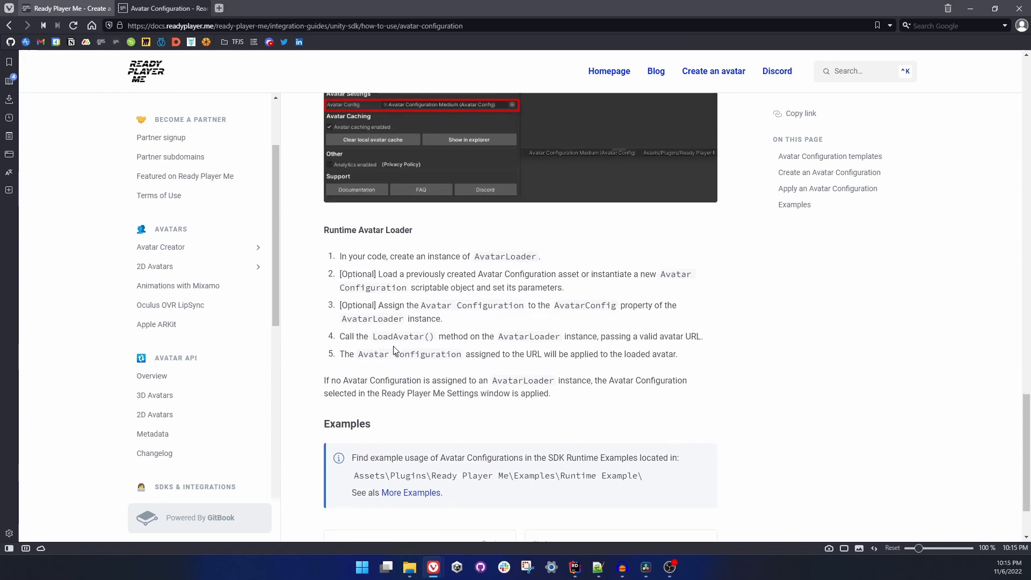
pyautogui.scroll(-3)
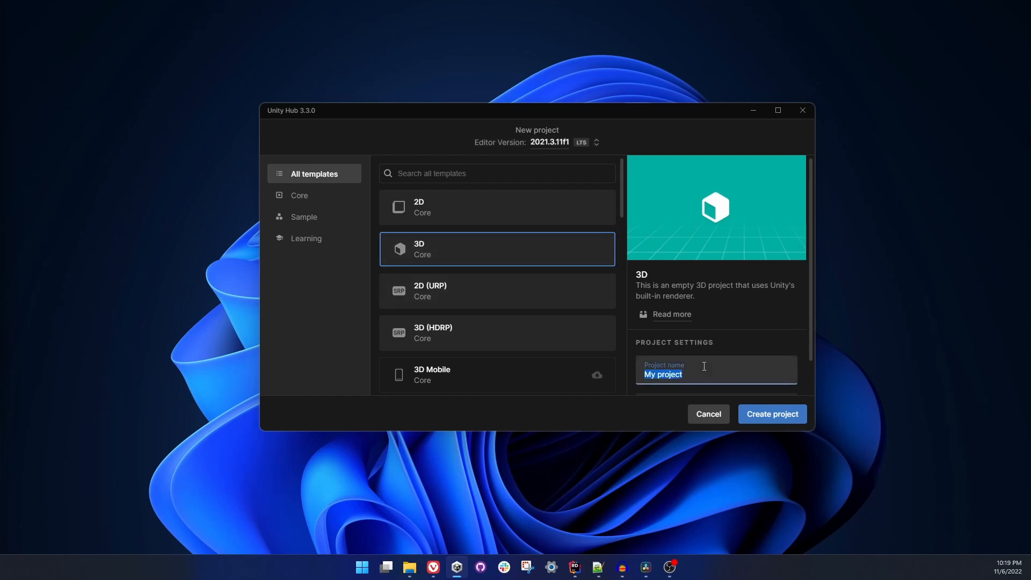
# - Name the 3D project AvatarAPI-Test and create it
pyautogui.write('AvatarAPI-T')
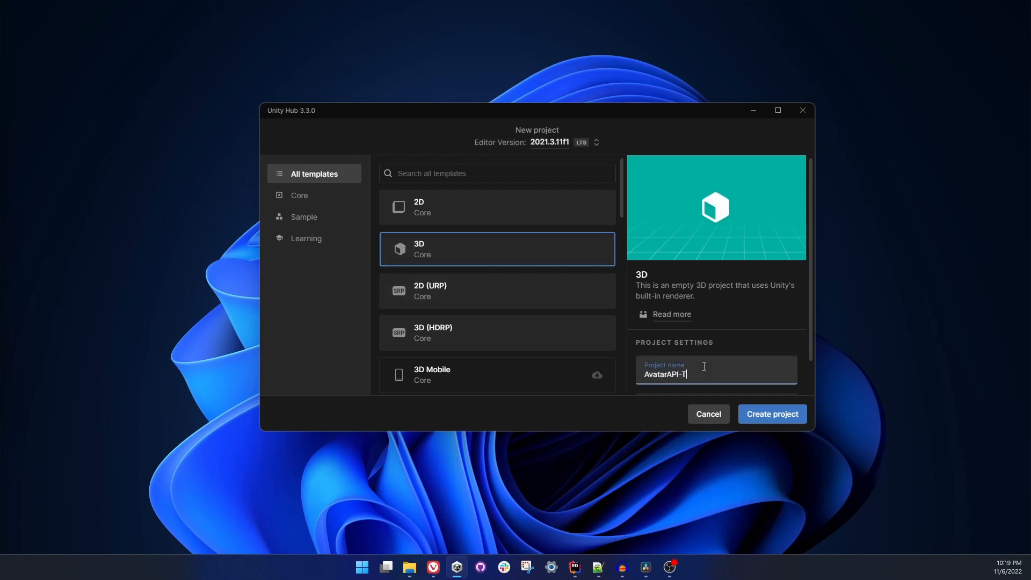
pyautogui.click(770, 413)
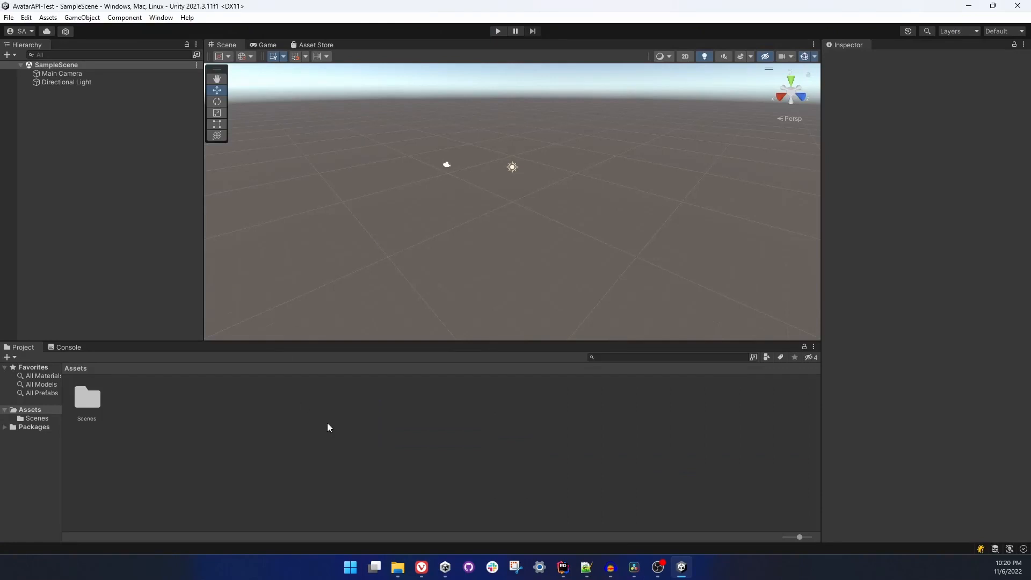
pyautogui.moveTo(108, 350)
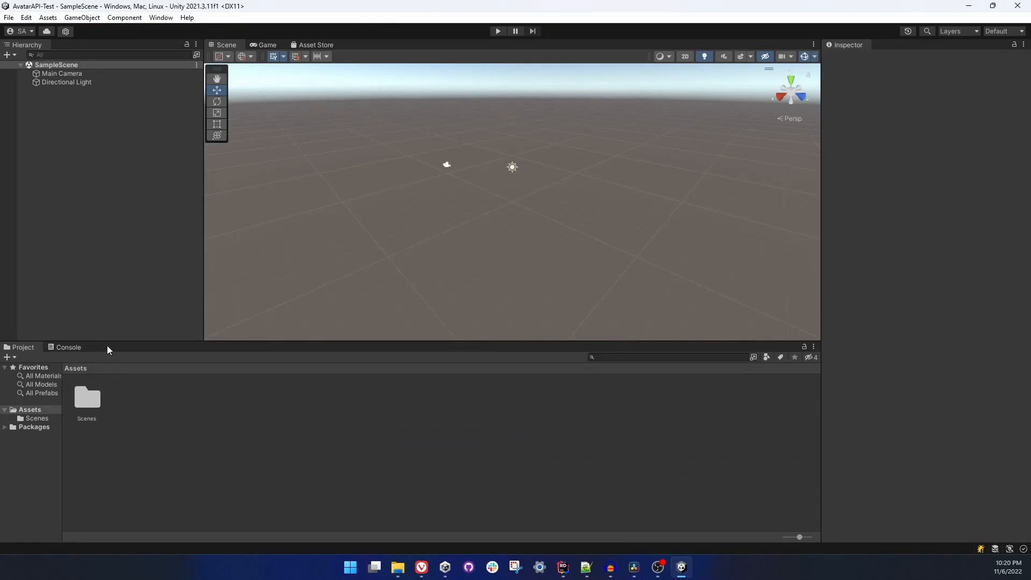
# - Download the latest Unity SDK package via the docs' Unity SDK Download link
pyautogui.click(420, 567)
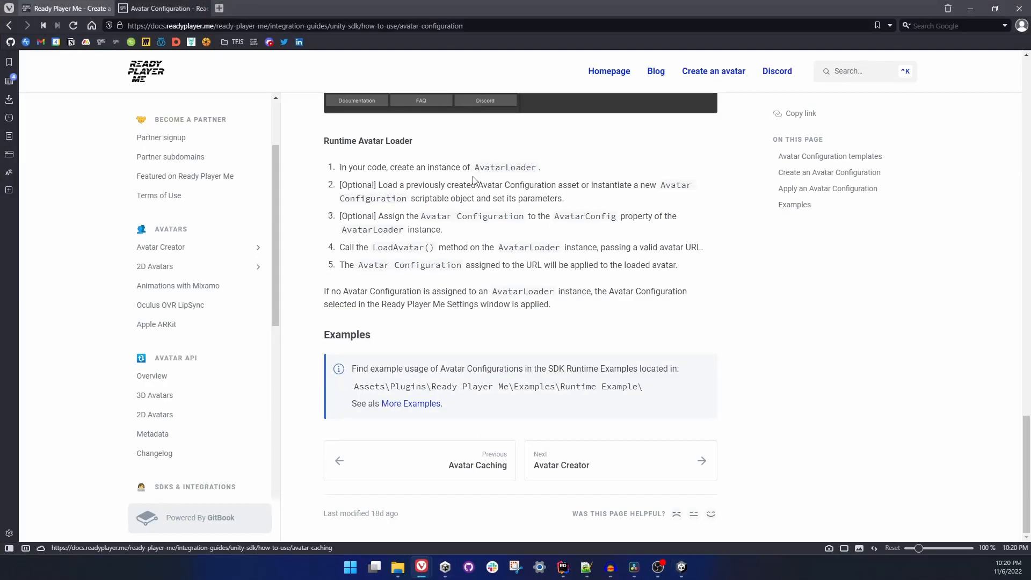
pyautogui.scroll(-3)
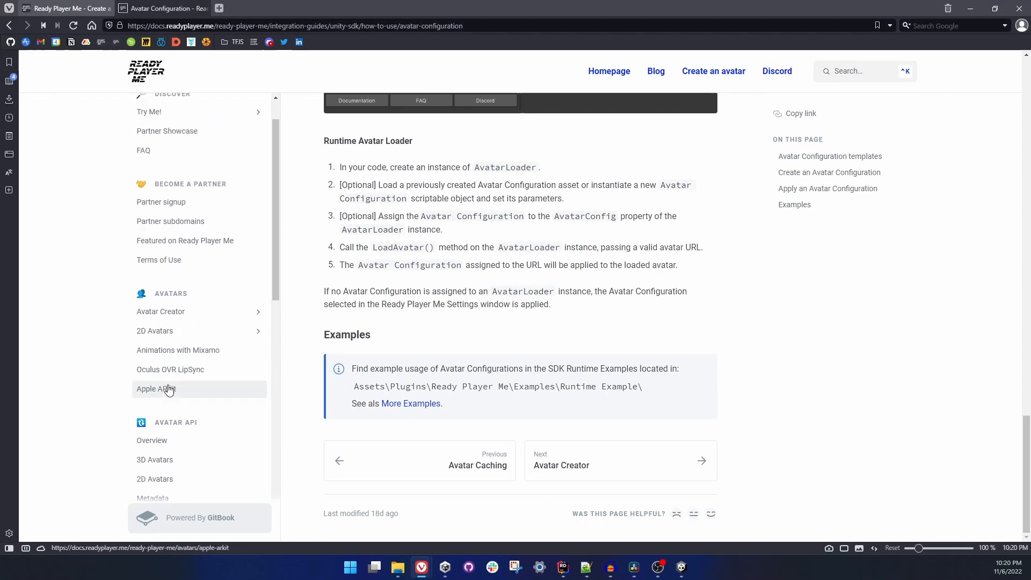
pyautogui.scroll(-3)
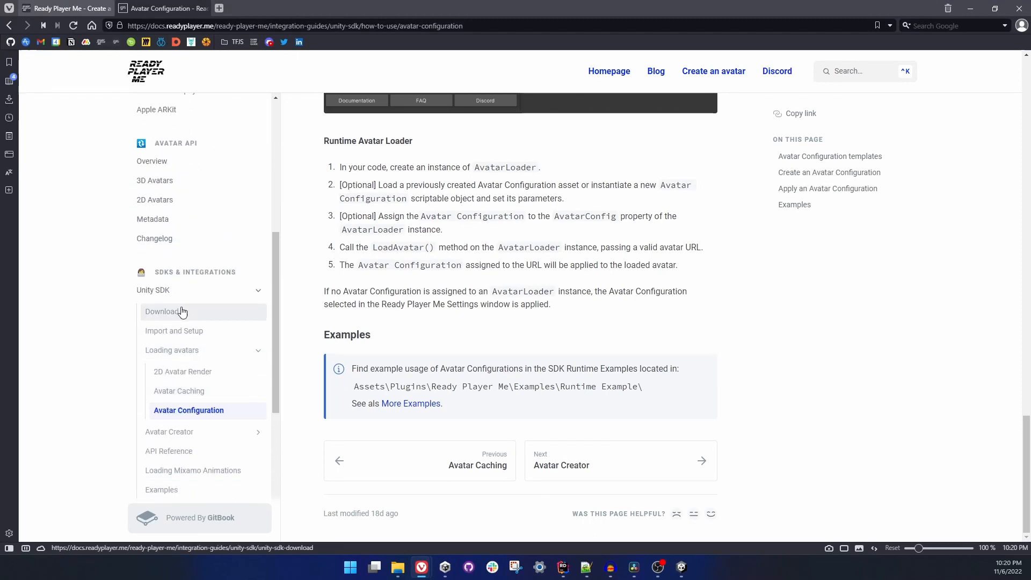
pyautogui.click(162, 311)
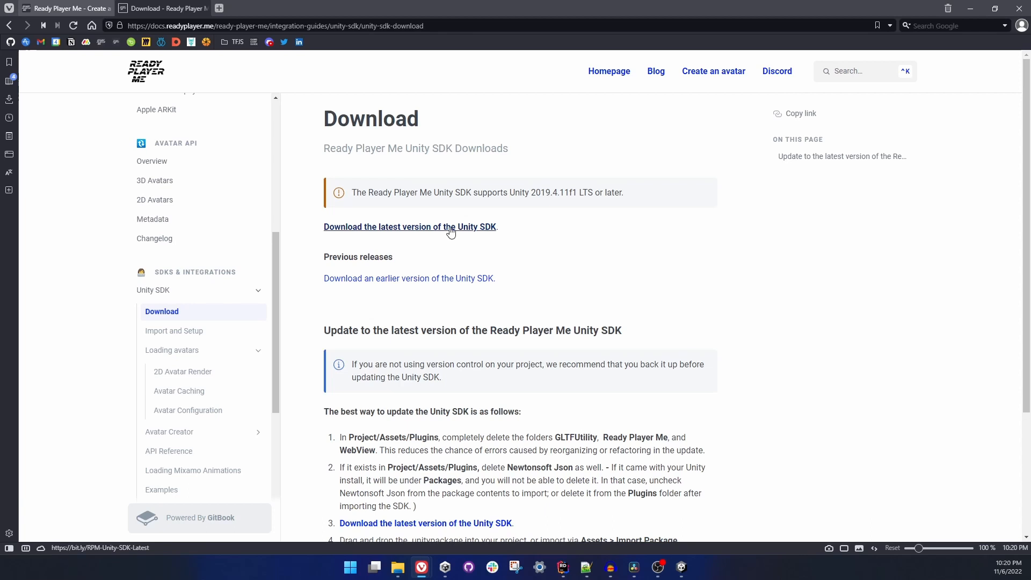
pyautogui.click(410, 226)
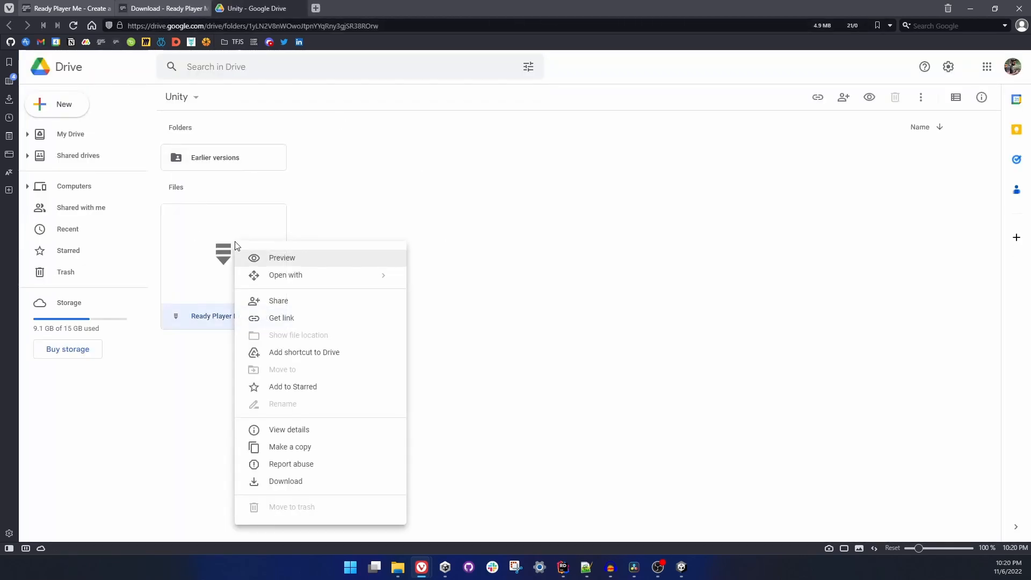
pyautogui.click(285, 481)
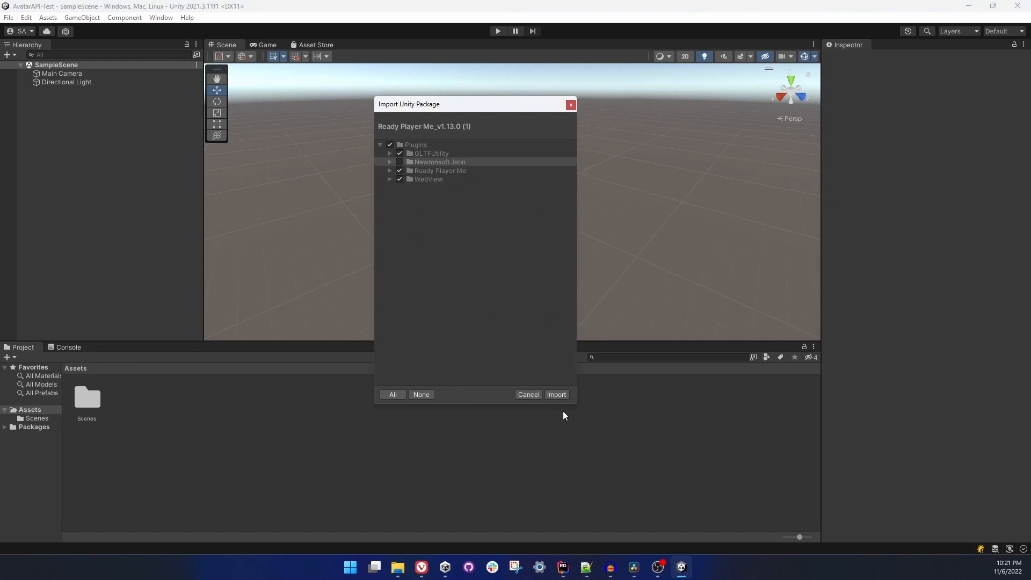
# - Import all contents of the Ready Player Me v1.13.0 package
pyautogui.click(556, 393)
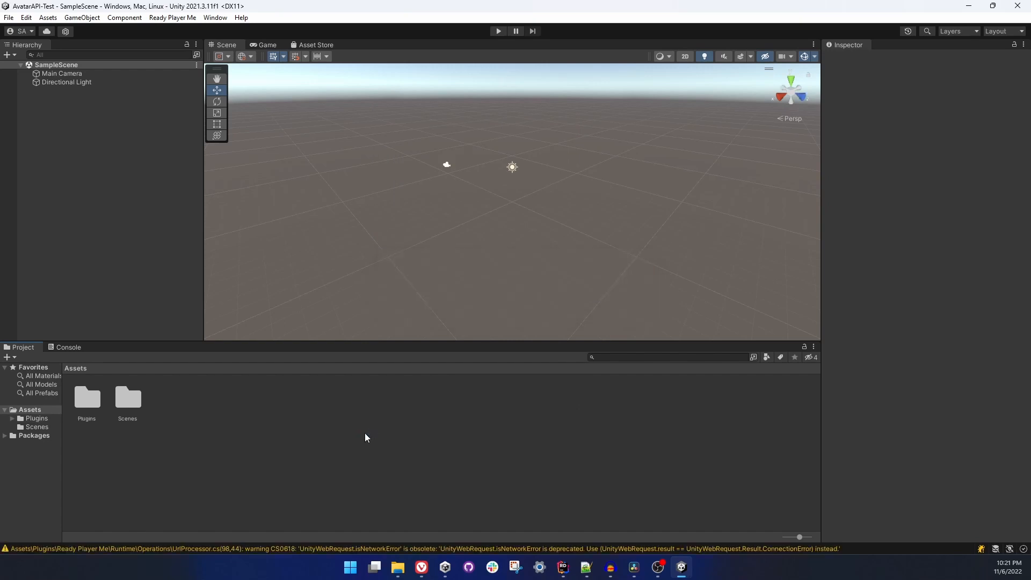
pyautogui.moveTo(254, 333)
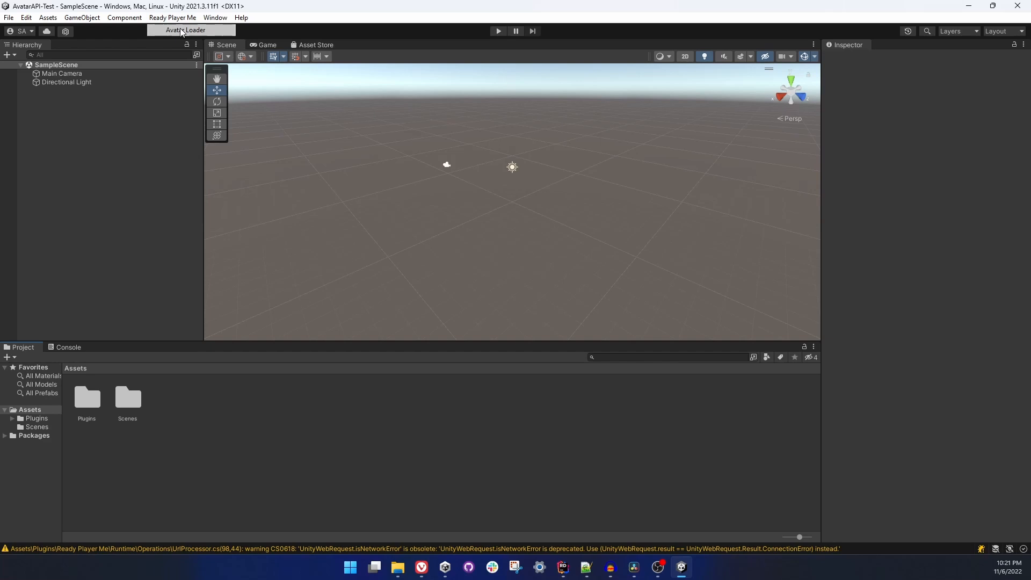
# - Open the Ready Player Me Avatar Loader window from the menu bar
pyautogui.click(187, 29)
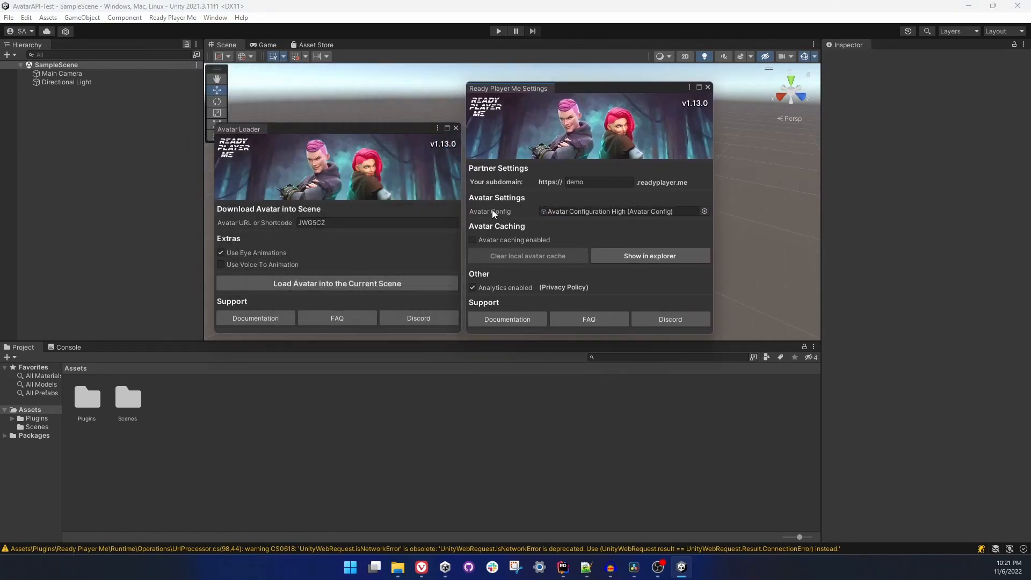
pyautogui.moveTo(623, 196)
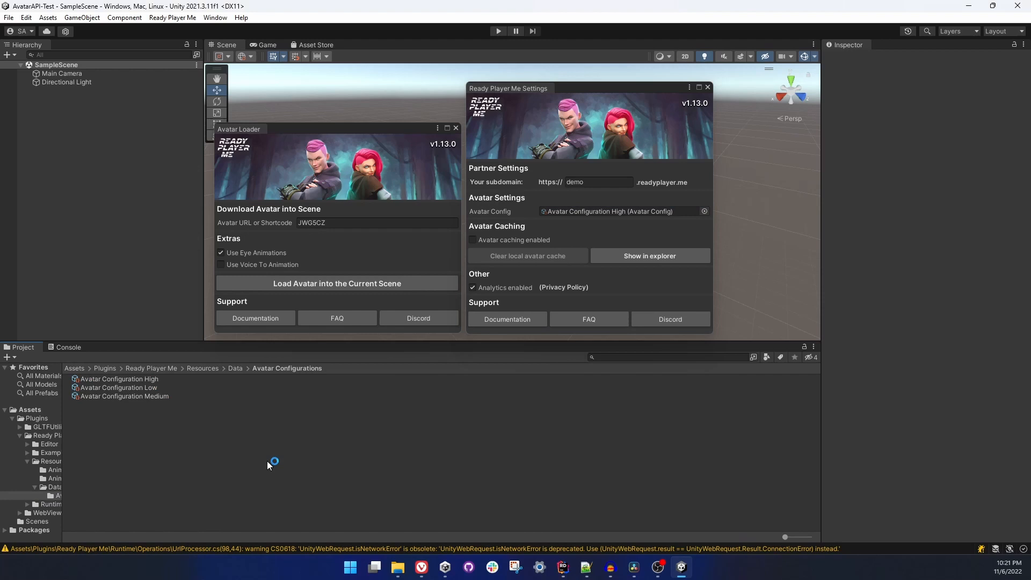
pyautogui.click(118, 379)
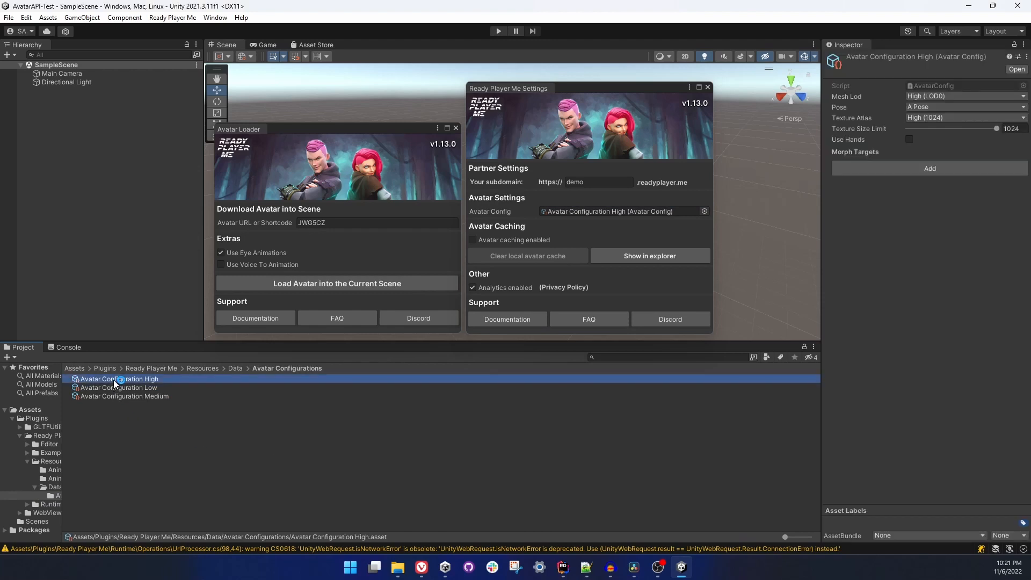
pyautogui.click(118, 387)
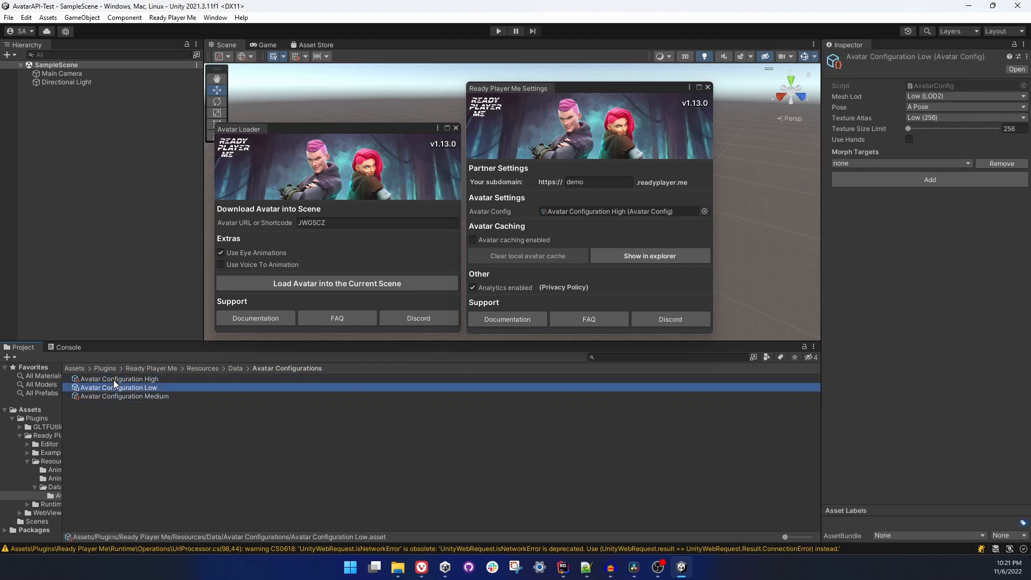
pyautogui.click(119, 379)
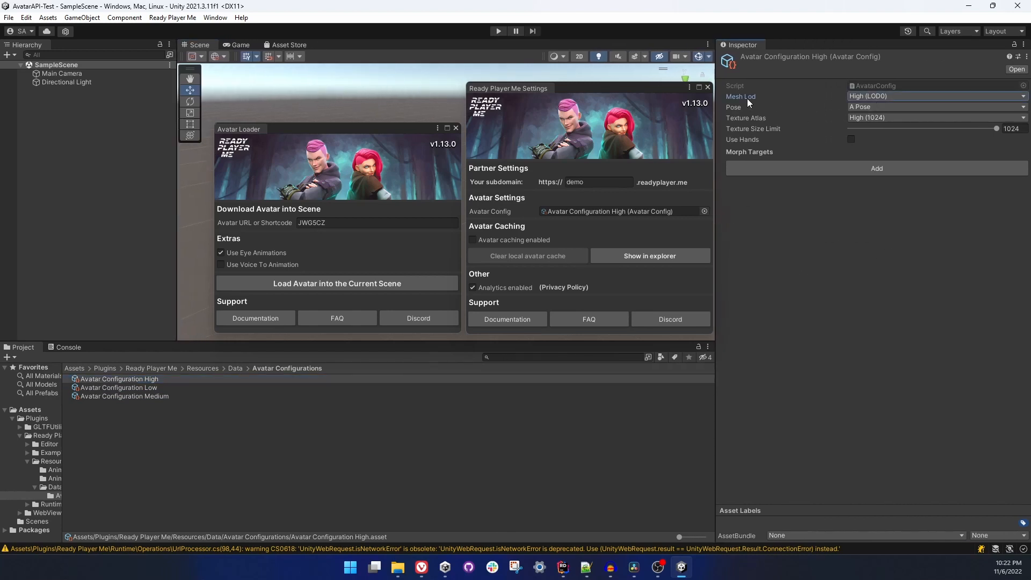
pyautogui.click(933, 96)
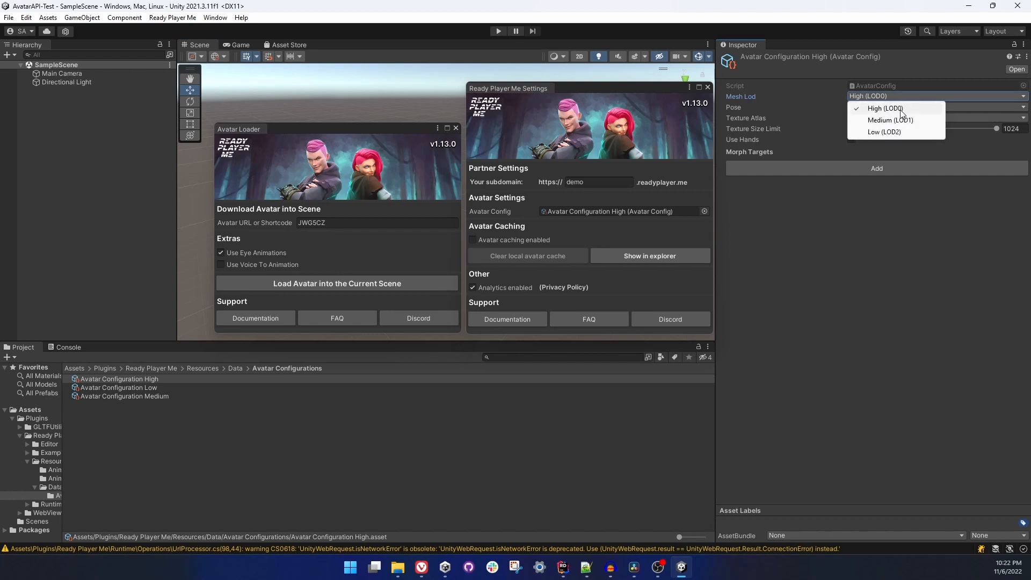
pyautogui.click(884, 108)
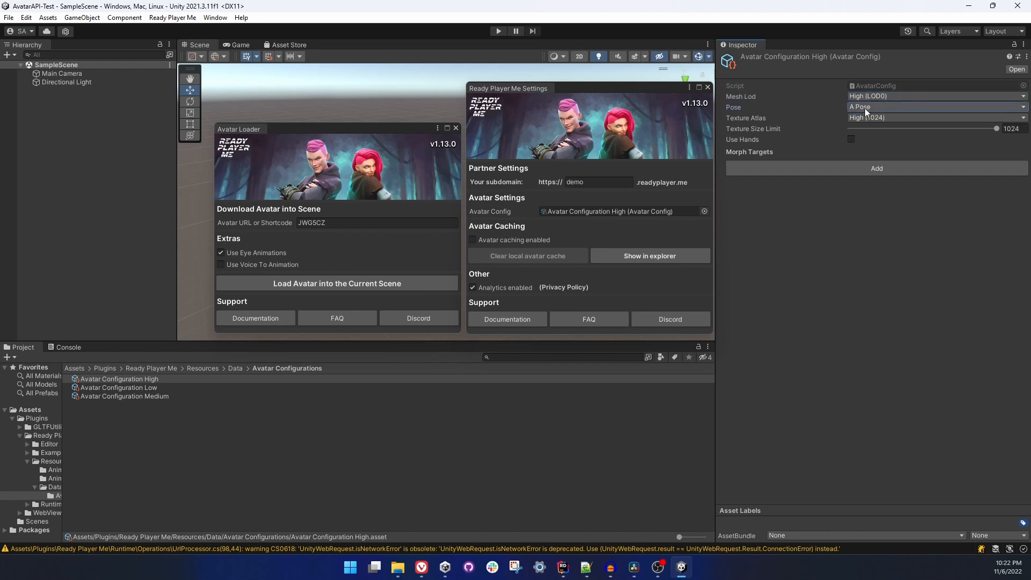
pyautogui.click(934, 107)
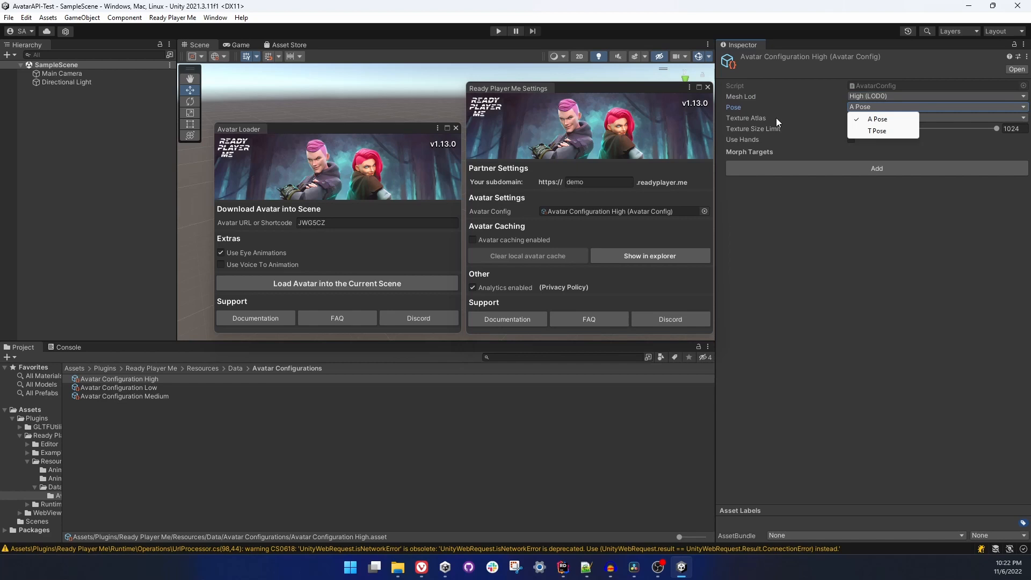
pyautogui.click(934, 117)
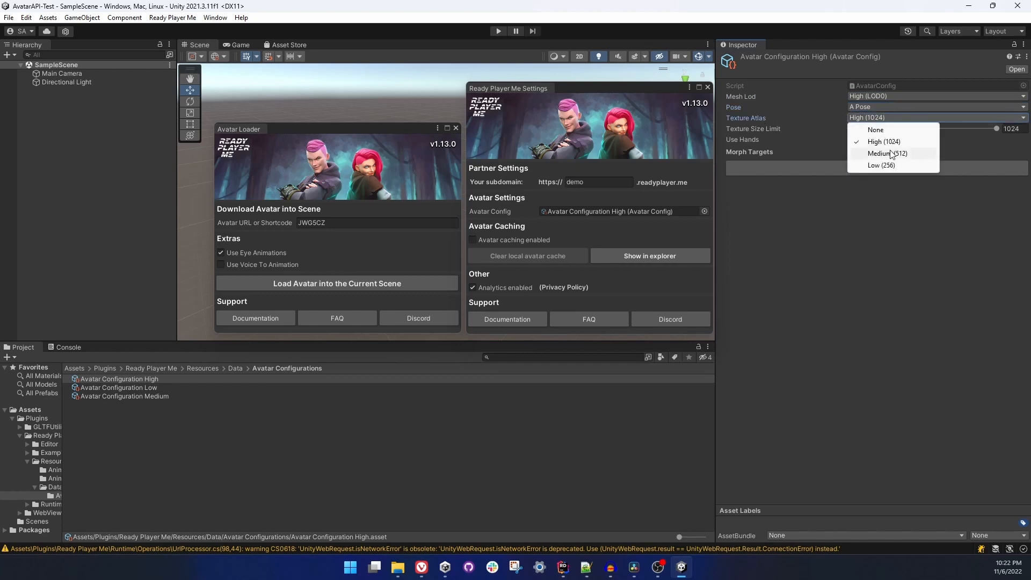
pyautogui.moveTo(858, 161)
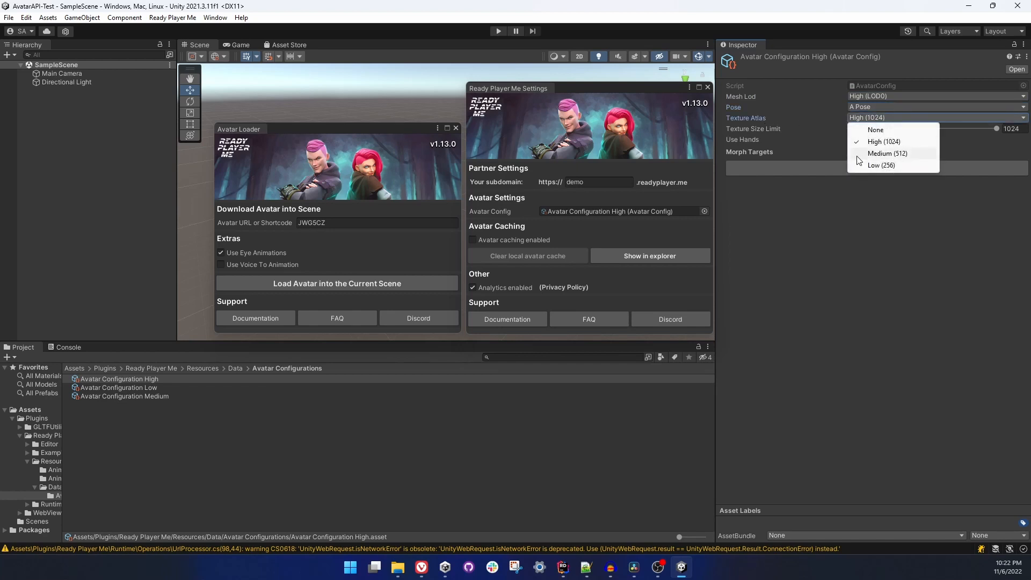
pyautogui.click(883, 141)
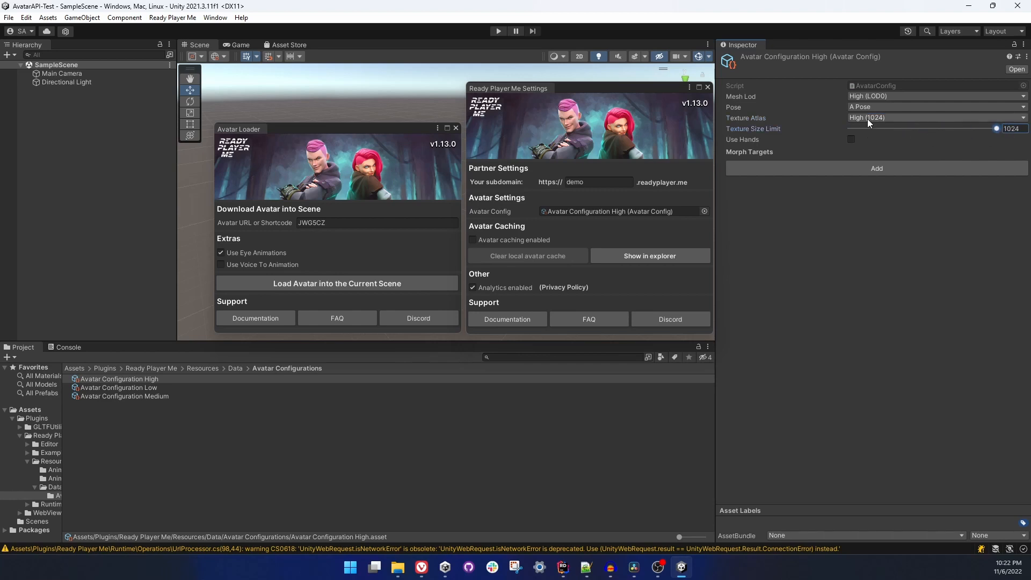
pyautogui.moveTo(869, 121)
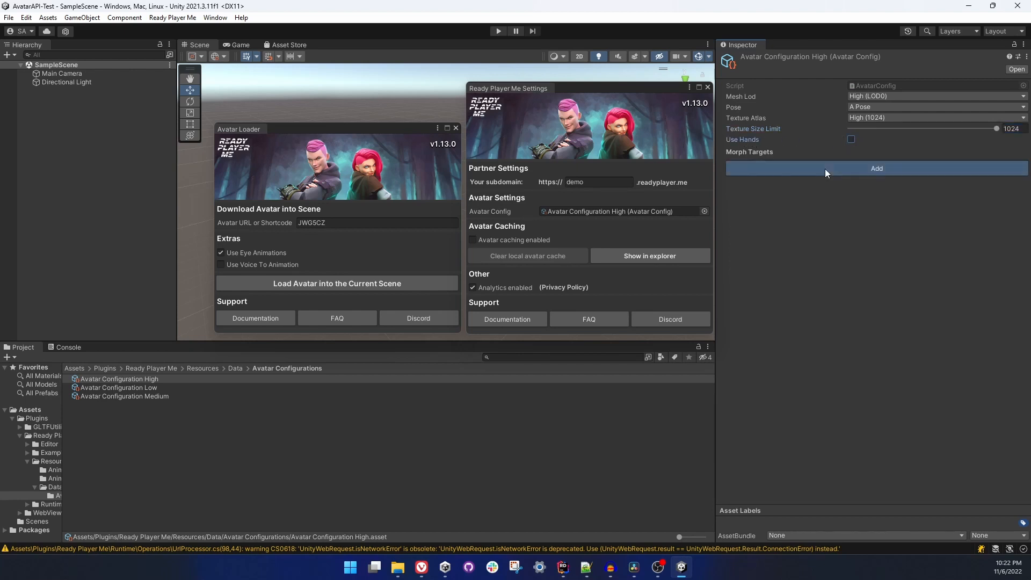
pyautogui.click(876, 168)
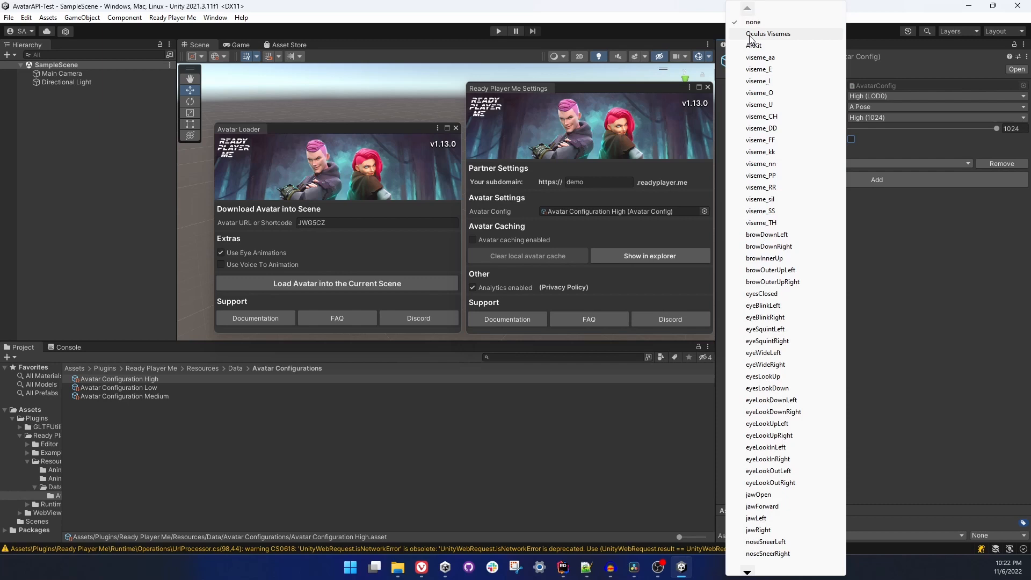
pyautogui.moveTo(775, 341)
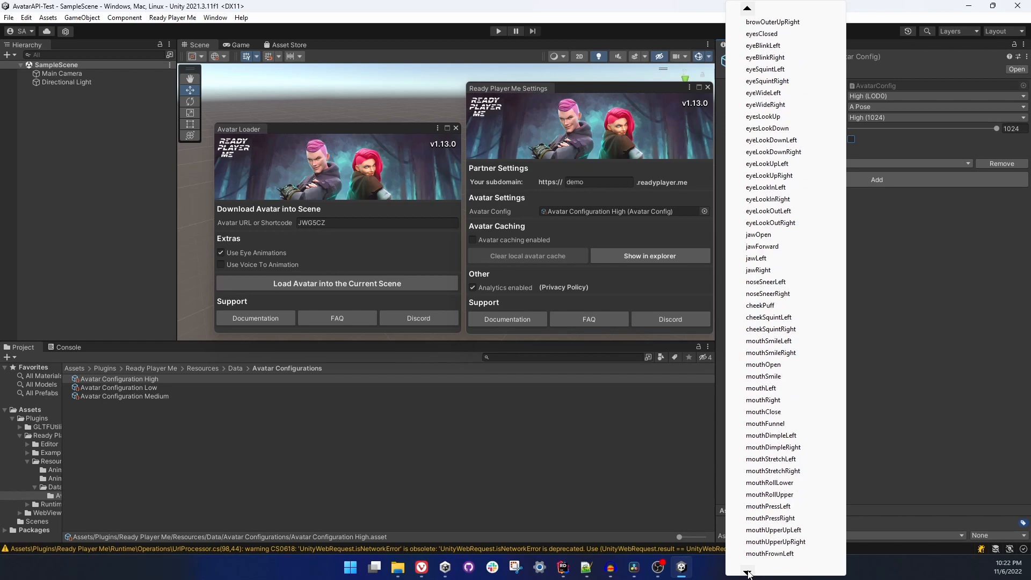
pyautogui.scroll(-3)
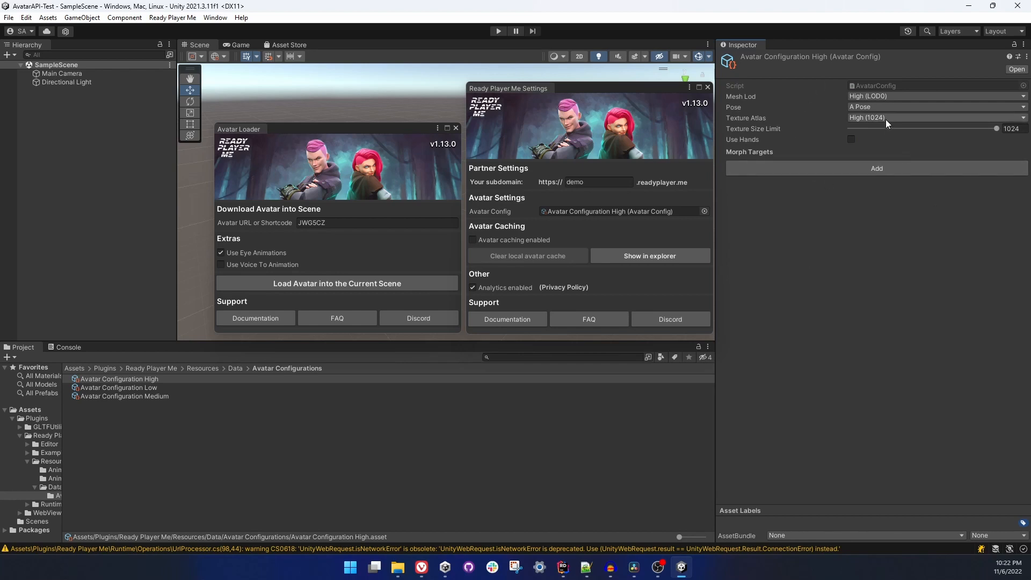
pyautogui.moveTo(819, 113)
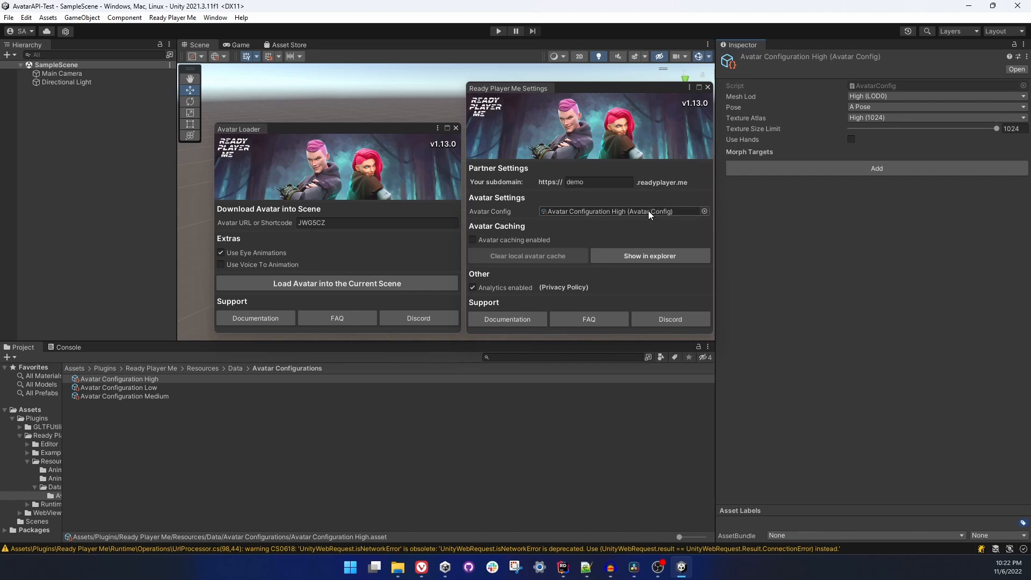
pyautogui.moveTo(572, 238)
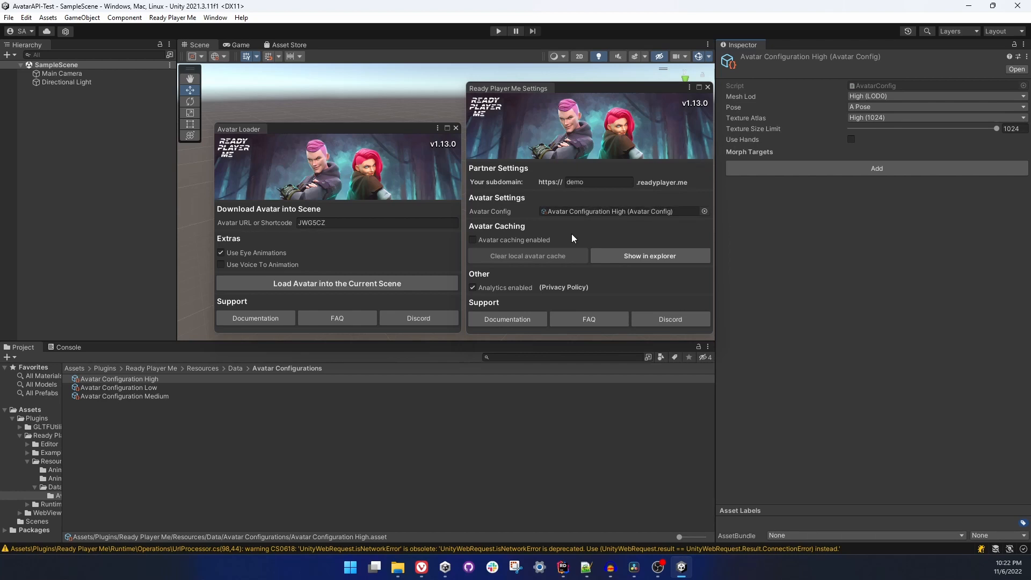
pyautogui.moveTo(131, 400)
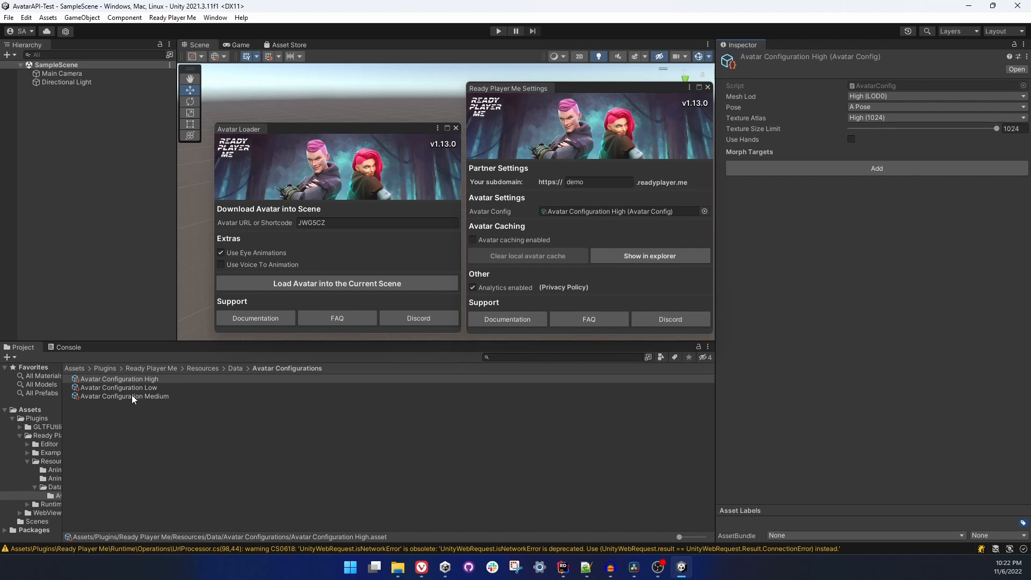
pyautogui.click(118, 387)
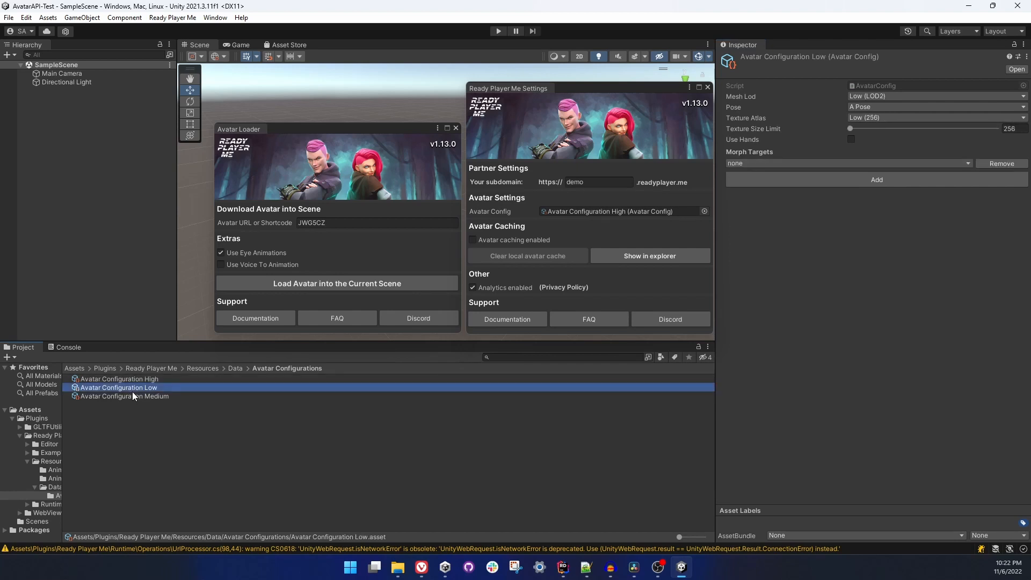
pyautogui.click(124, 395)
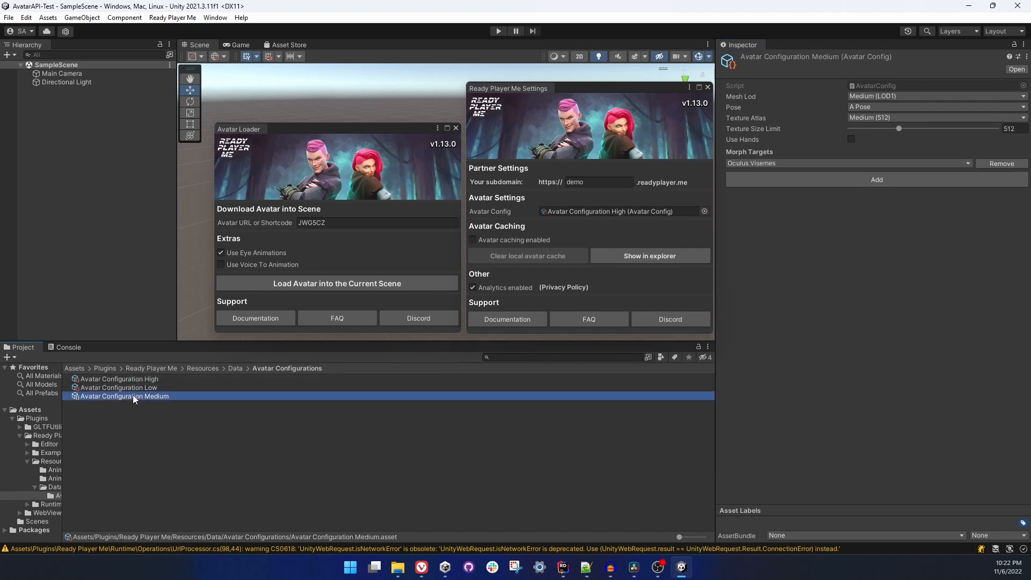
pyautogui.click(118, 387)
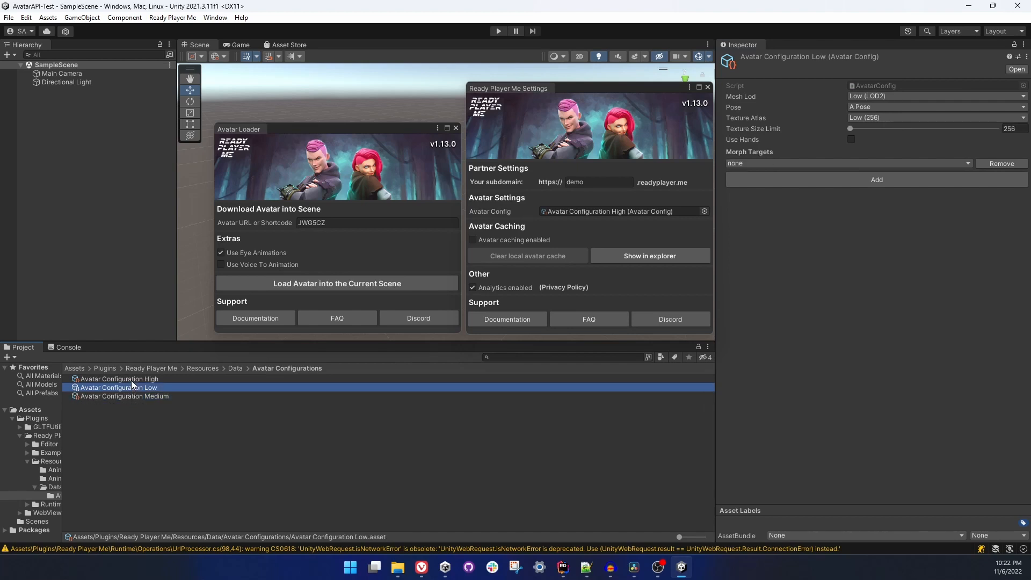
pyautogui.click(119, 378)
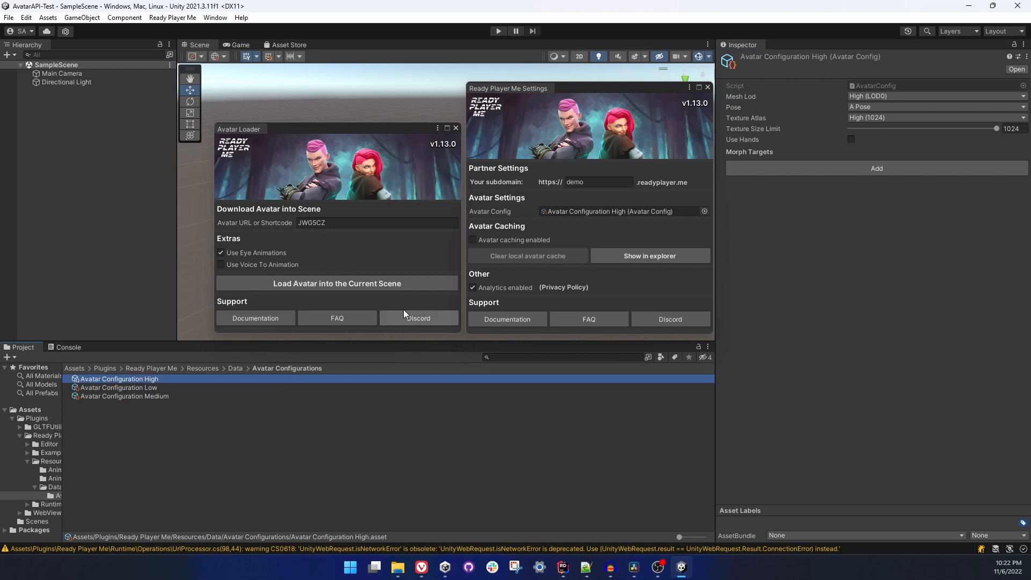
pyautogui.moveTo(833, 190)
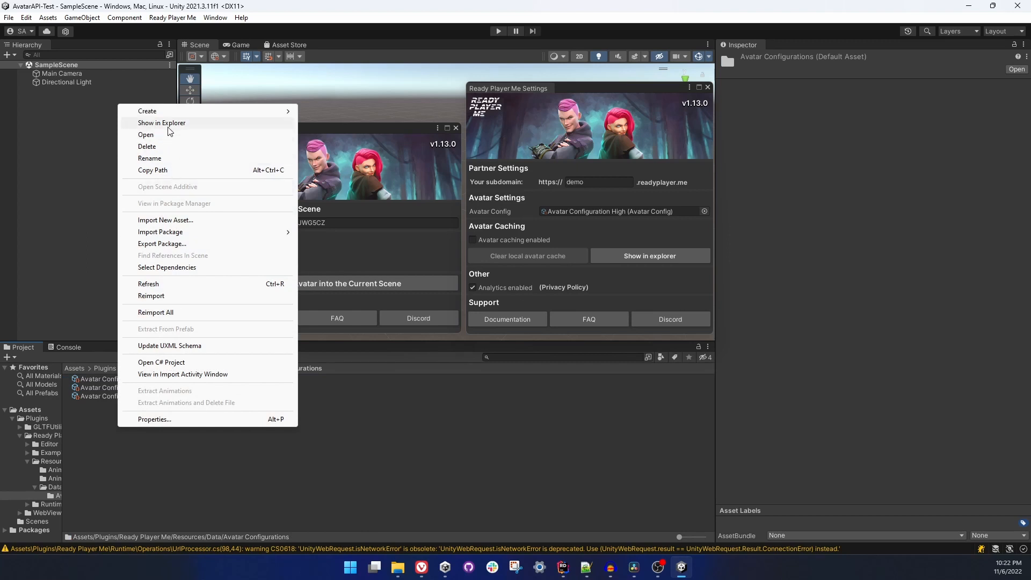
# - Create the MyConfig avatar configuration and set Mesh Lod to Low
pyautogui.click(147, 110)
pyautogui.write('MyConfig')
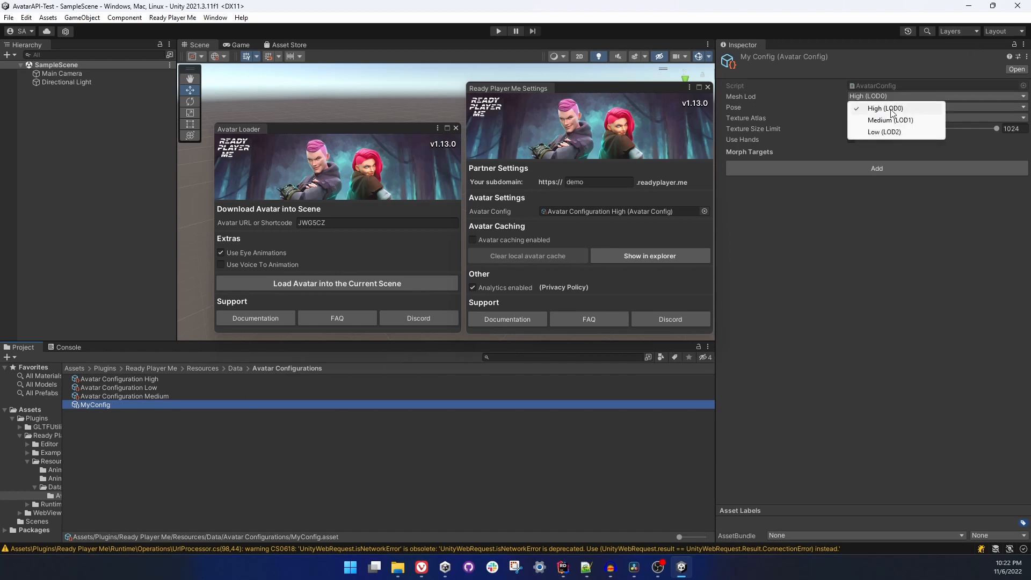
pyautogui.click(883, 131)
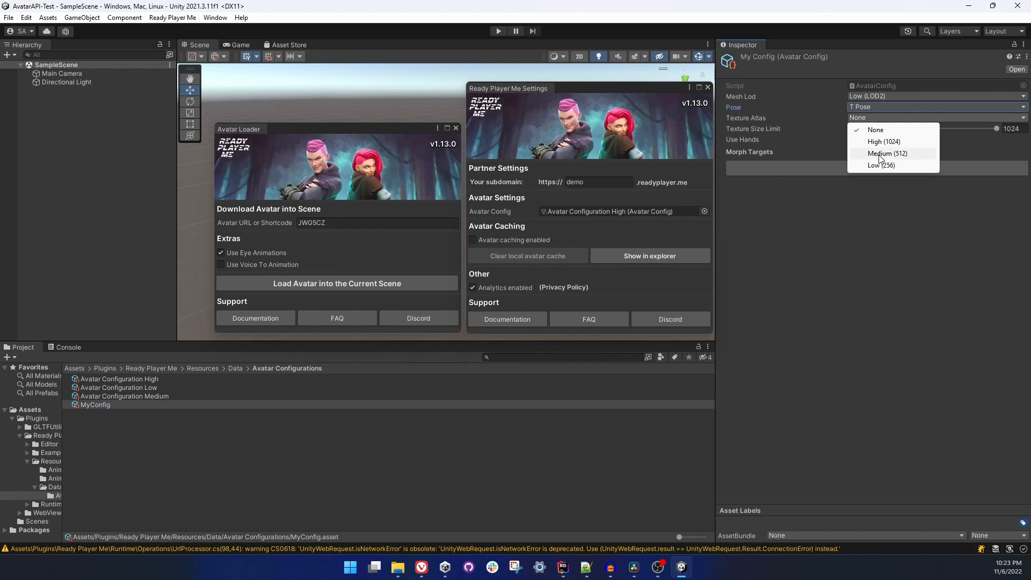
# - Give MyConfig a Medium texture atlas and Oculus Visemes, then copy the Ready Player Me avatar link
pyautogui.click(887, 153)
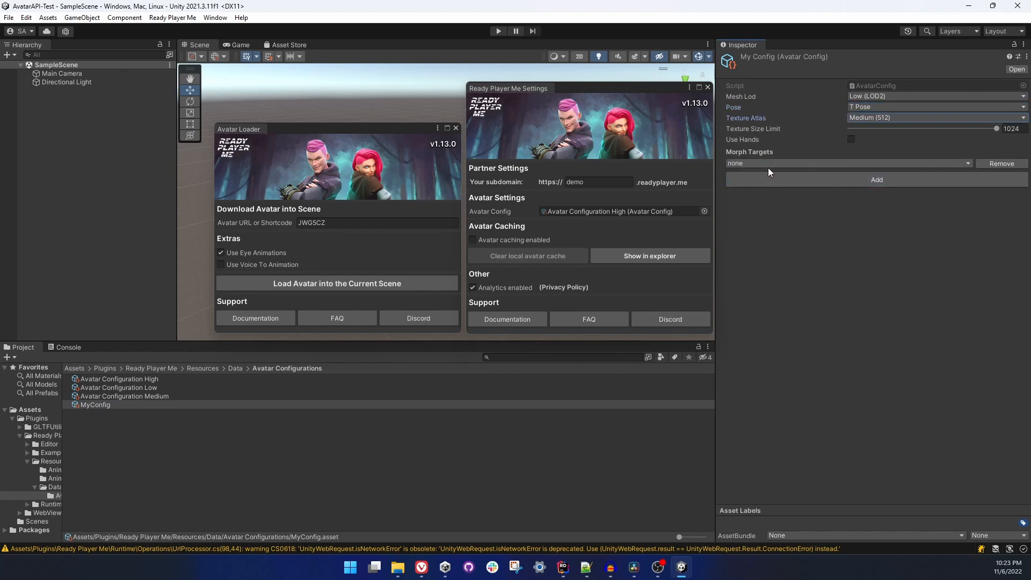
pyautogui.click(846, 164)
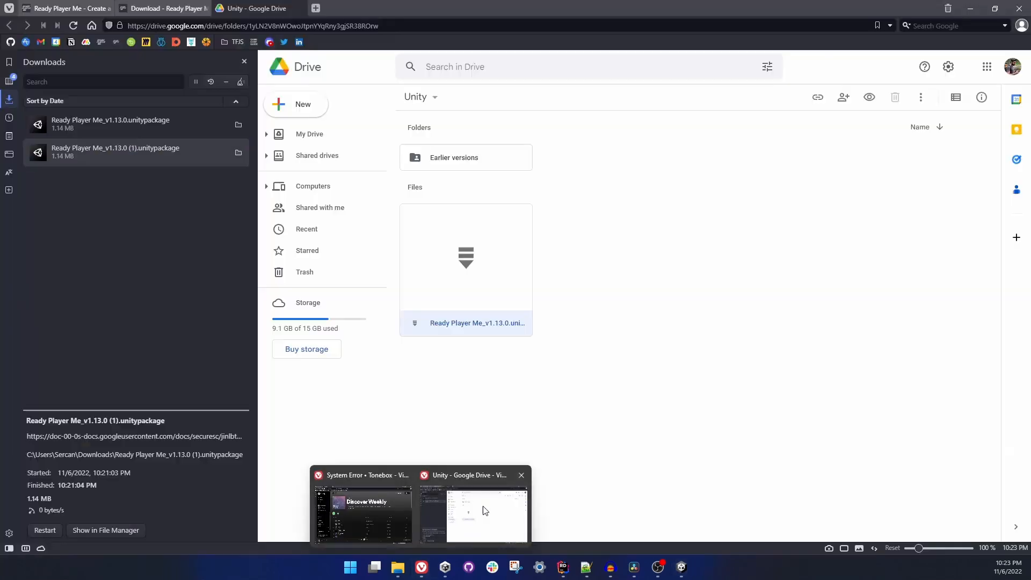
pyautogui.click(161, 8)
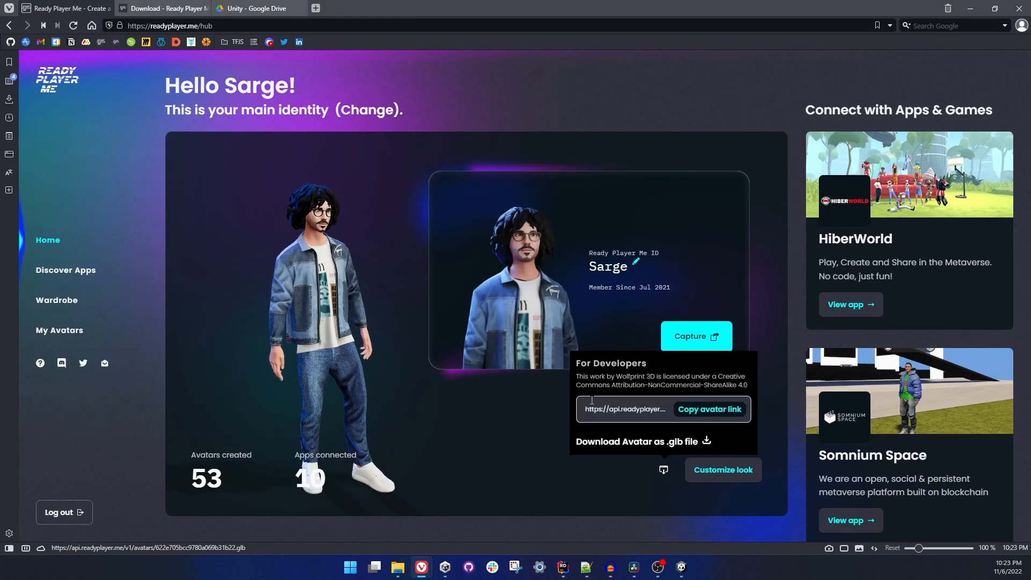
pyautogui.click(708, 408)
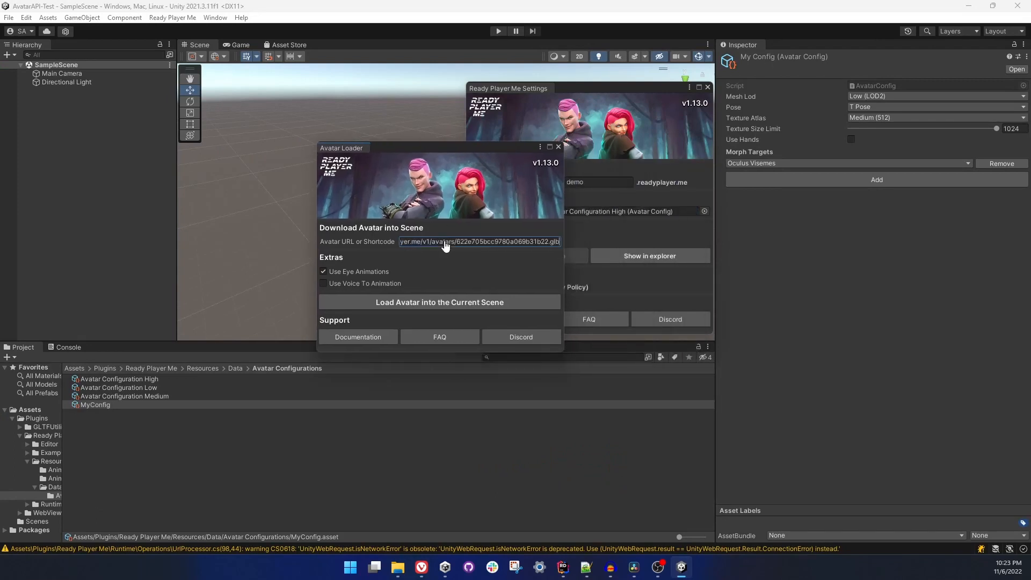
# - Load the avatar from its link into the current scene with the High configuration
pyautogui.moveTo(341, 147); pyautogui.dragTo(225, 139)
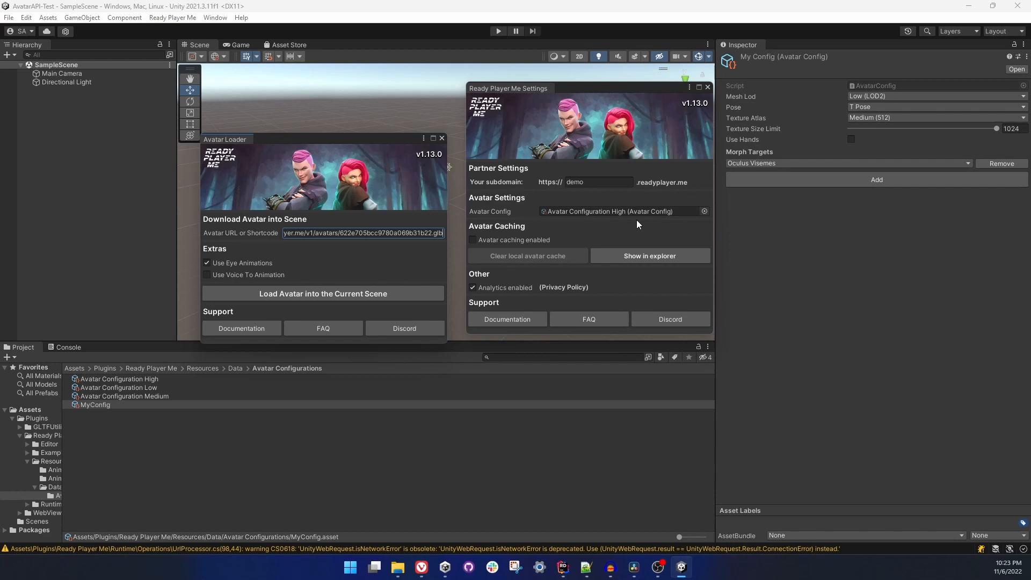
pyautogui.click(323, 293)
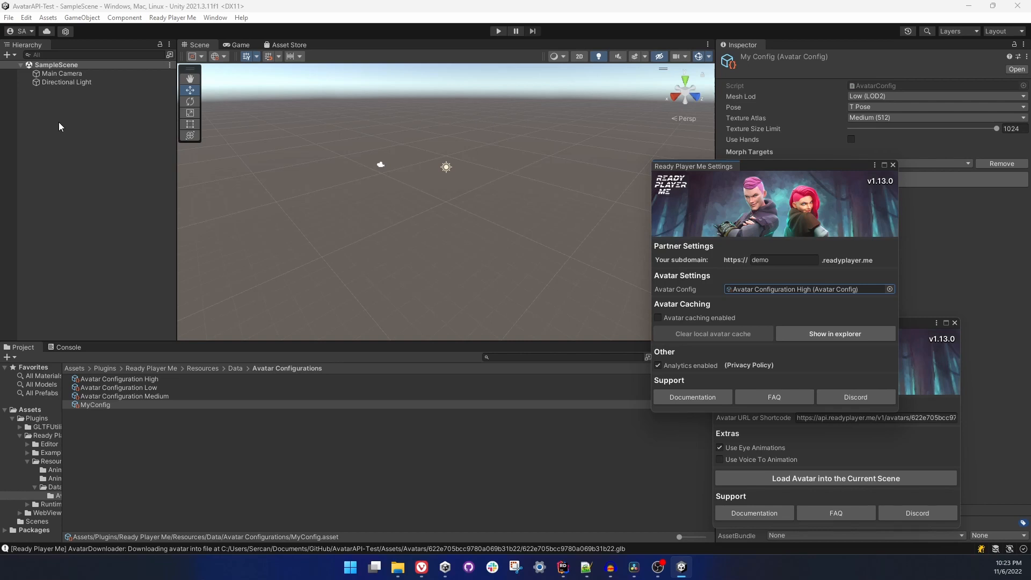
pyautogui.click(835, 478)
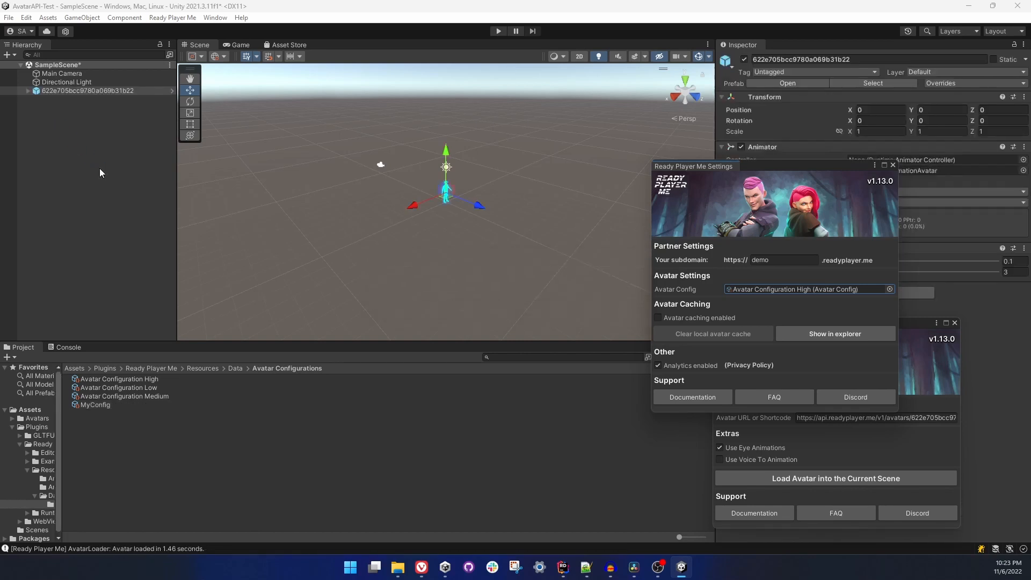
# - Expand the loaded avatar, select Renderer_Avatar, and delete the avatar object
pyautogui.click(835, 478)
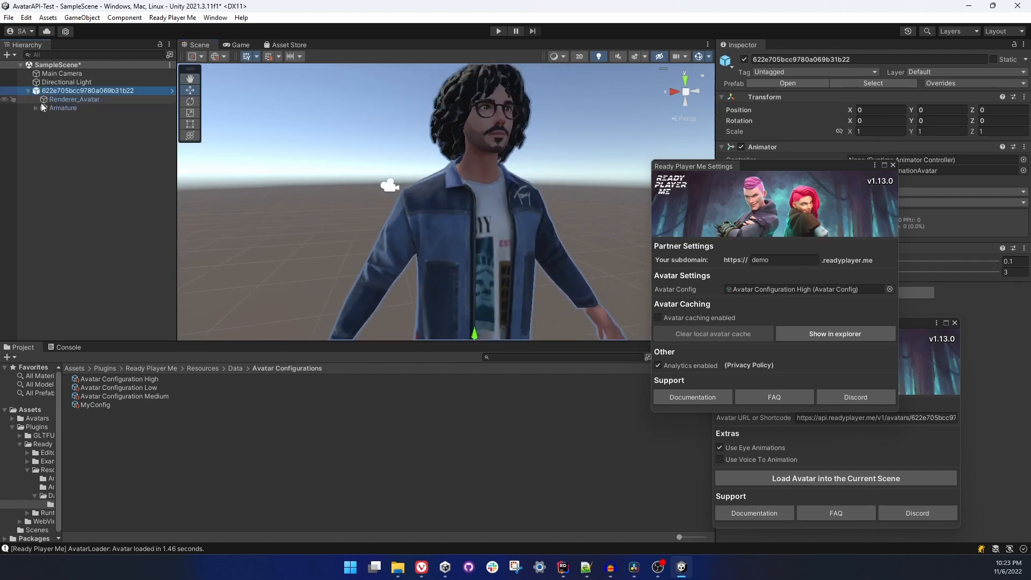
pyautogui.click(74, 99)
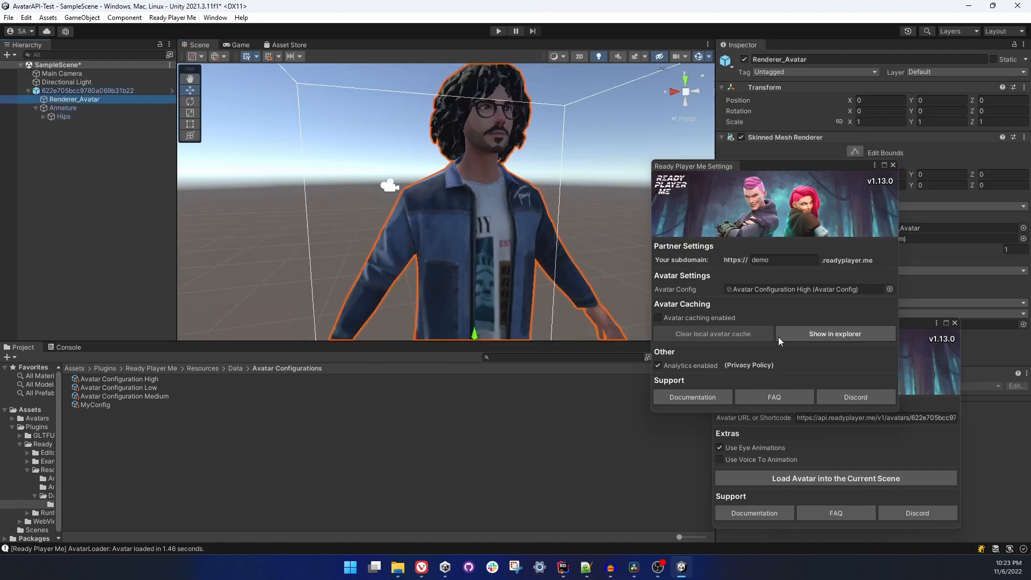
pyautogui.click(88, 90)
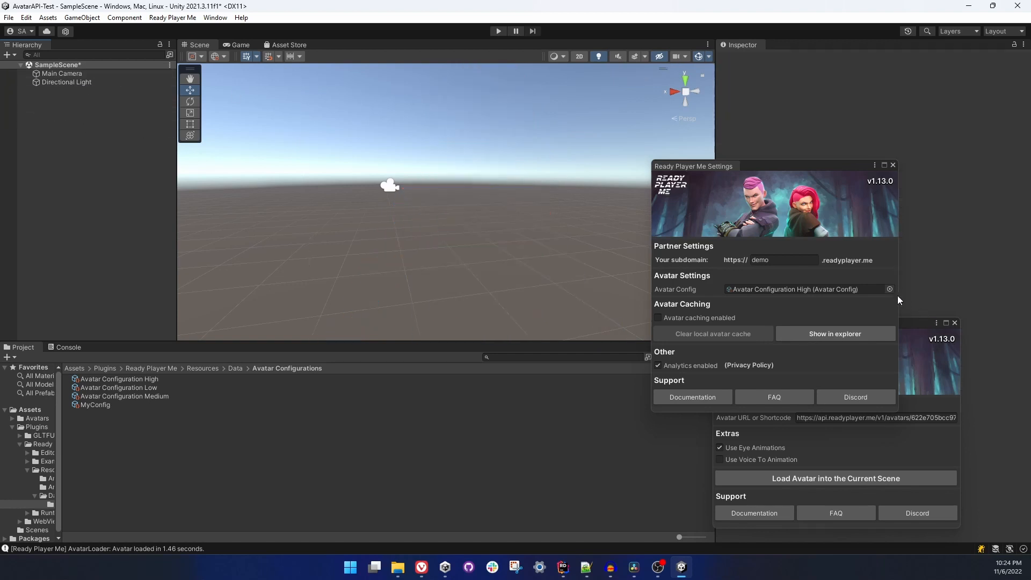
# - Set Avatar Config to MyConfig, load the T-posed avatar, then delete it
pyautogui.click(809, 290)
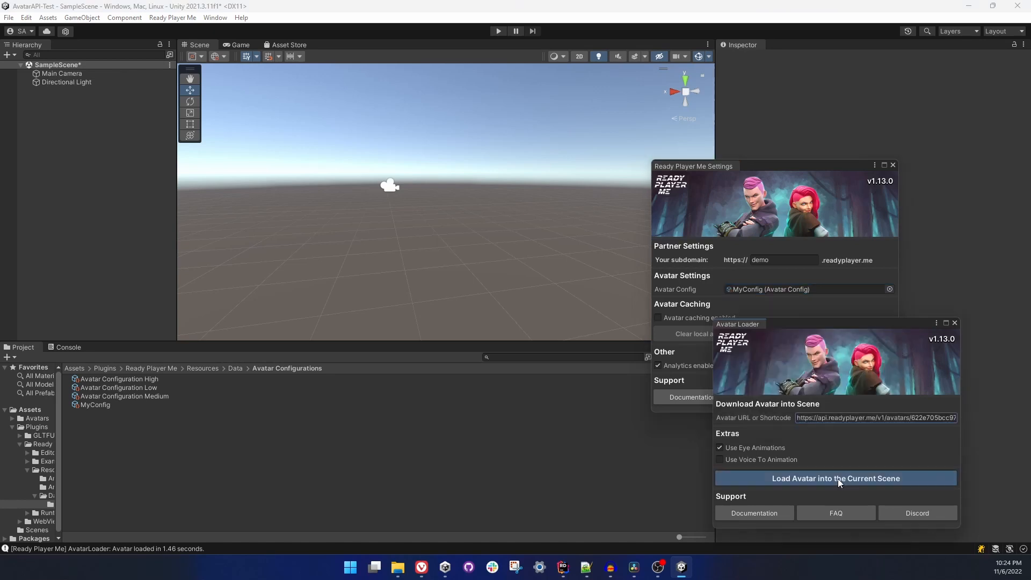
pyautogui.click(835, 478)
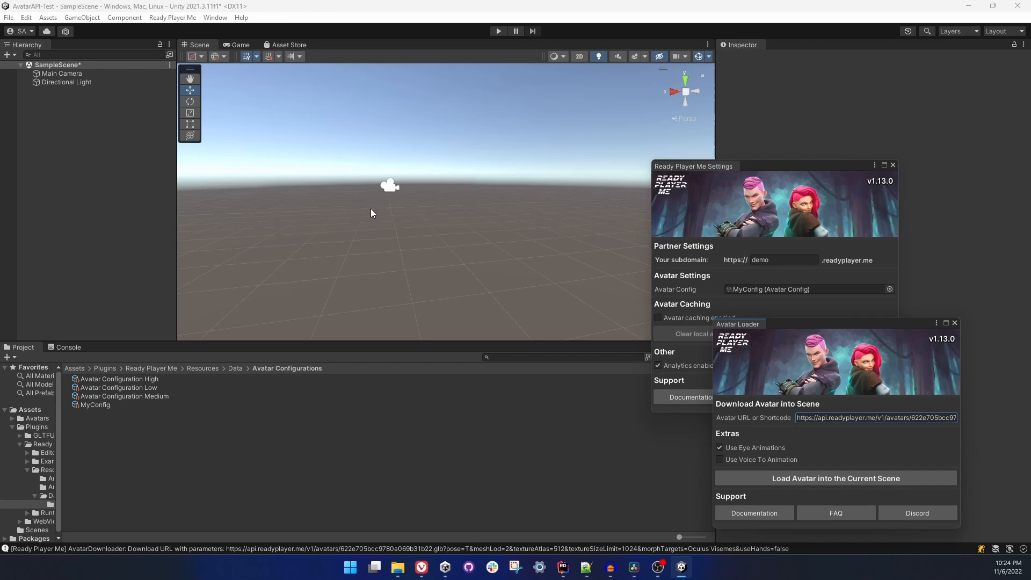
pyautogui.click(835, 478)
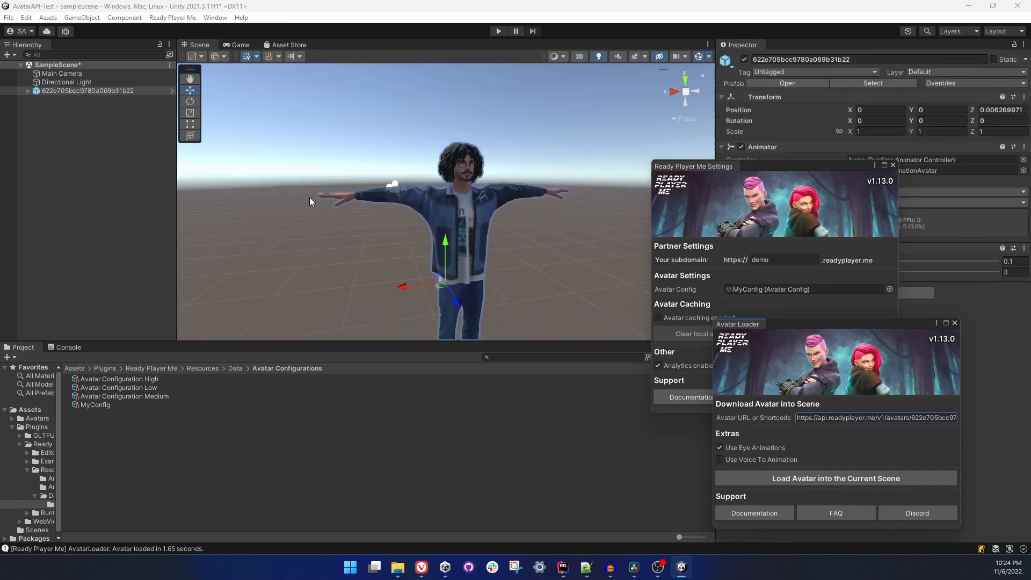
pyautogui.scroll(3)
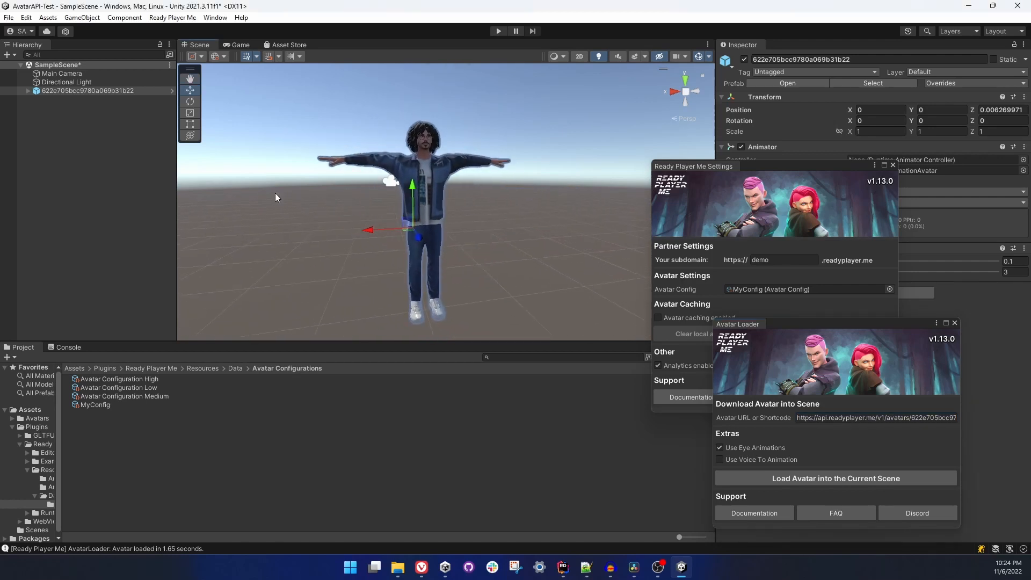
pyautogui.press('Delete')
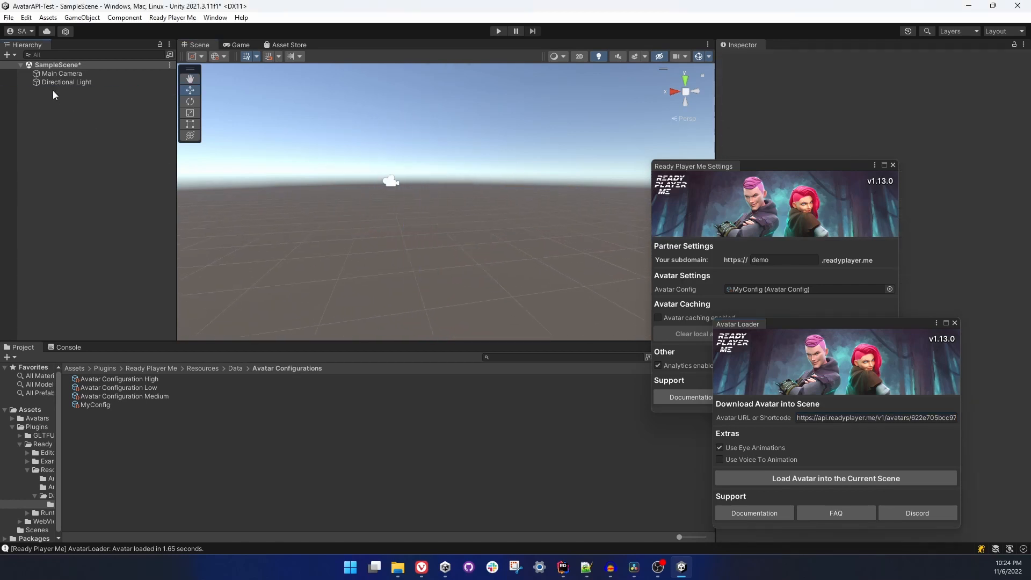
pyautogui.moveTo(514, 272)
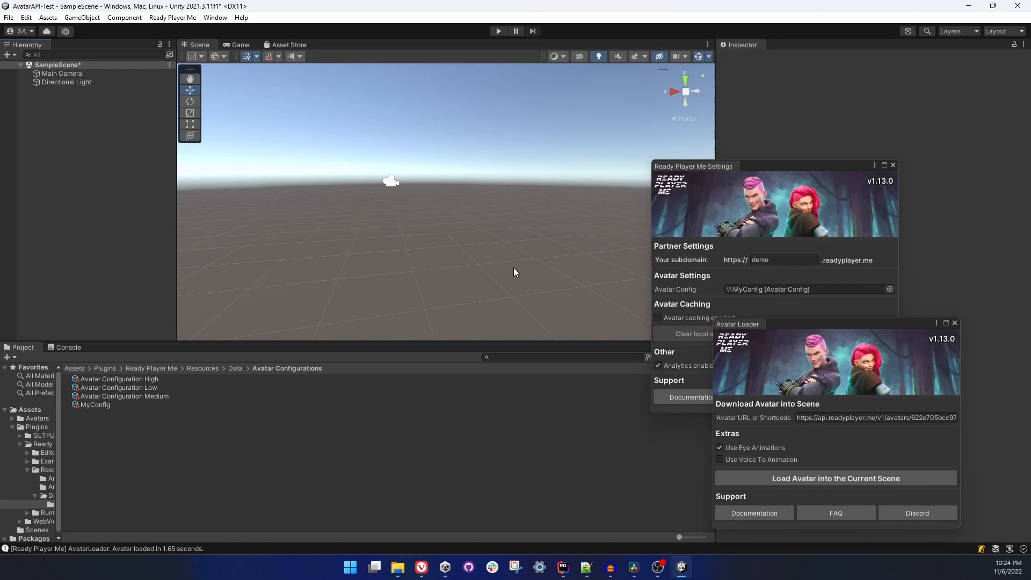
# - Create a C# script named AvatarApiTester in the Assets folder
pyautogui.click(85, 503)
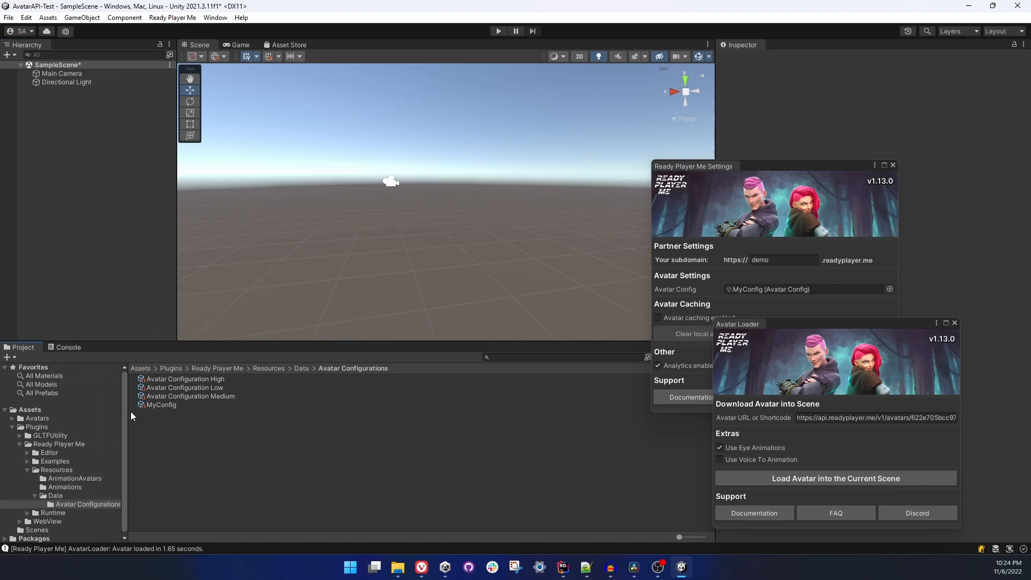
pyautogui.click(29, 409)
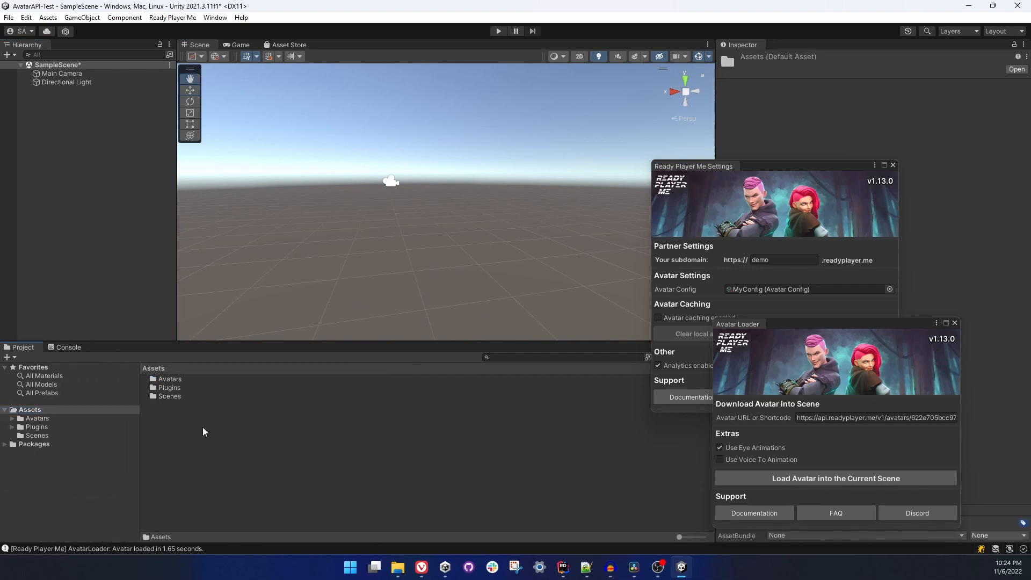
pyautogui.rightClick(204, 431)
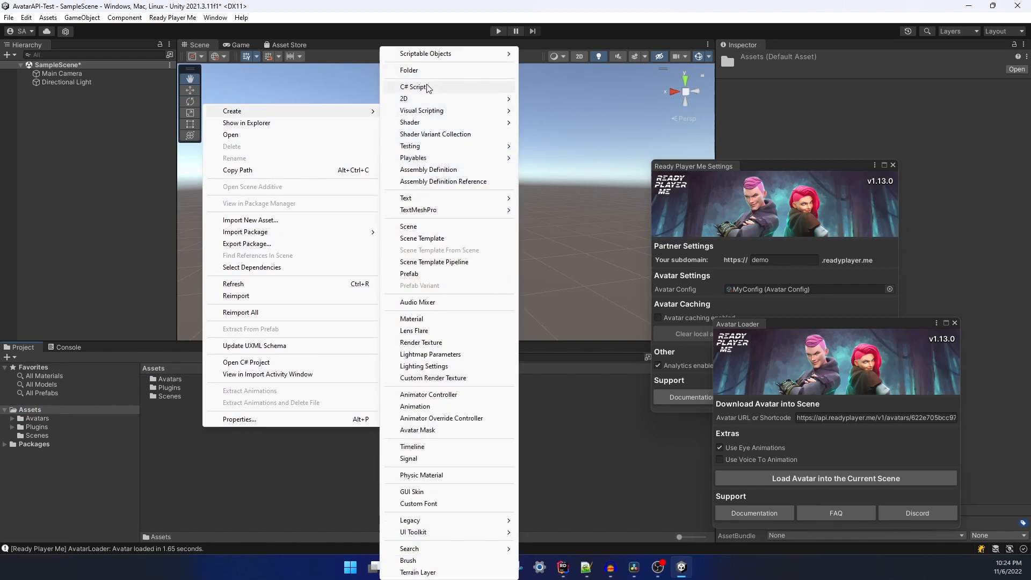
pyautogui.click(413, 85)
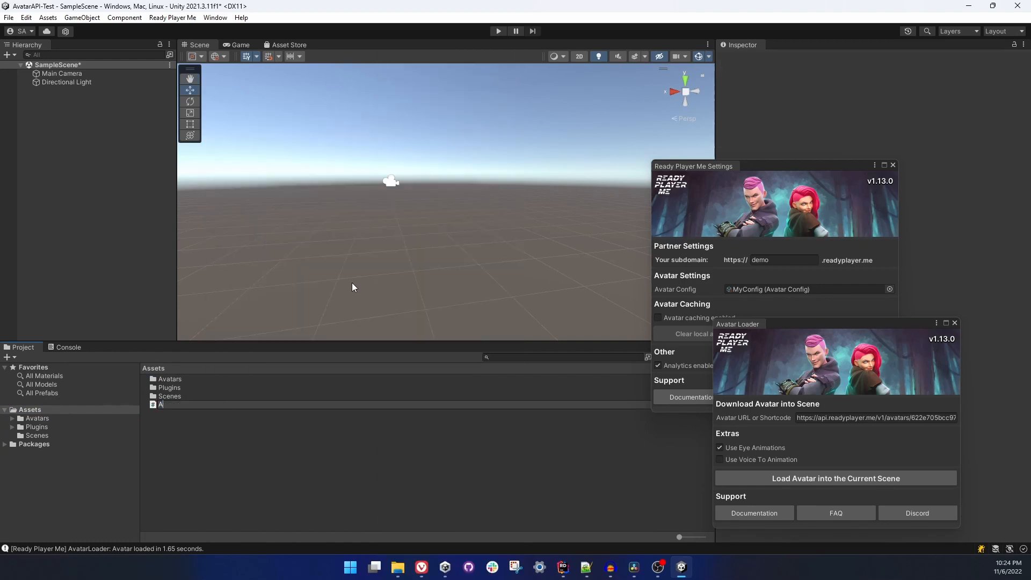
pyautogui.write('vatarAPITe')
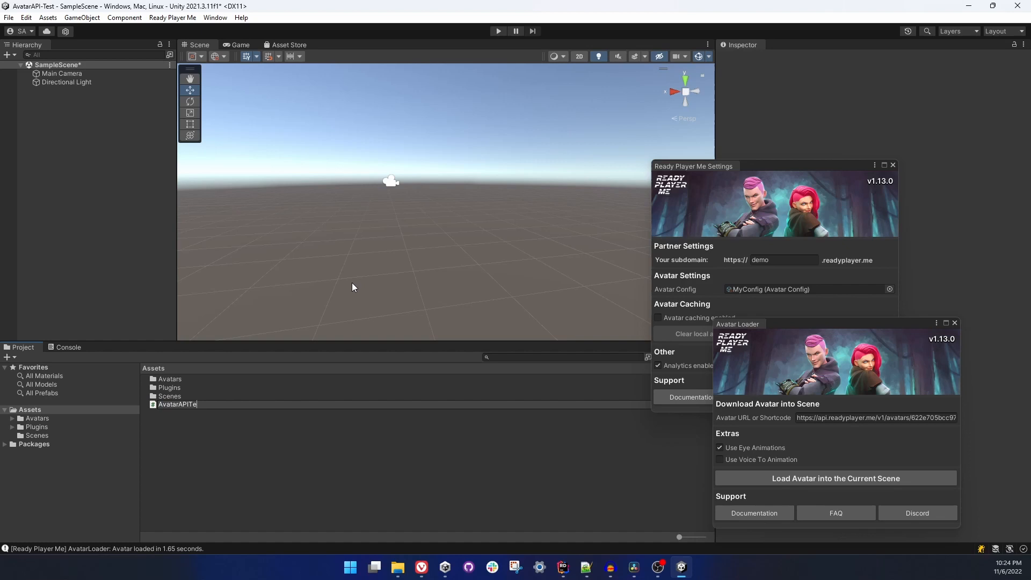
pyautogui.write('ster')
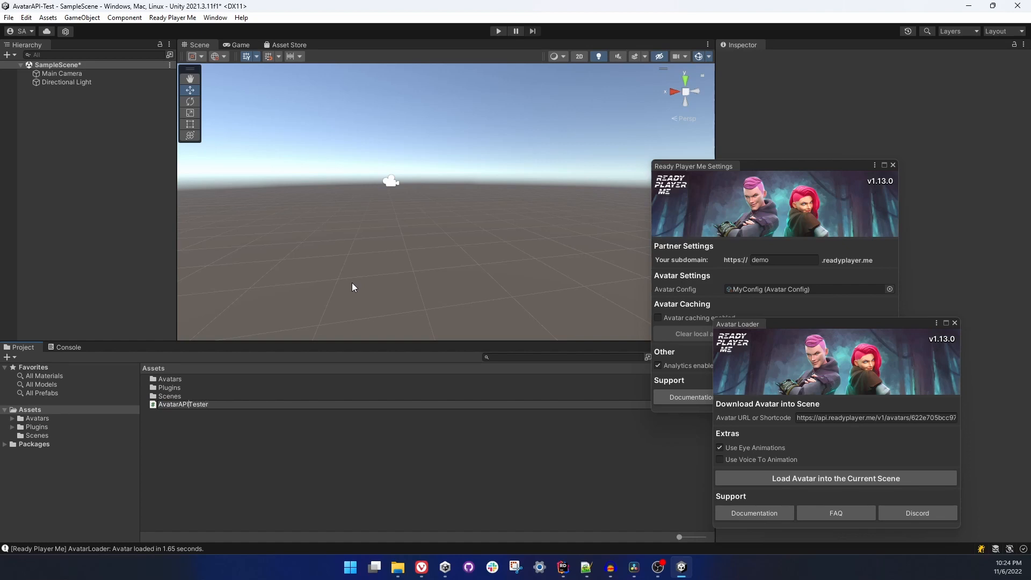
pyautogui.click(183, 403)
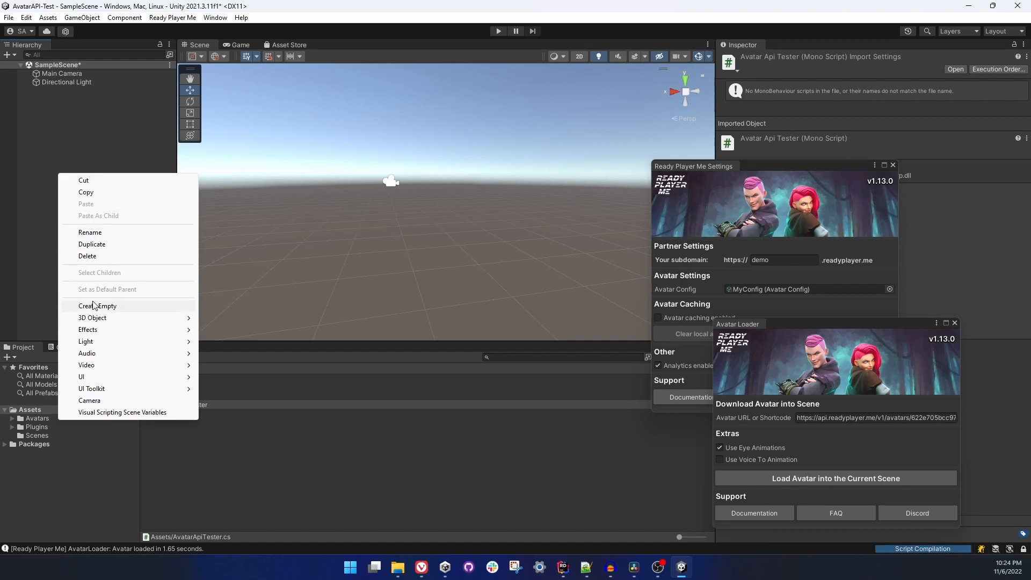
# - Add an empty Tester GameObject, close Ready Player Me settings, and select Tester
pyautogui.click(97, 305)
pyautogui.write('Tester')
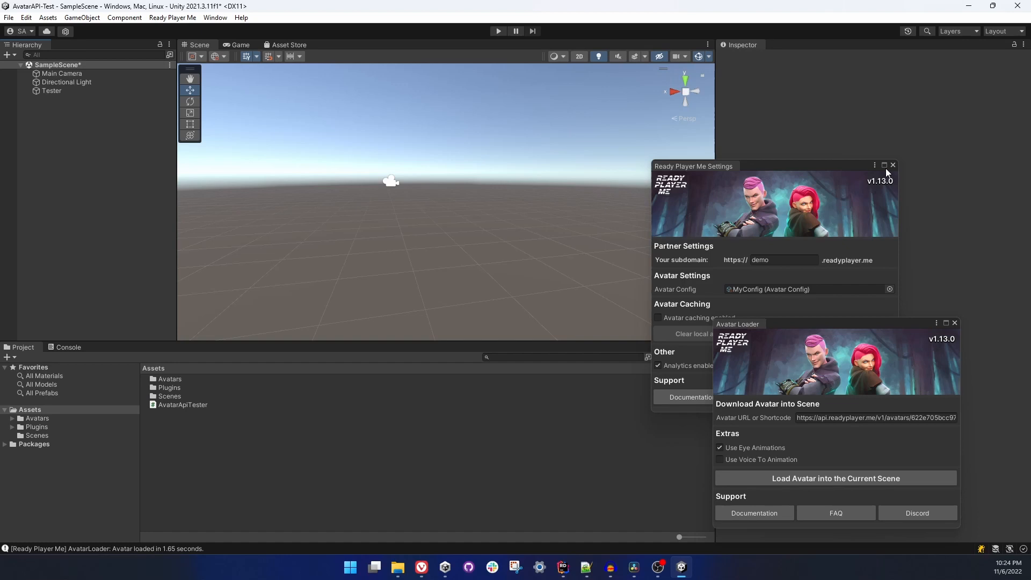
pyautogui.click(892, 164)
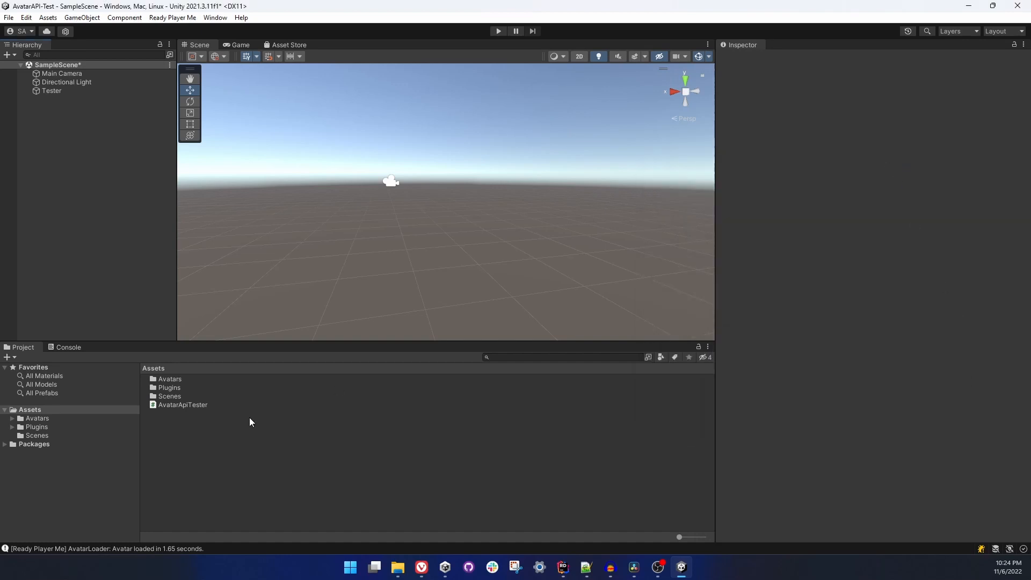
pyautogui.click(51, 91)
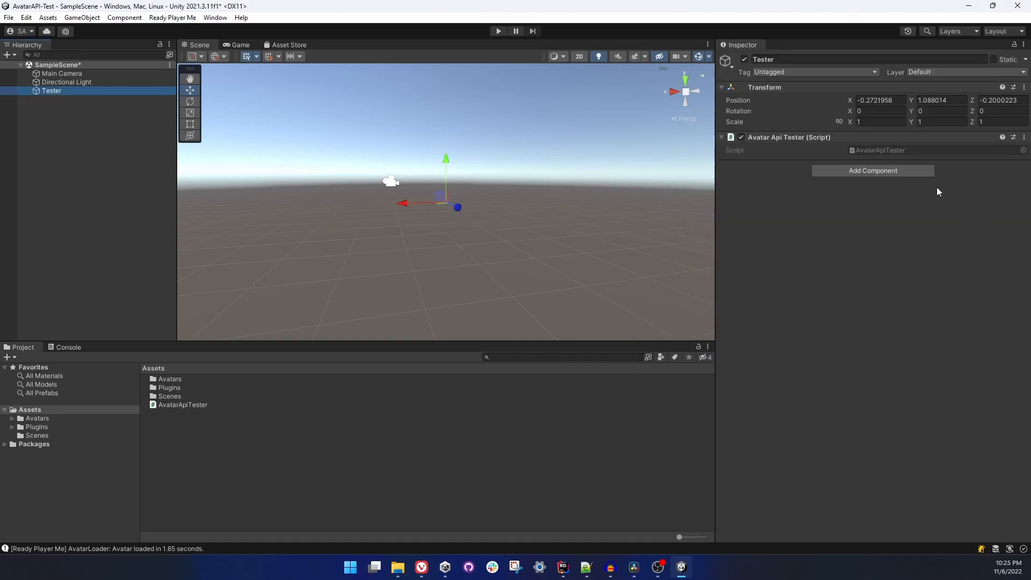
# - Open AvatarApiTester.cs in Rider and delete the unused Update method
pyautogui.doubleClick(182, 405)
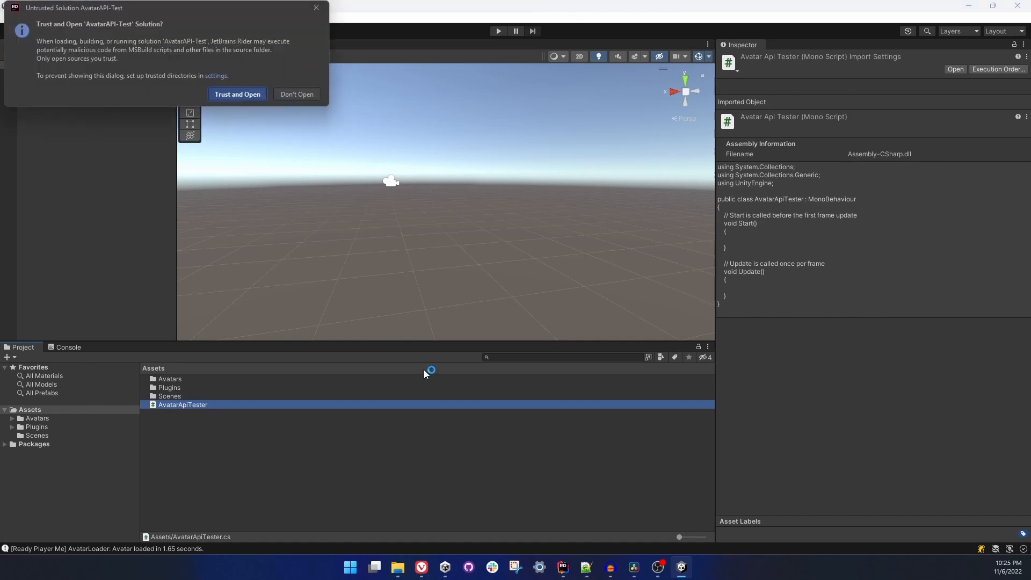
pyautogui.click(237, 94)
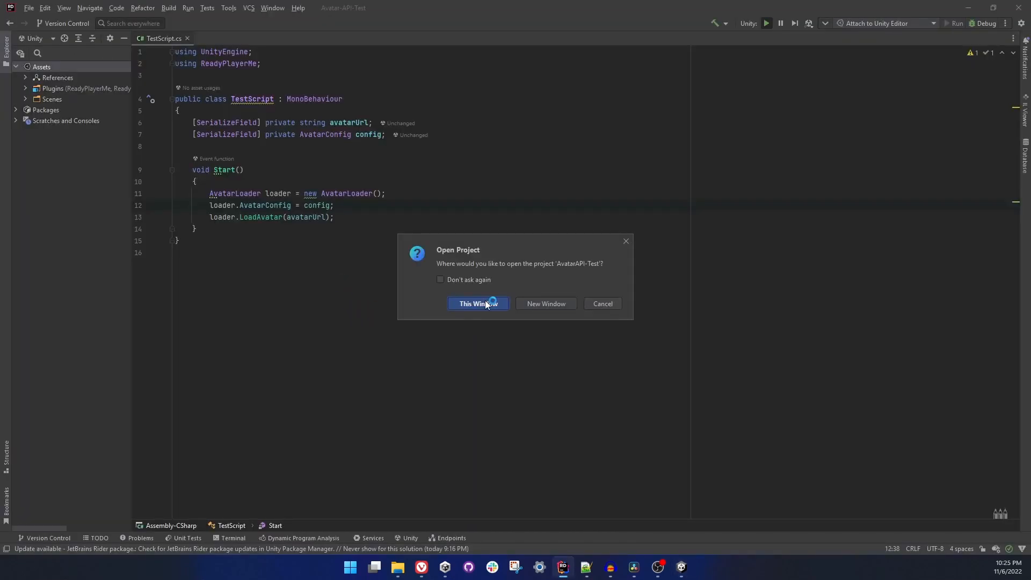
pyautogui.click(477, 302)
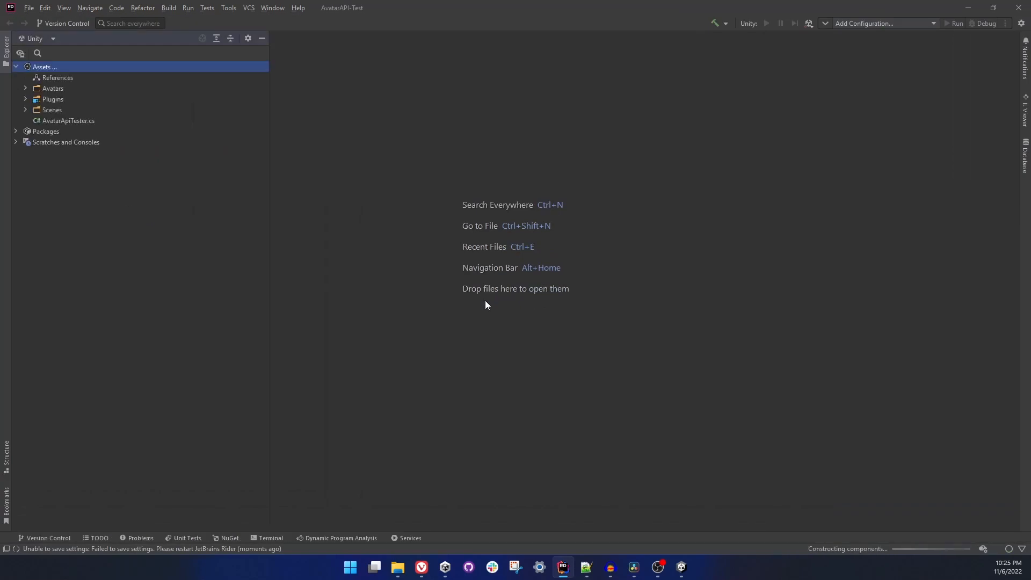
pyautogui.doubleClick(68, 120)
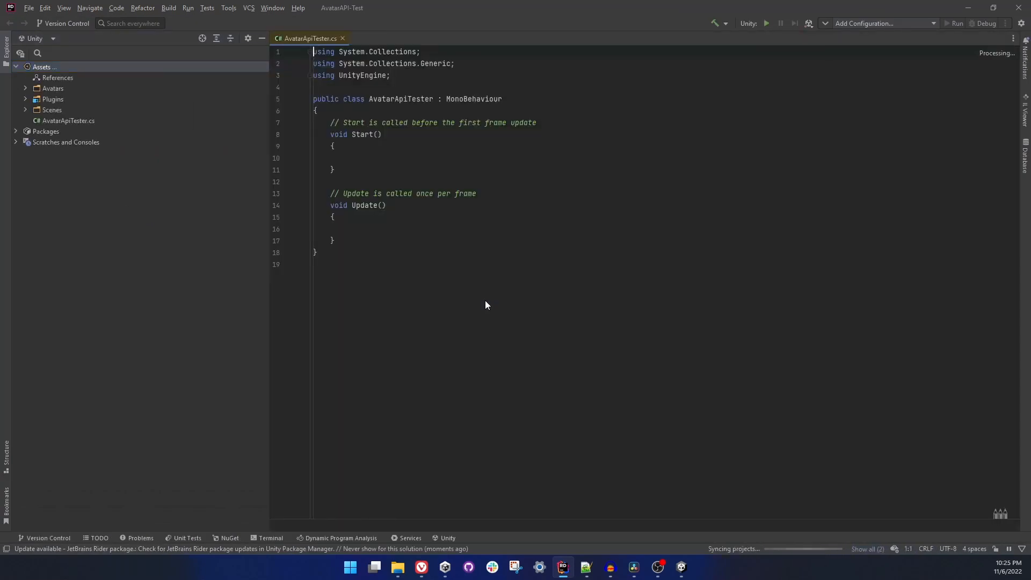
pyautogui.moveTo(333, 193); pyautogui.dragTo(334, 240)
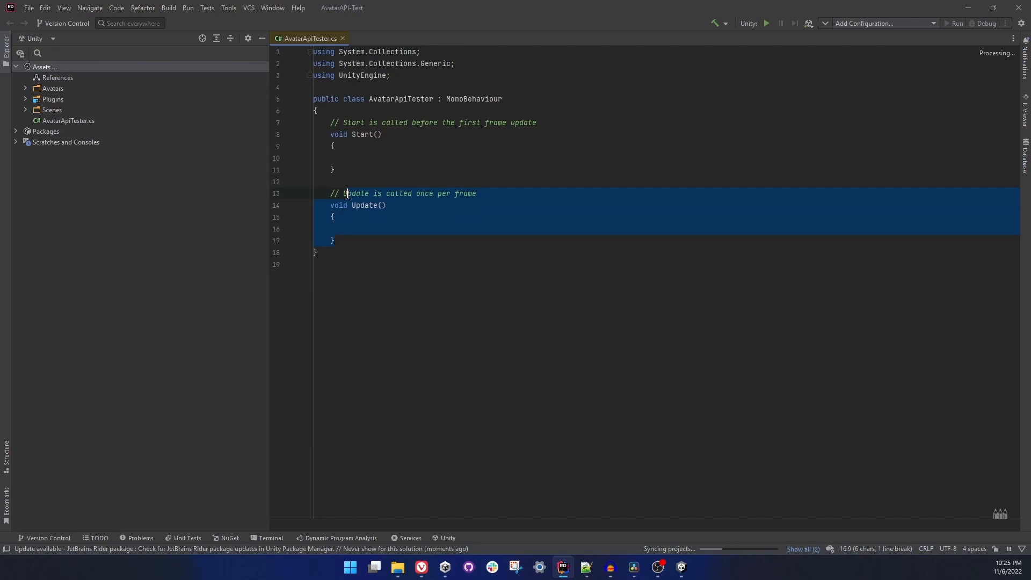
pyautogui.press('Delete')
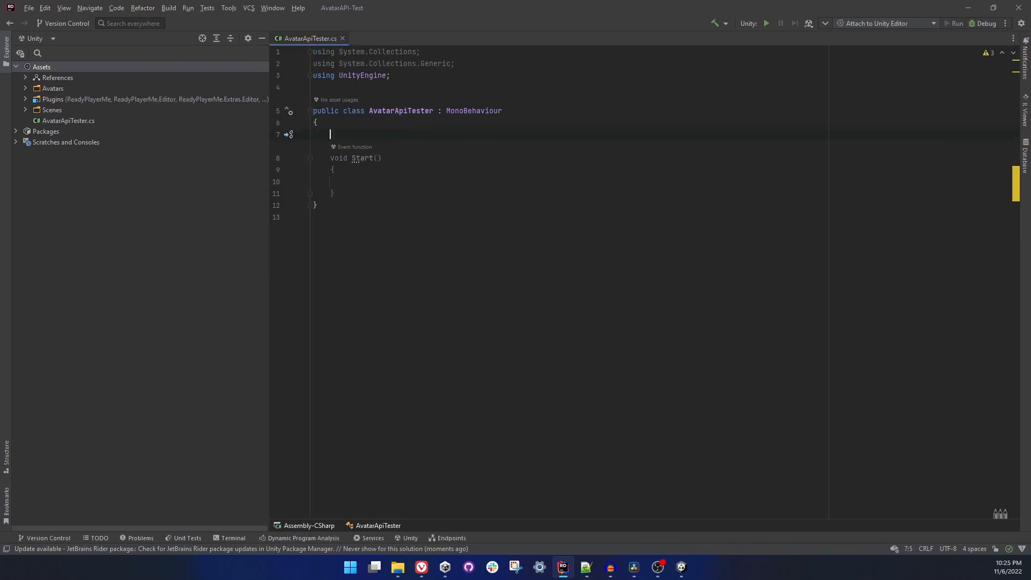
# - Add a serialized avatarUrl field and, in Start, create an AvatarLoader that loads it
pyautogui.press('Enter')
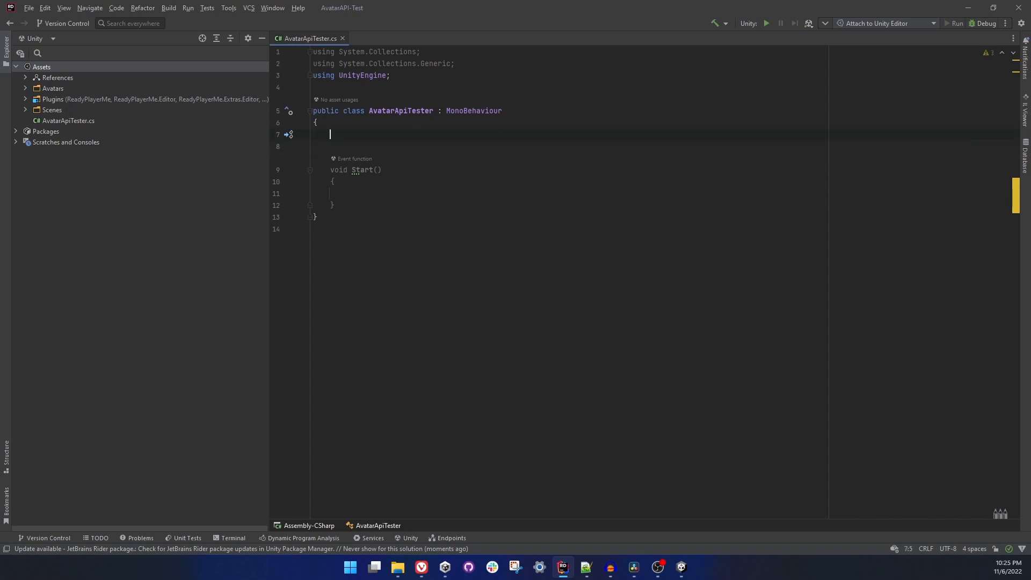
pyautogui.write('[ser')
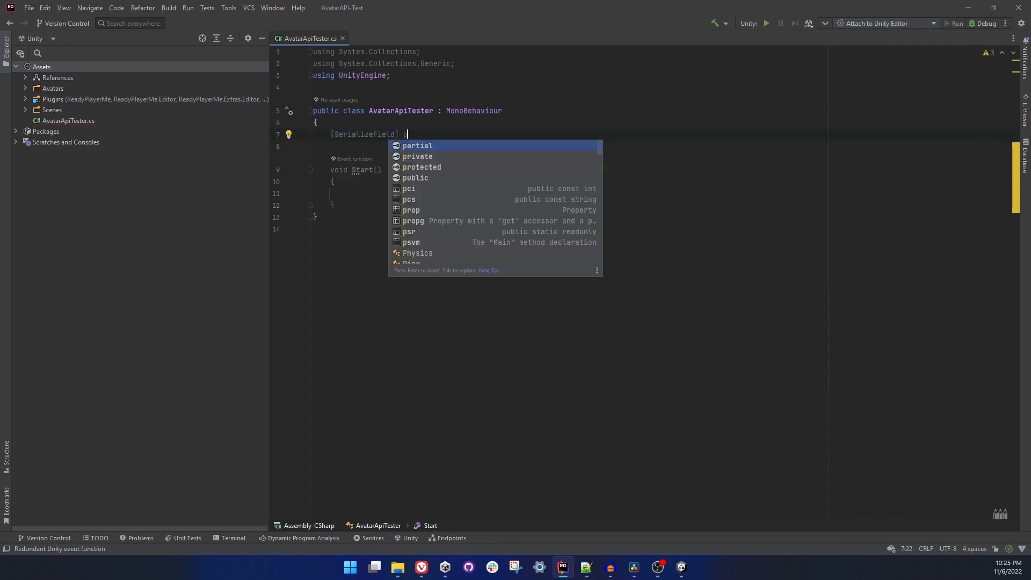
pyautogui.write('private string')
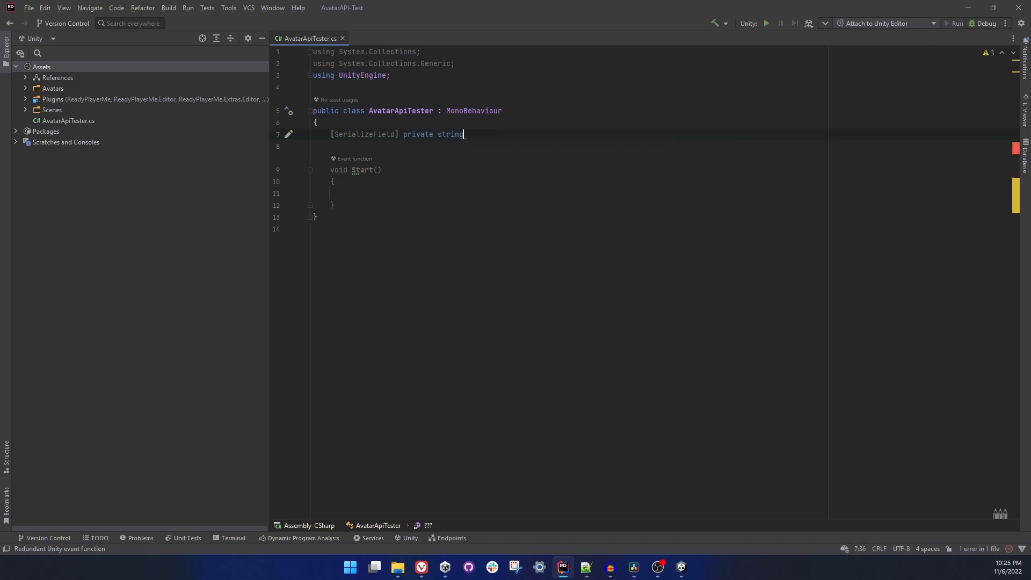
pyautogui.write('_avatarUrl;')
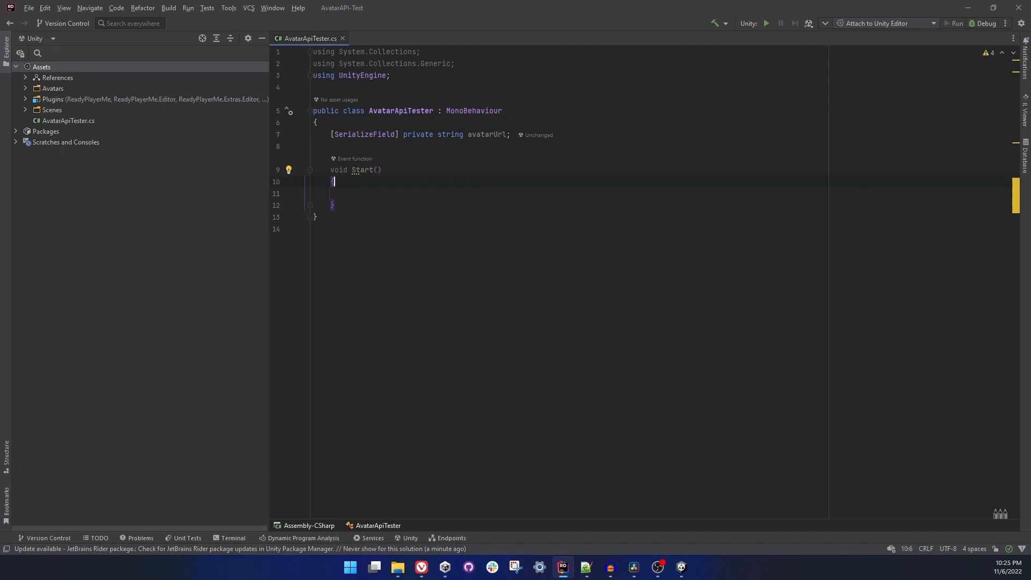
pyautogui.write('avatar')
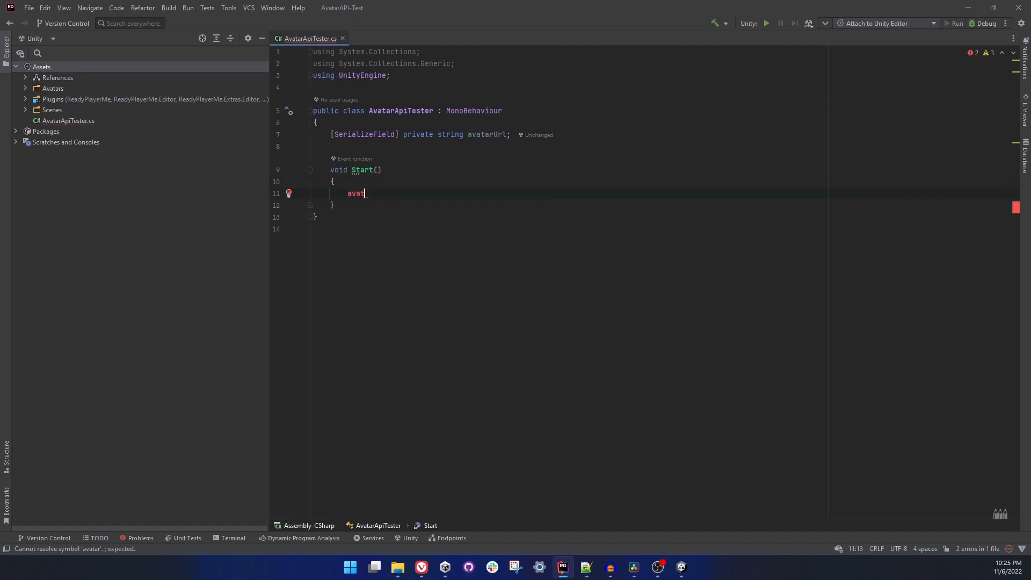
pyautogui.write('ar')
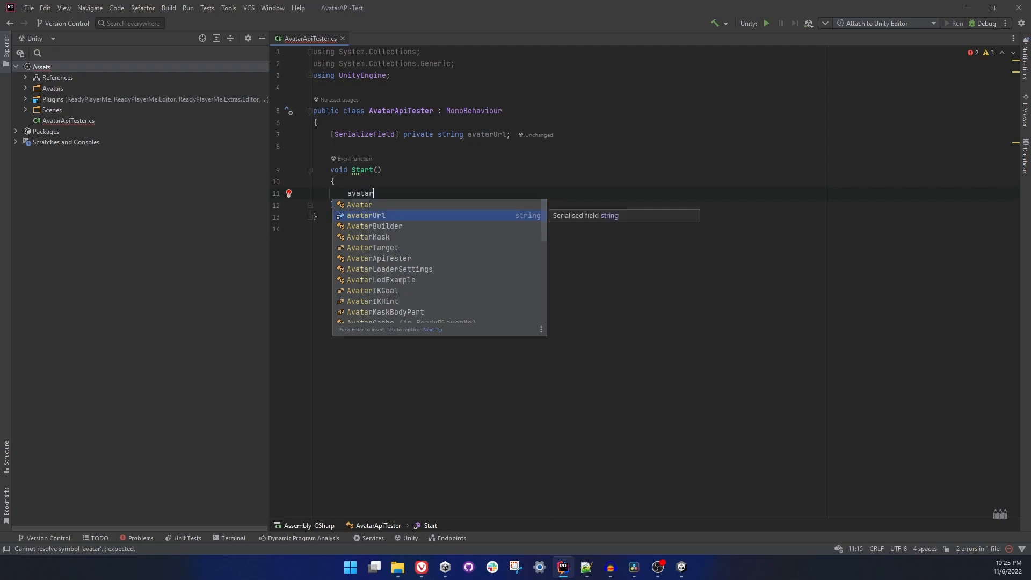
pyautogui.write('Loader load')
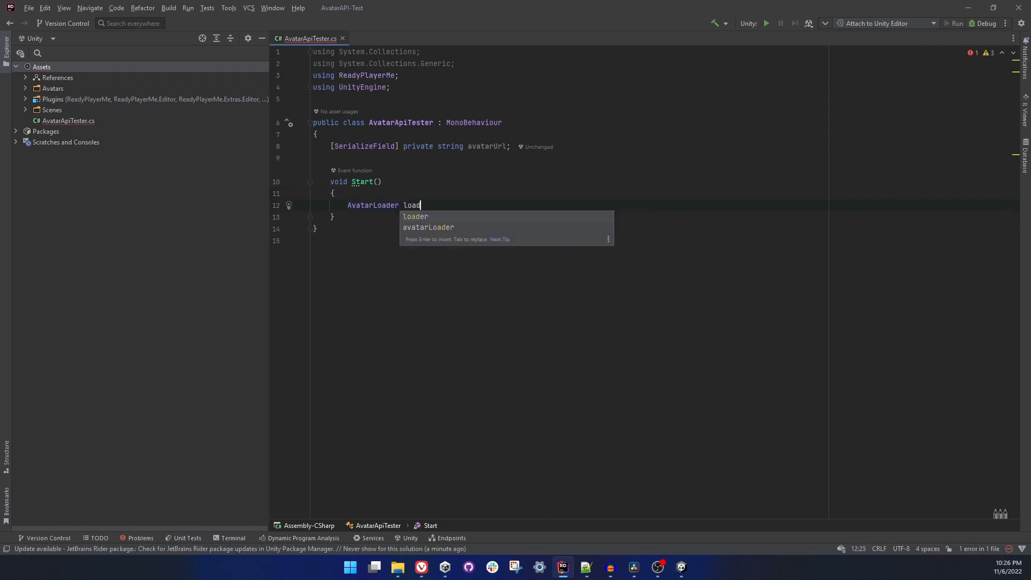
pyautogui.write('= new AvatarLoader();')
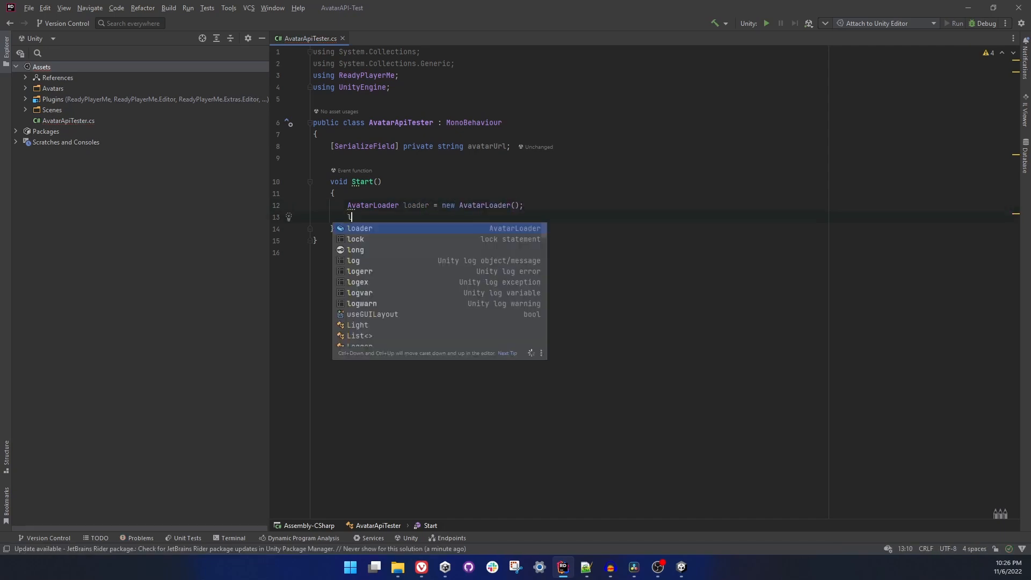
pyautogui.write('oader.loadAvatar(avatarUrl);')
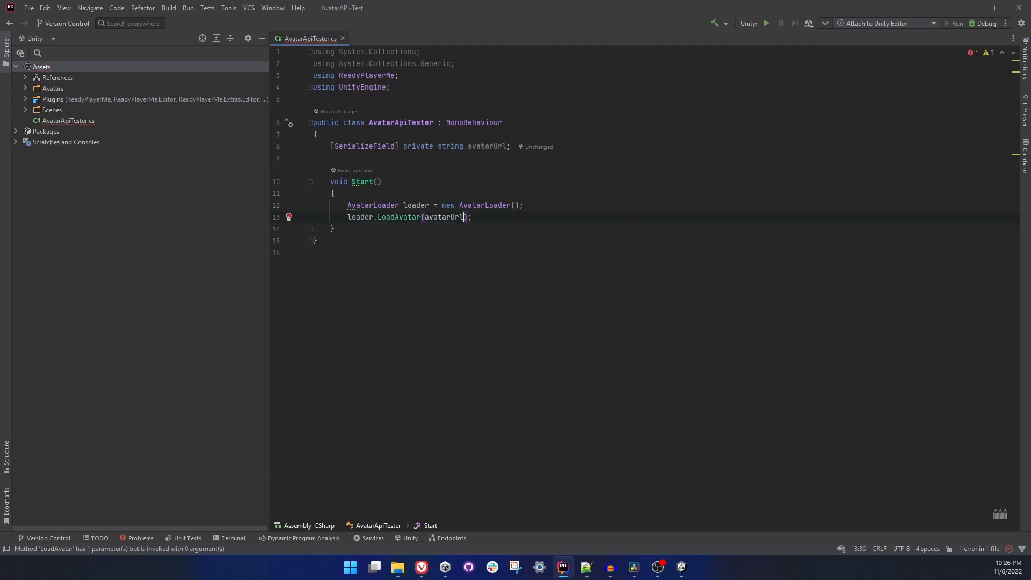
# - Add a serialized AvatarConfig config field and assign it to the loader's AvatarConfig
pyautogui.click(475, 205)
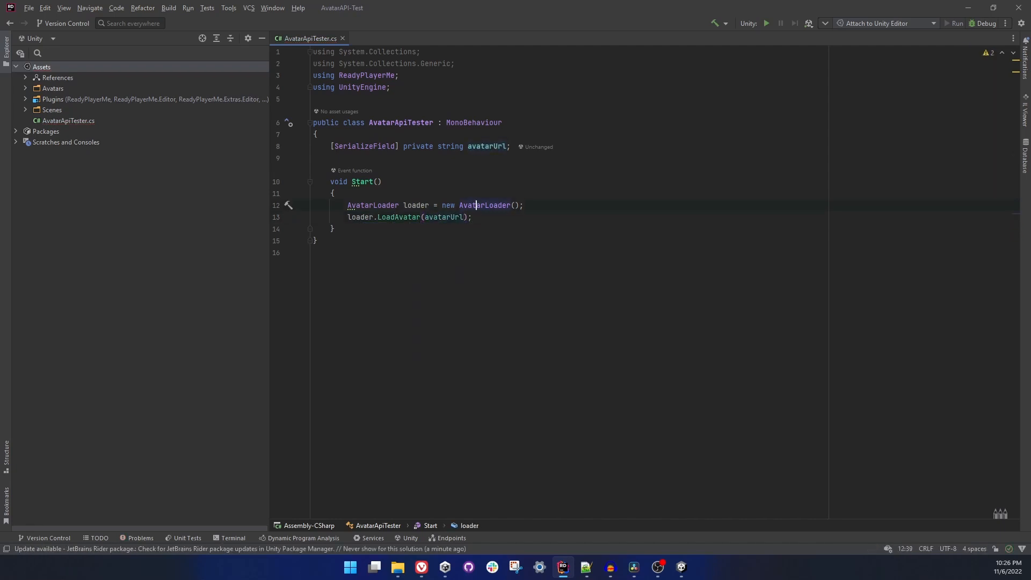
pyautogui.press('Return')
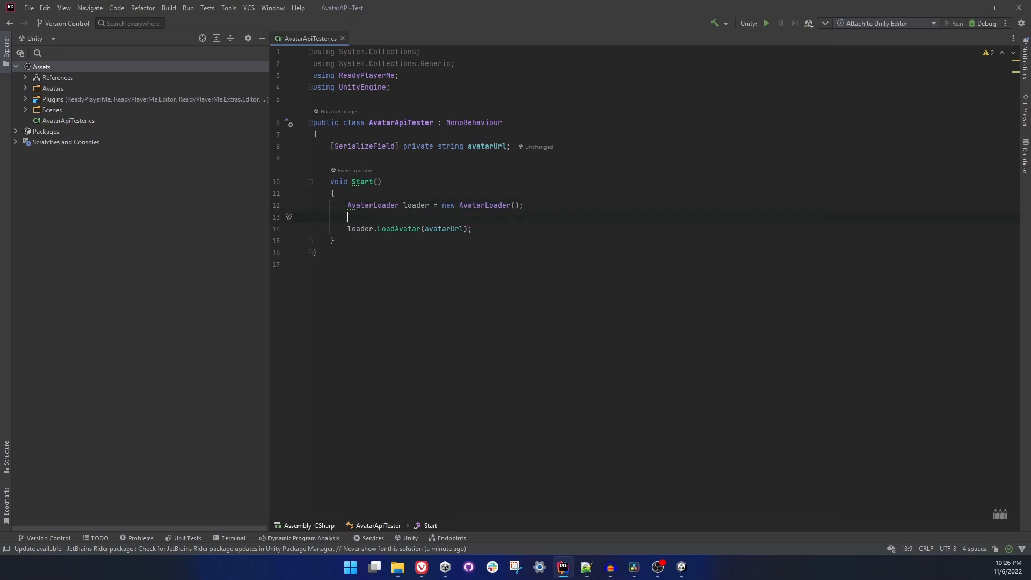
pyautogui.write('loader.co')
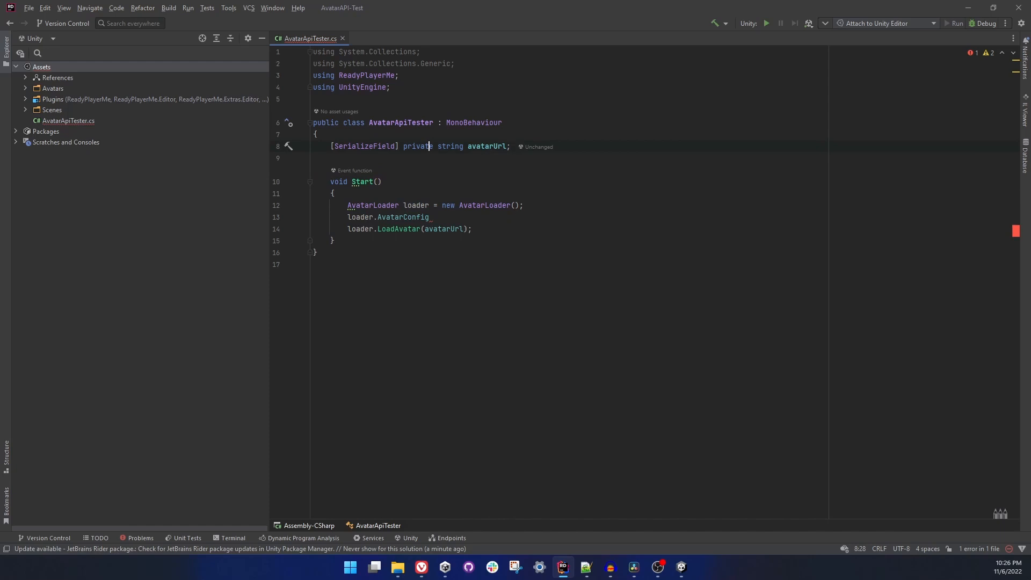
pyautogui.write('[]')
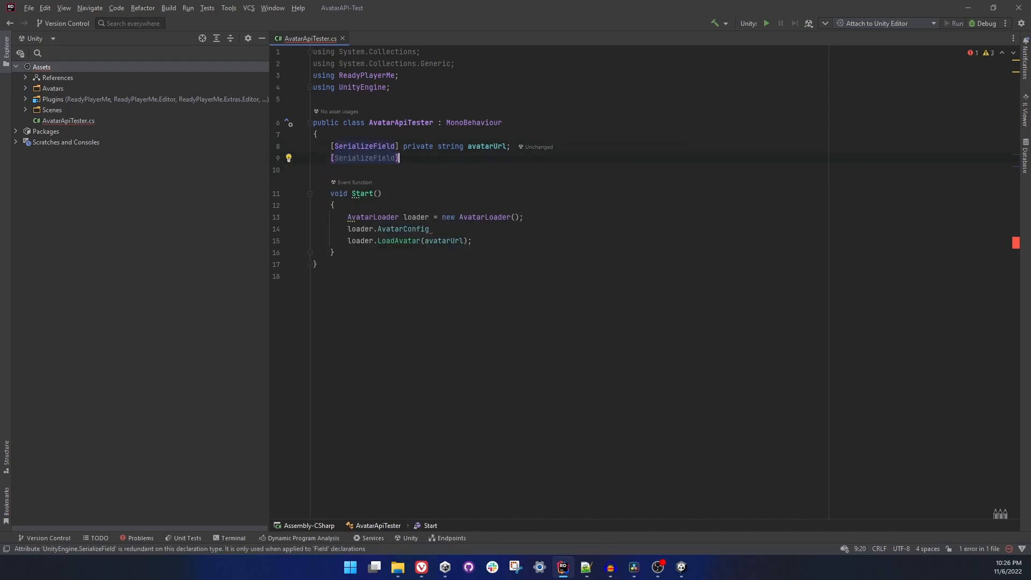
pyautogui.write('private')
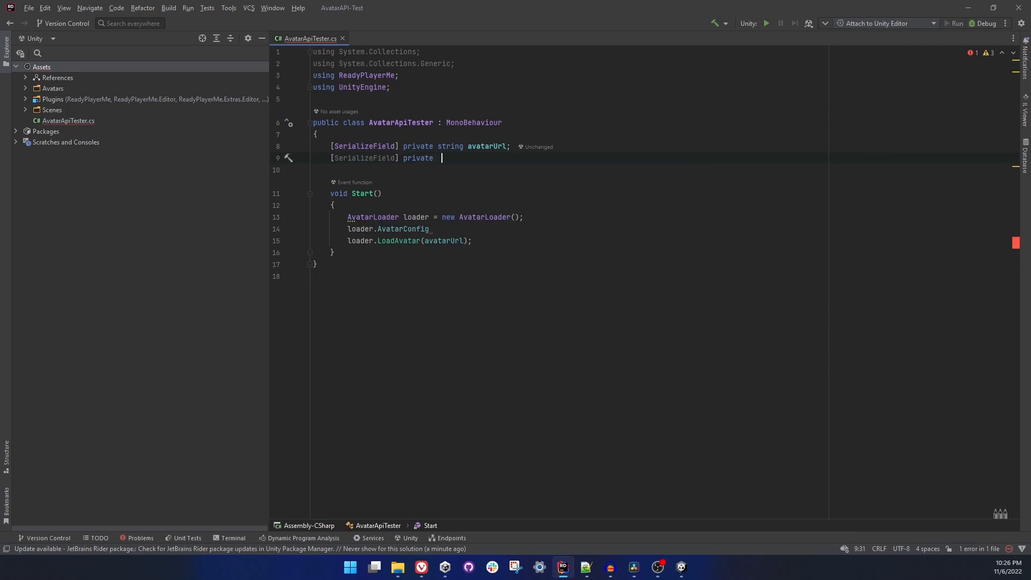
pyautogui.write('avatarConfig config;')
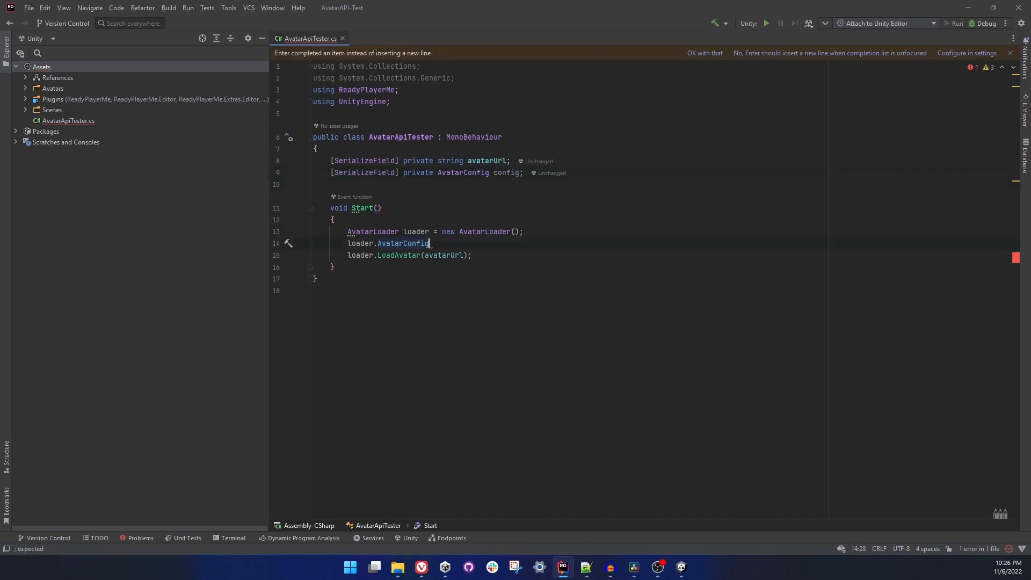
pyautogui.write('= config;')
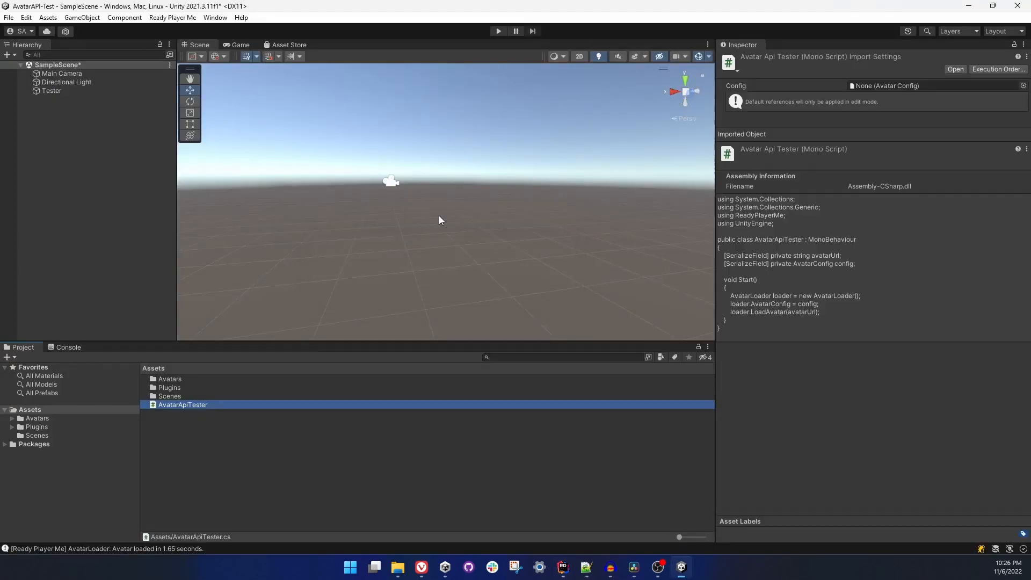
pyautogui.click(52, 90)
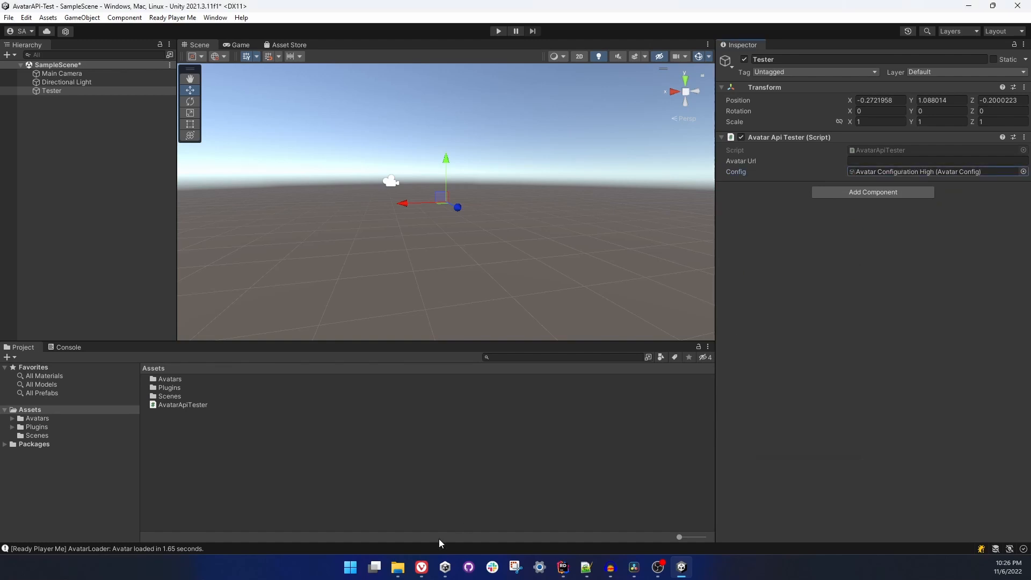
pyautogui.click(421, 567)
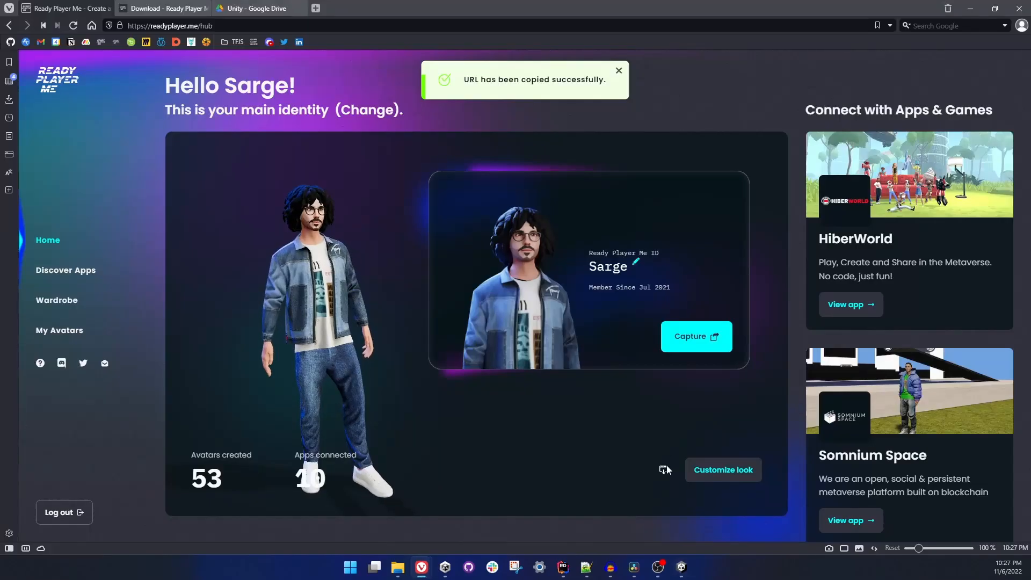
pyautogui.click(663, 469)
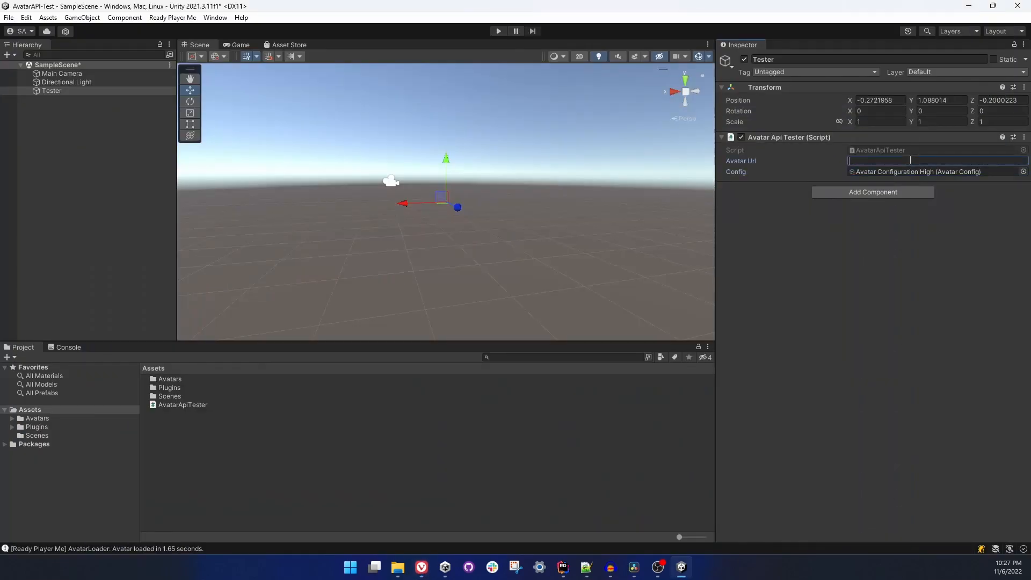
pyautogui.write('https://api.readyplayer.me/v1/avatars/622e705bcc9780a06')
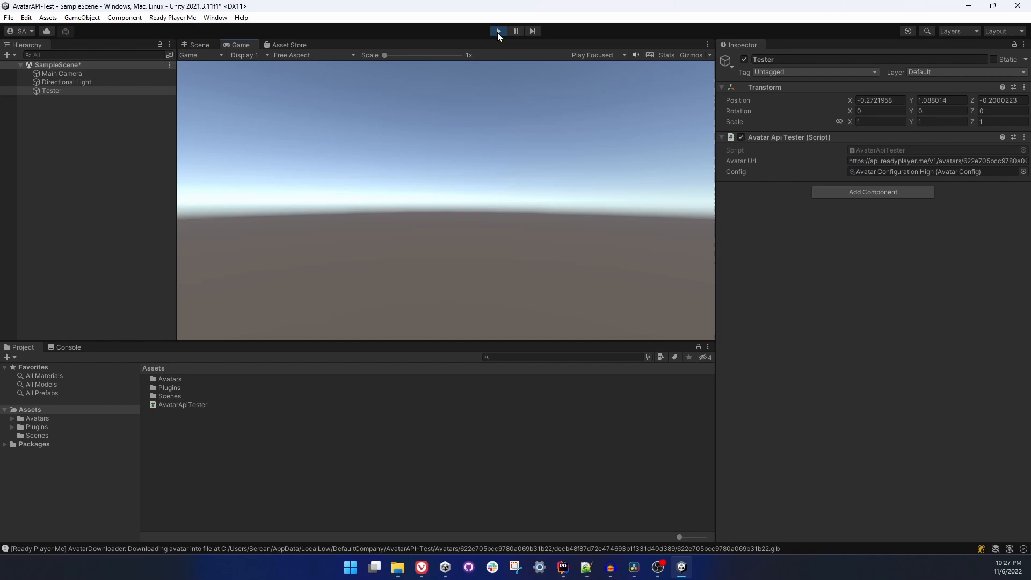
# - Locate the High configuration asset and open Ready Player Me Settings
pyautogui.click(198, 44)
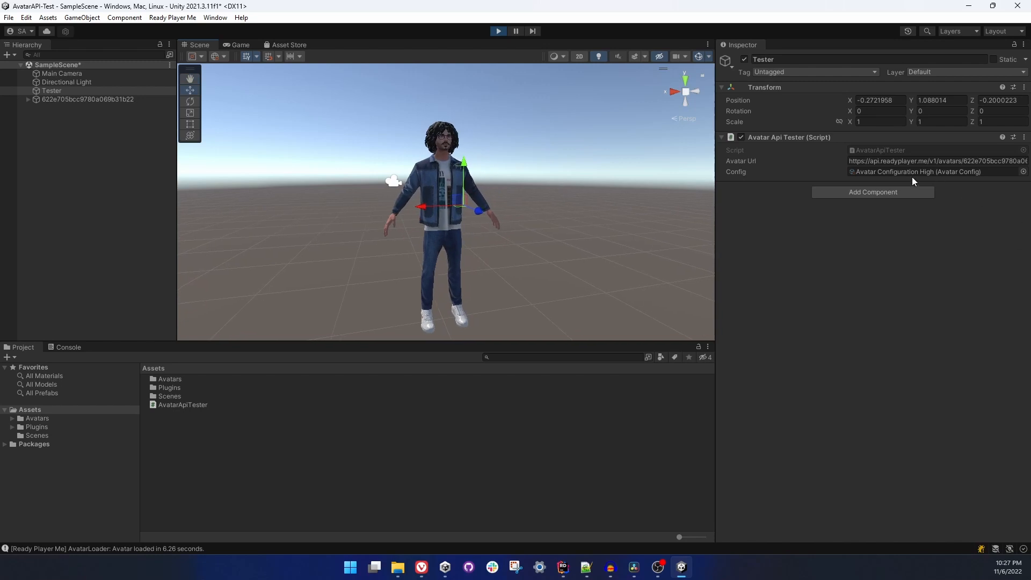
pyautogui.click(920, 172)
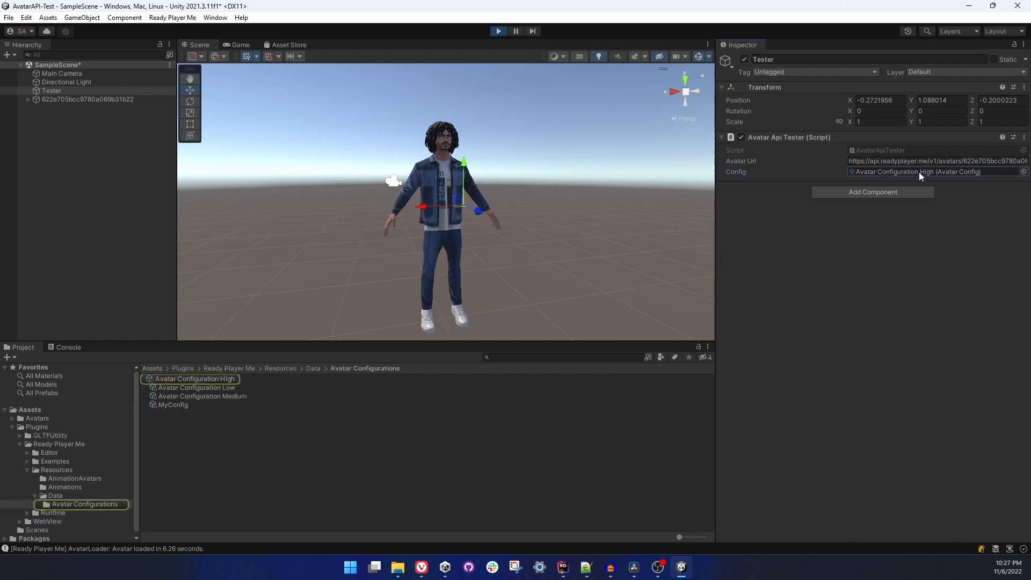
pyautogui.click(171, 17)
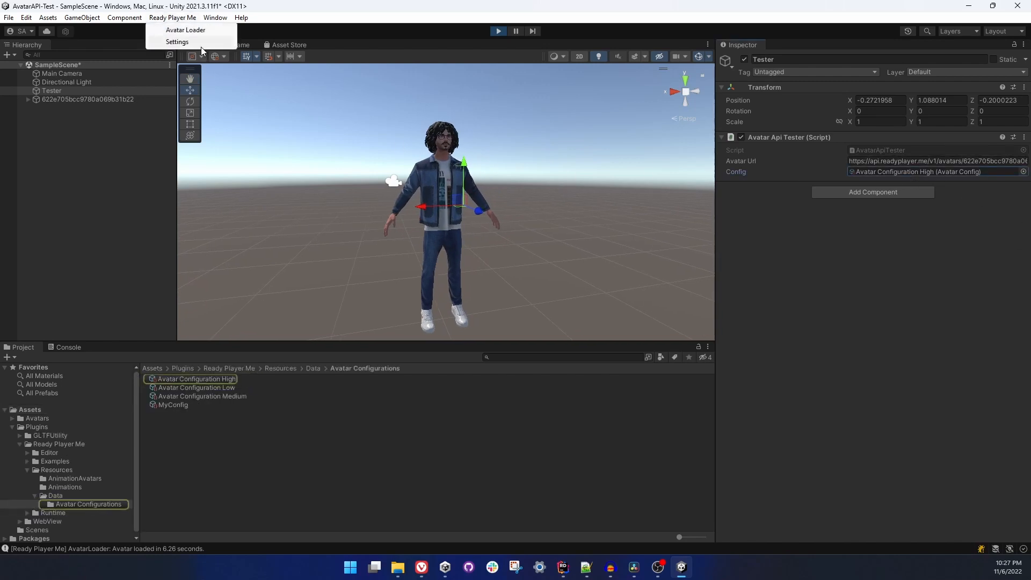
pyautogui.click(176, 41)
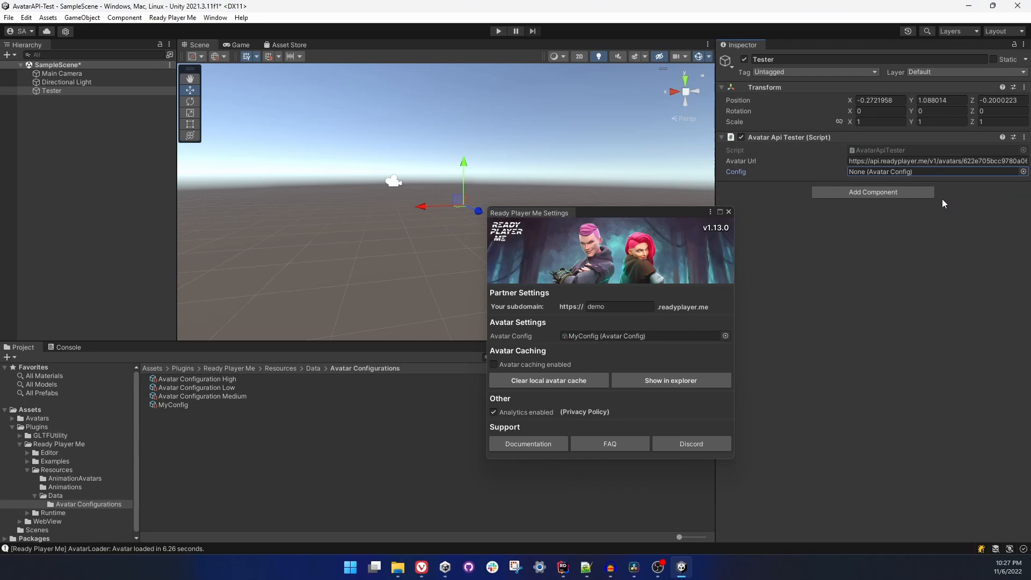
# - Play the scene with no tester config, watch the avatar load, then close Settings
pyautogui.click(498, 31)
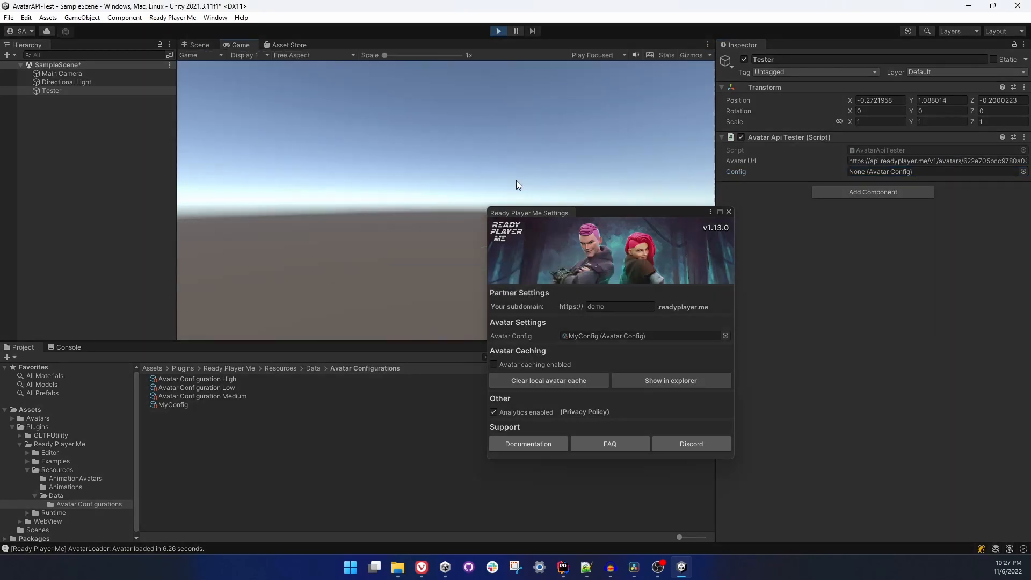
pyautogui.click(198, 44)
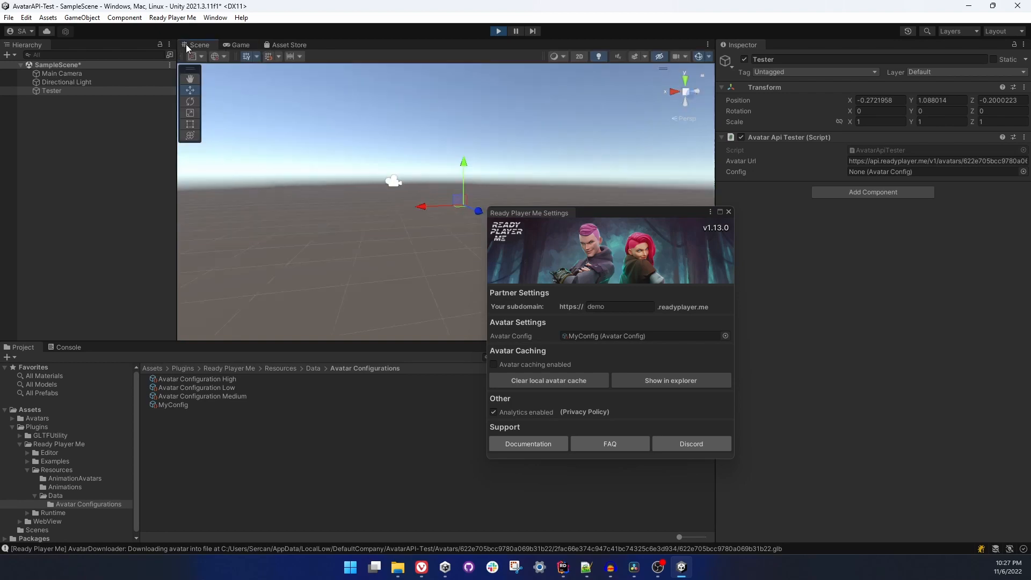
pyautogui.moveTo(371, 319)
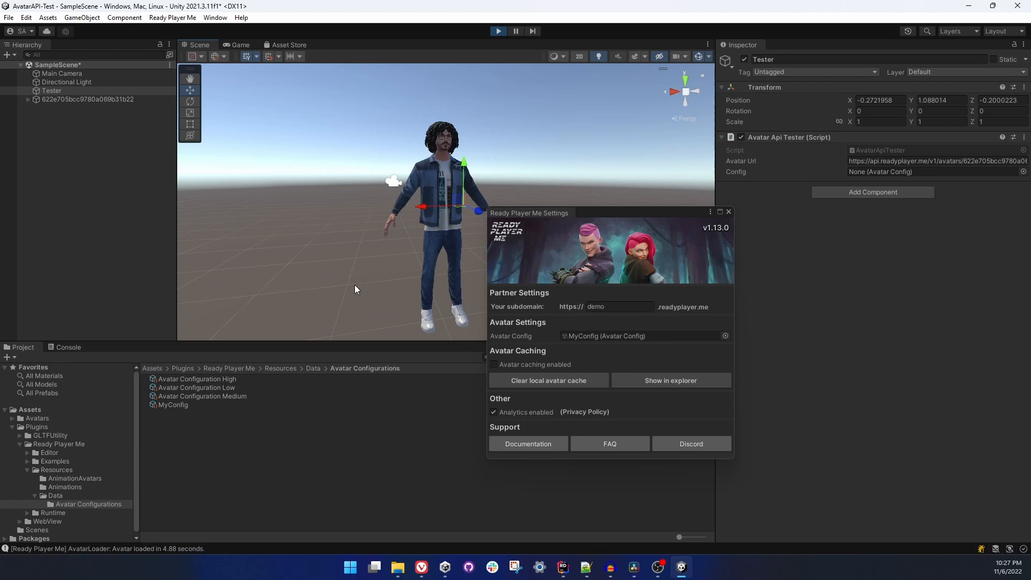
pyautogui.moveTo(390, 208)
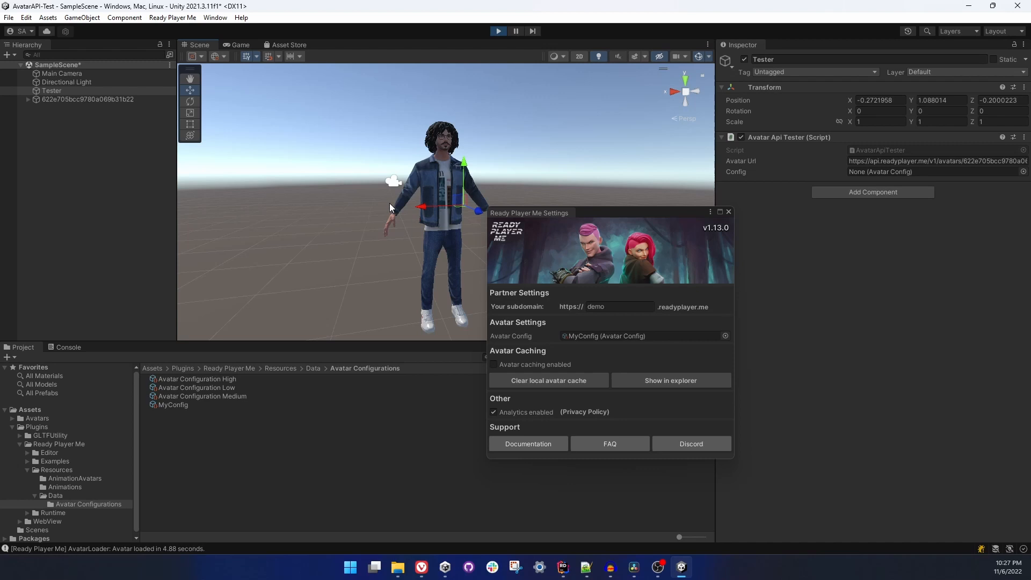
pyautogui.moveTo(413, 214)
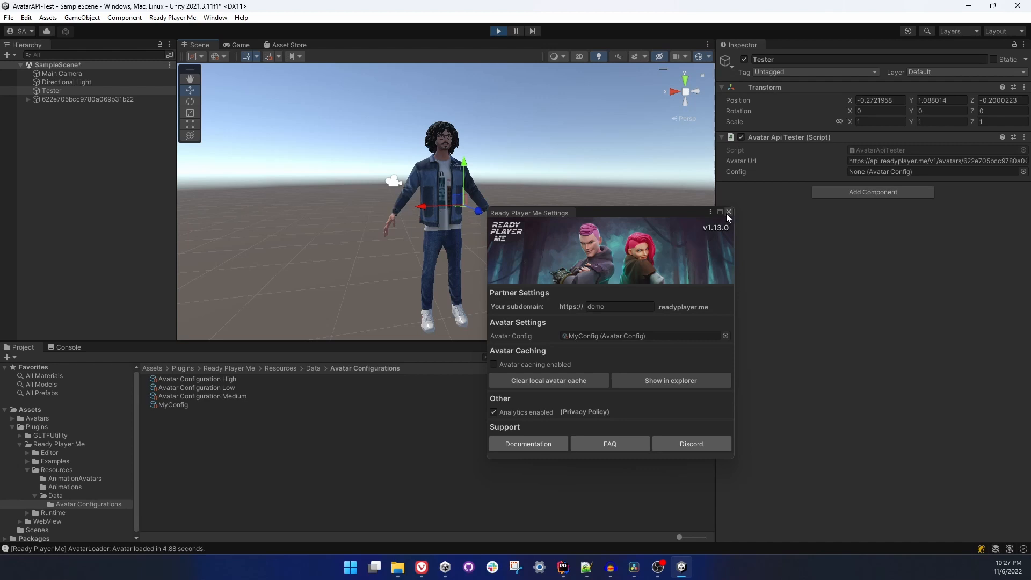
pyautogui.click(728, 213)
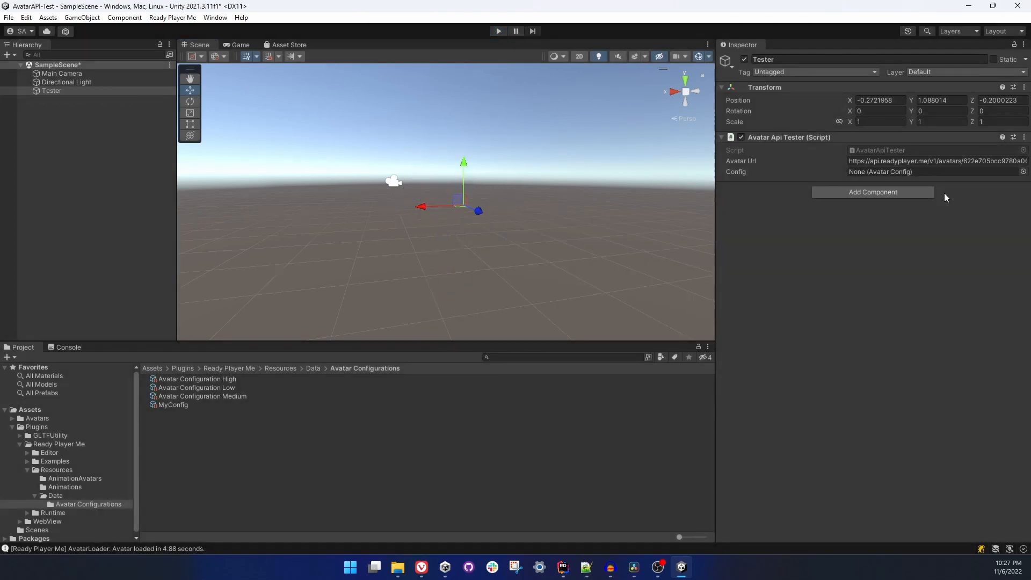
# - Run the scene with MyConfig, inspect the T-posed avatar in Scene view, then stop
pyautogui.click(1023, 172)
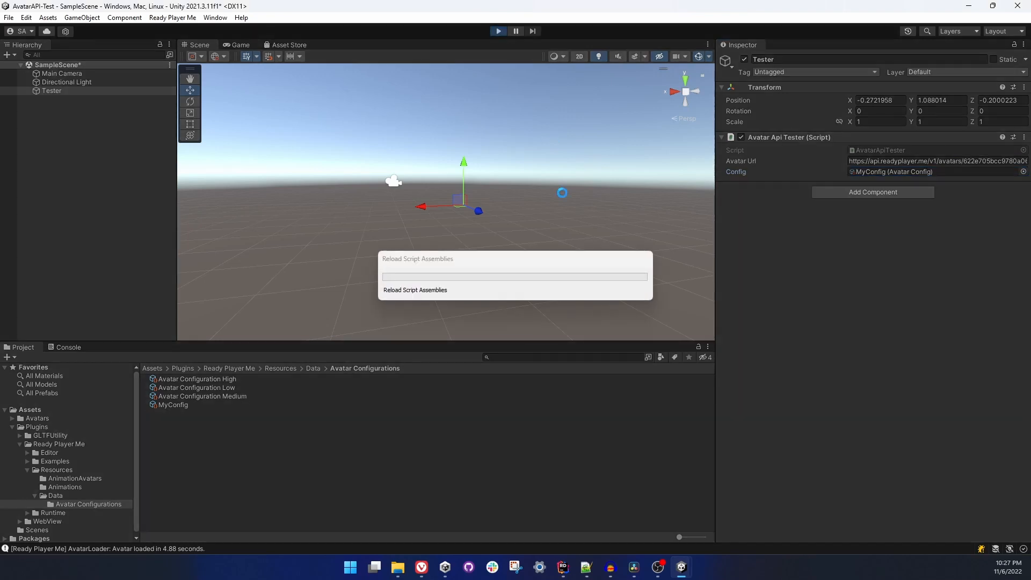
pyautogui.click(240, 45)
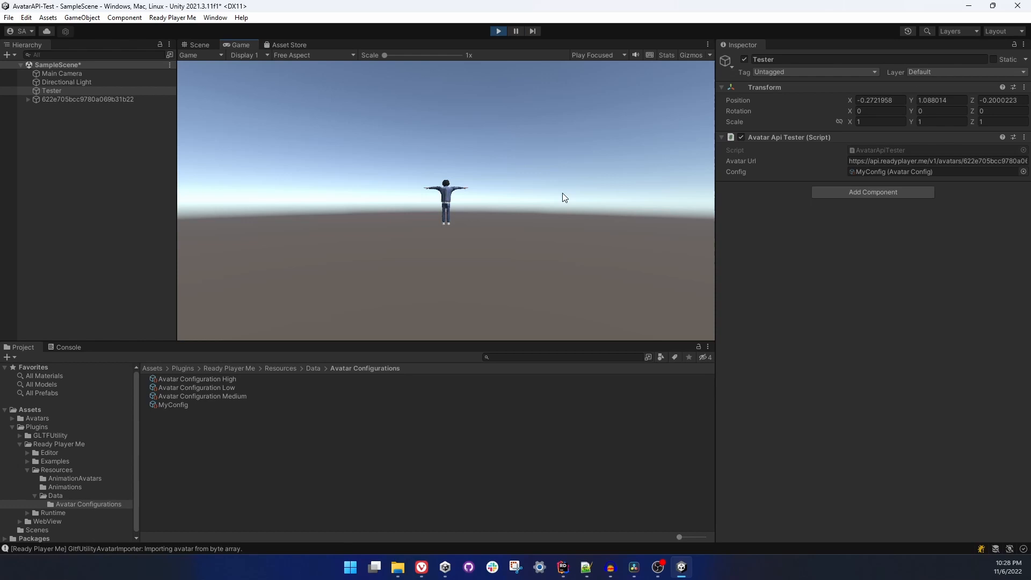
pyautogui.click(198, 45)
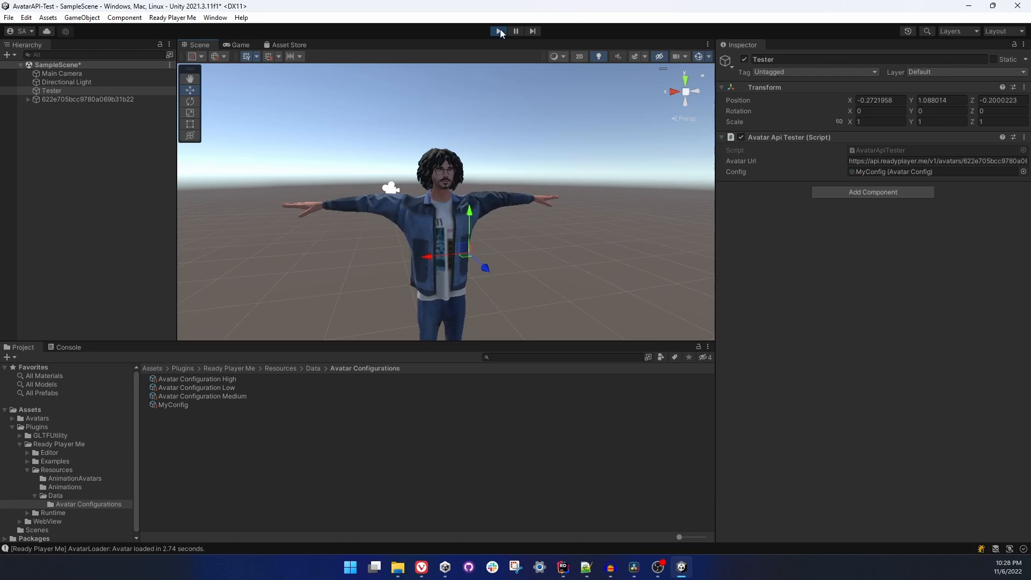
pyautogui.click(497, 31)
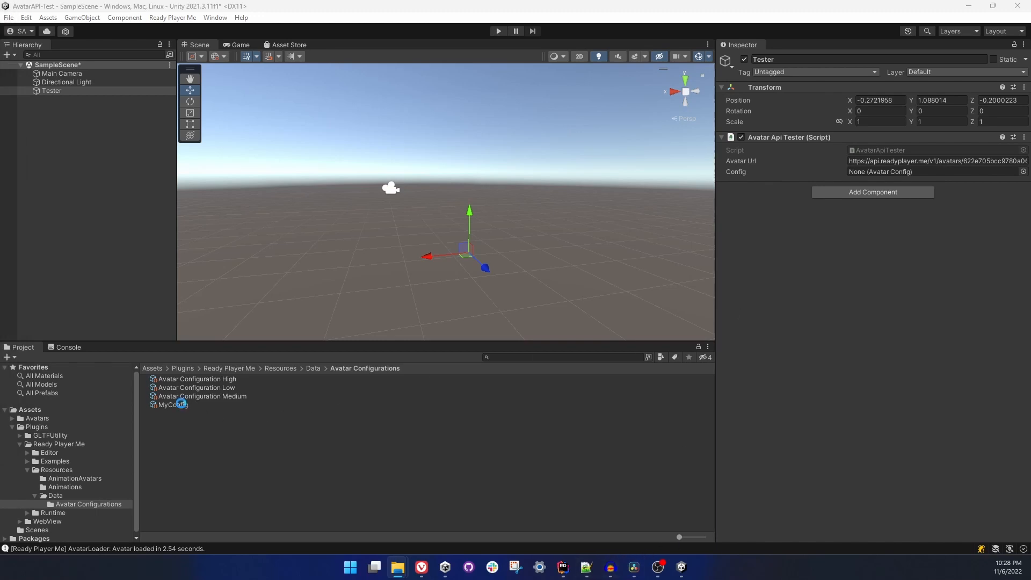
pyautogui.click(173, 404)
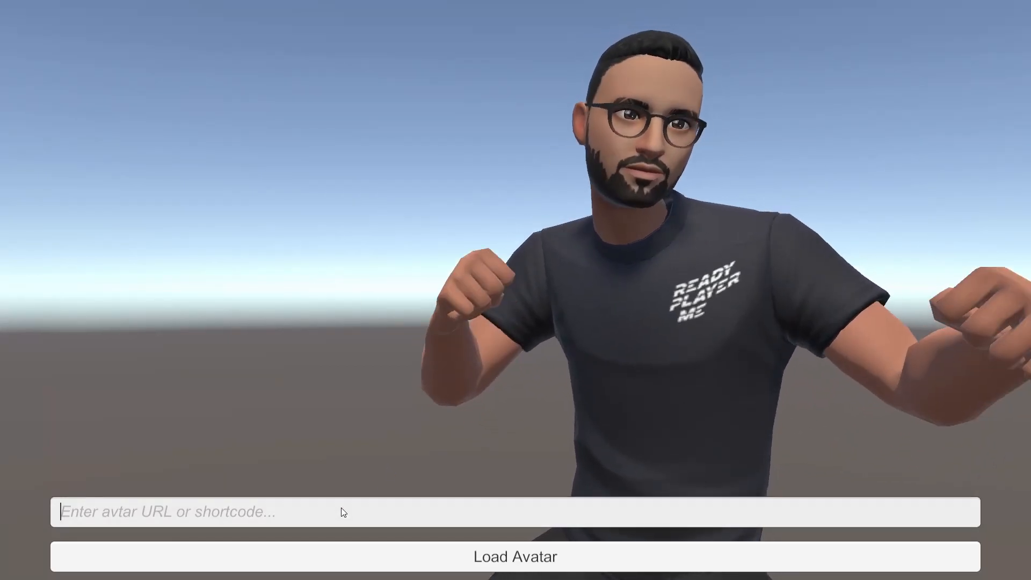
pyautogui.write('https://api.readyplayer.me/v1/avatars/622e705bcc9780a069b31b22.glb')
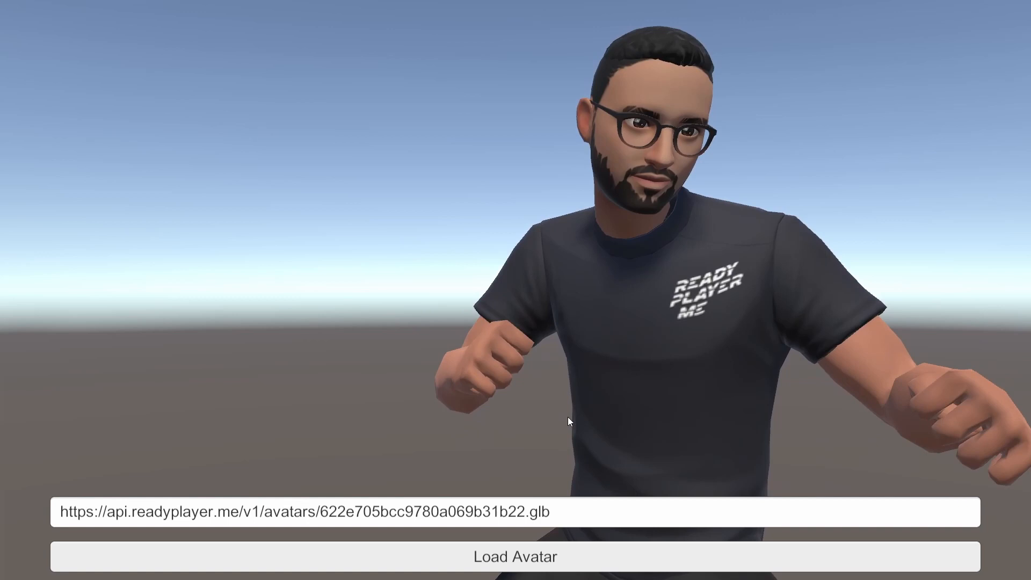
pyautogui.click(515, 556)
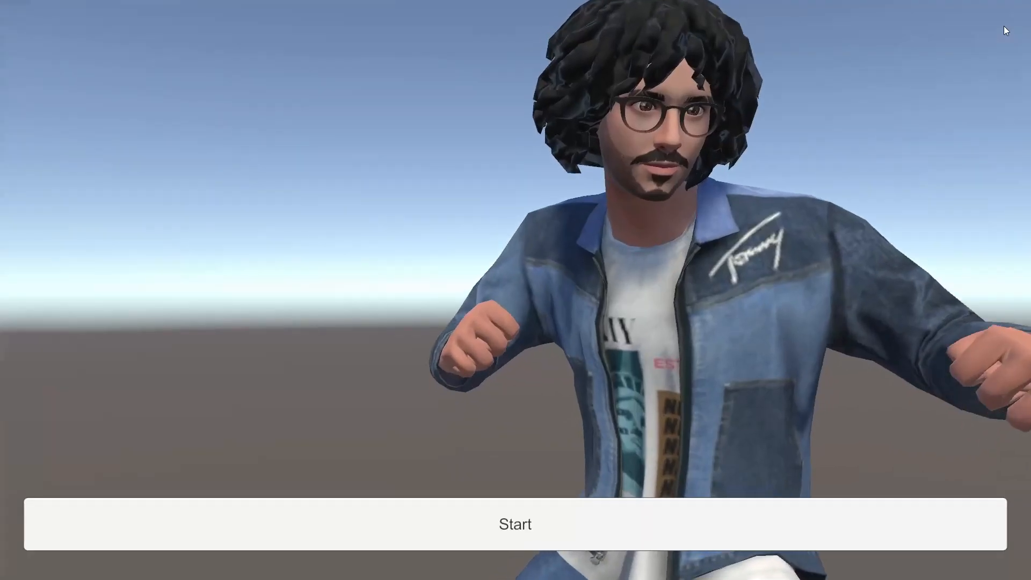
pyautogui.click(515, 523)
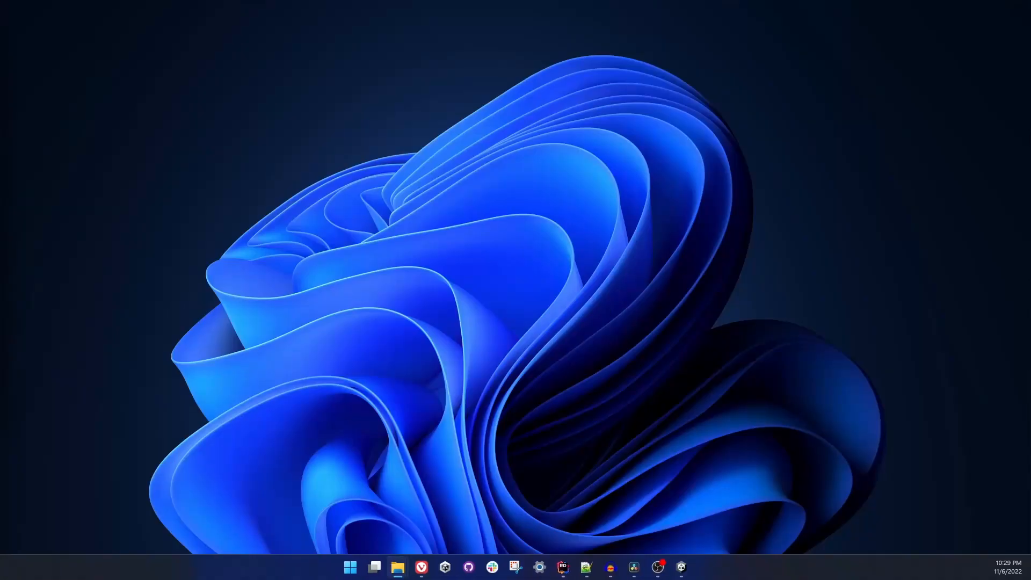
# - Browse the Unity SDK and Avatar API Overview docs, then return to the avatar hub tab
pyautogui.click(421, 567)
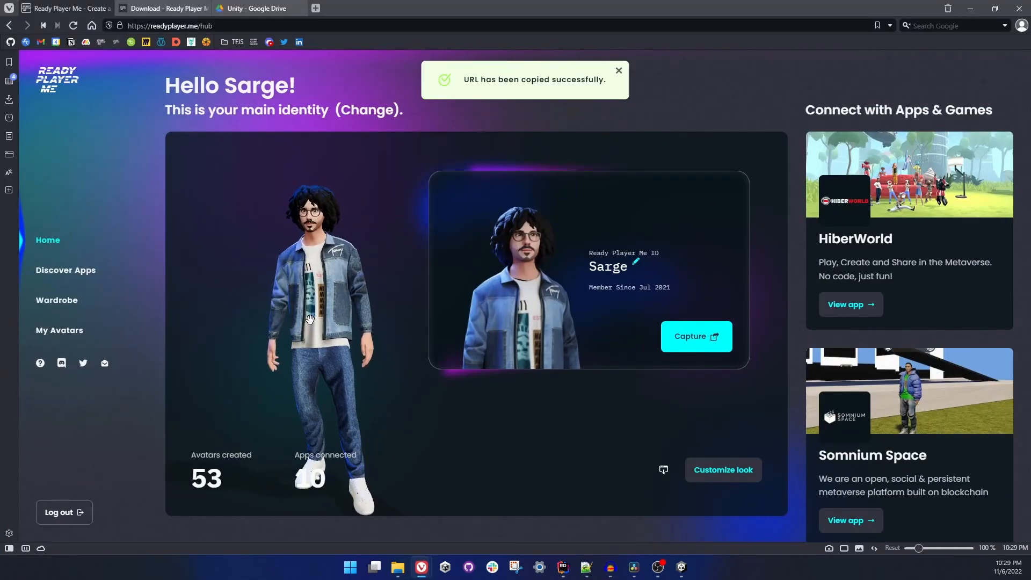
pyautogui.click(163, 8)
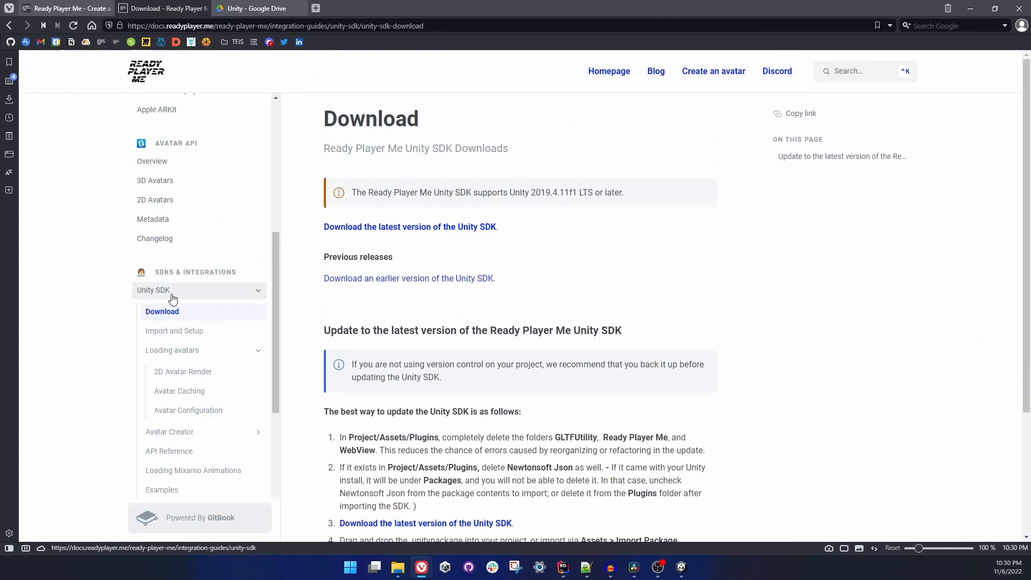
pyautogui.click(152, 160)
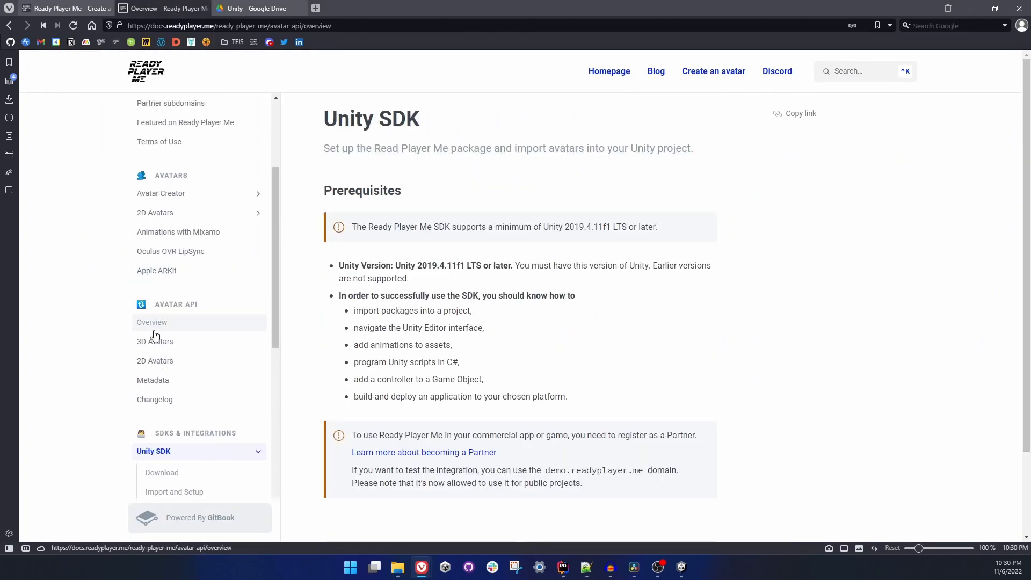
pyautogui.click(152, 322)
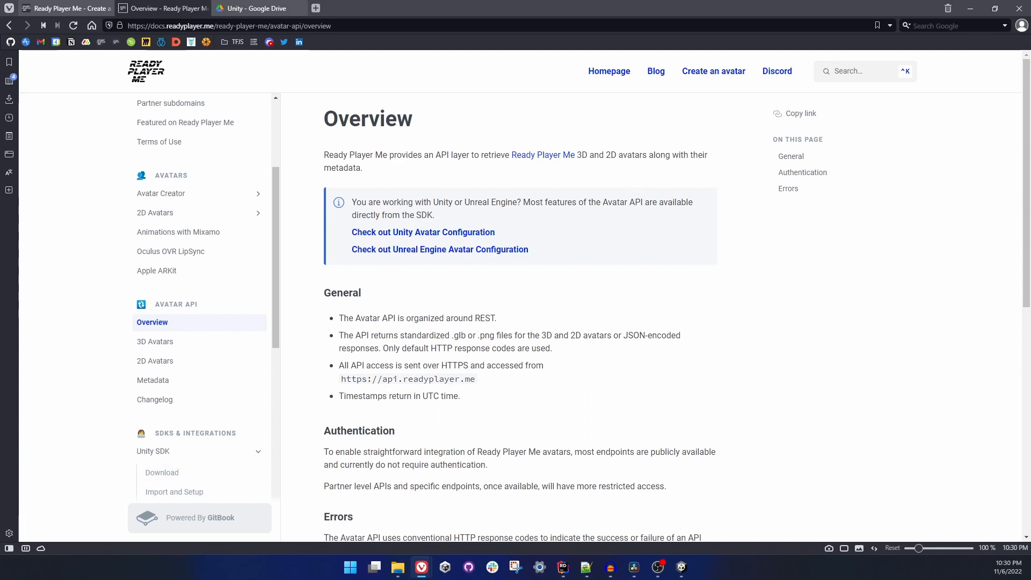
pyautogui.click(165, 8)
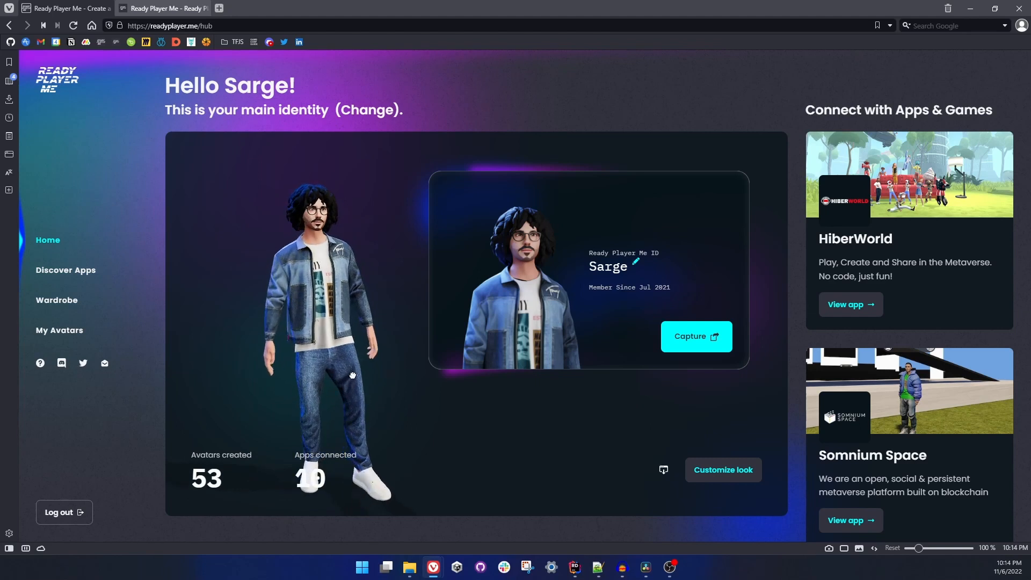
pyautogui.moveTo(441, 480)
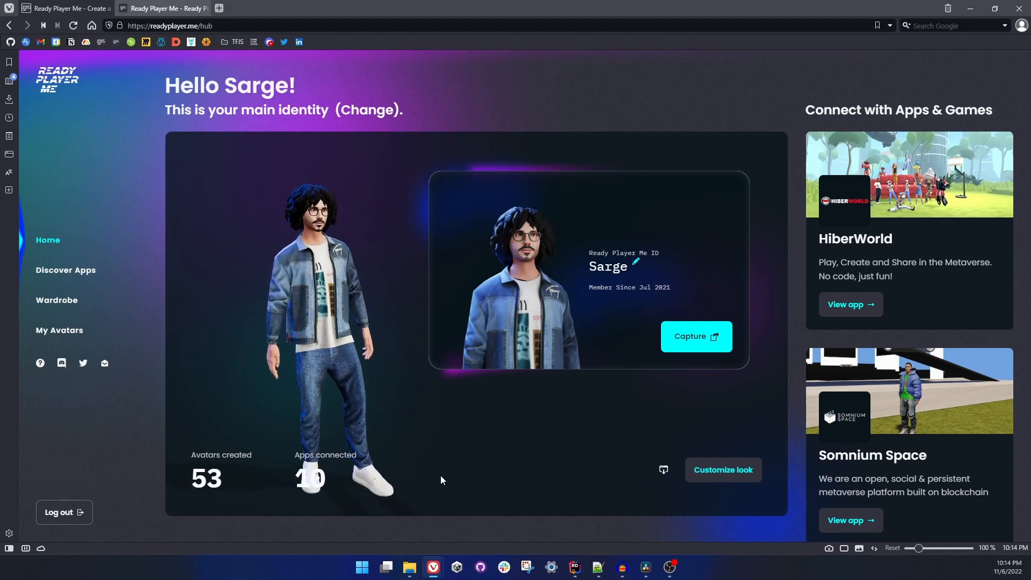